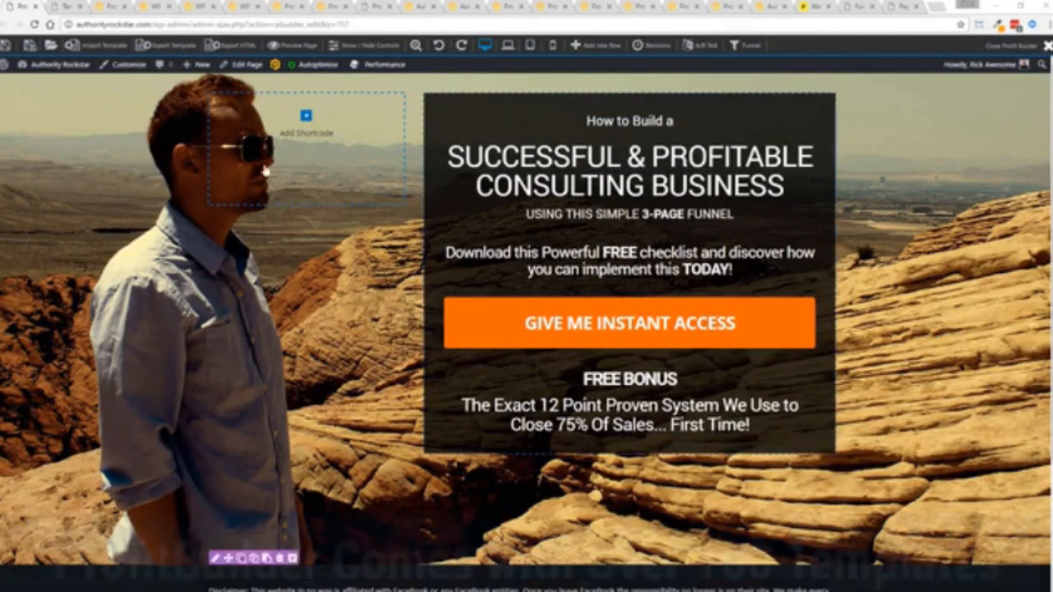
Select the 'Successful & Profitable Consulting Business' headline to bring up its Heading settings panel
left_click(628, 322)
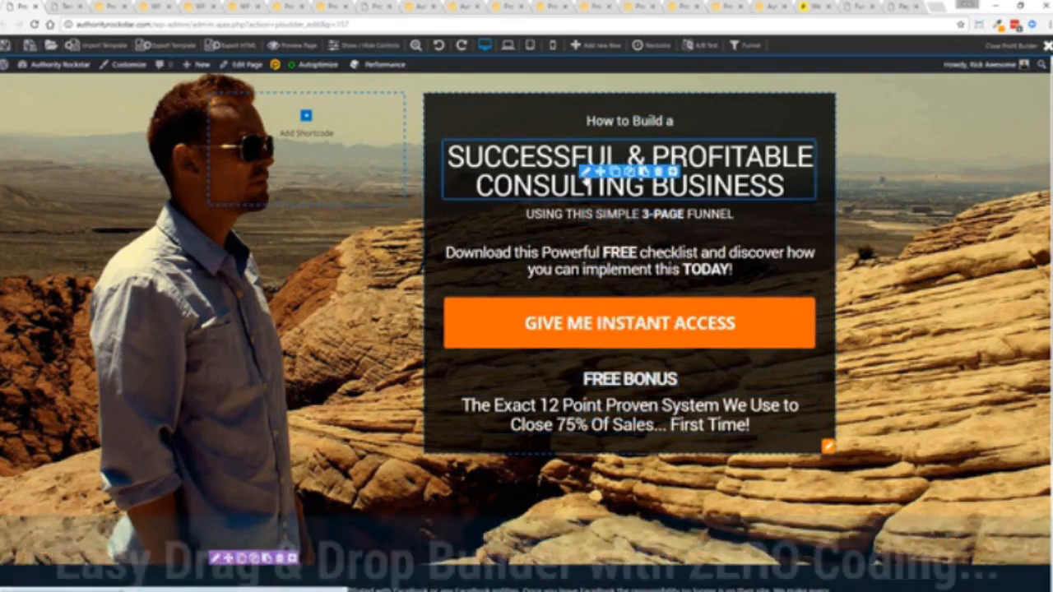
left_click(628, 169)
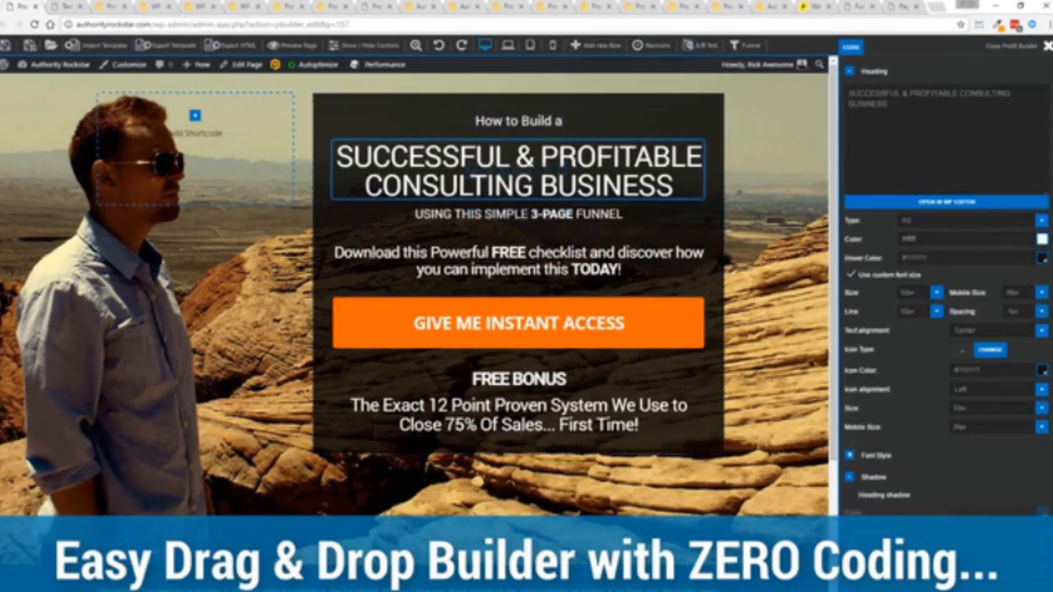
Make the headline end 'Marketing Agency' and the subheading end 'Closing System', then delete an element
left_click(518, 121)
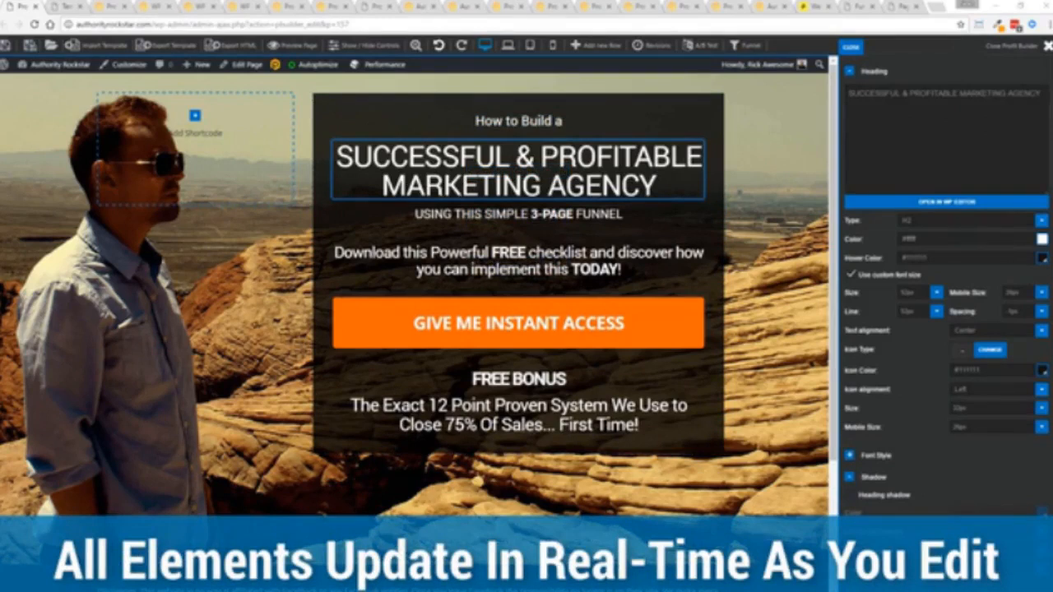
left_click(519, 214)
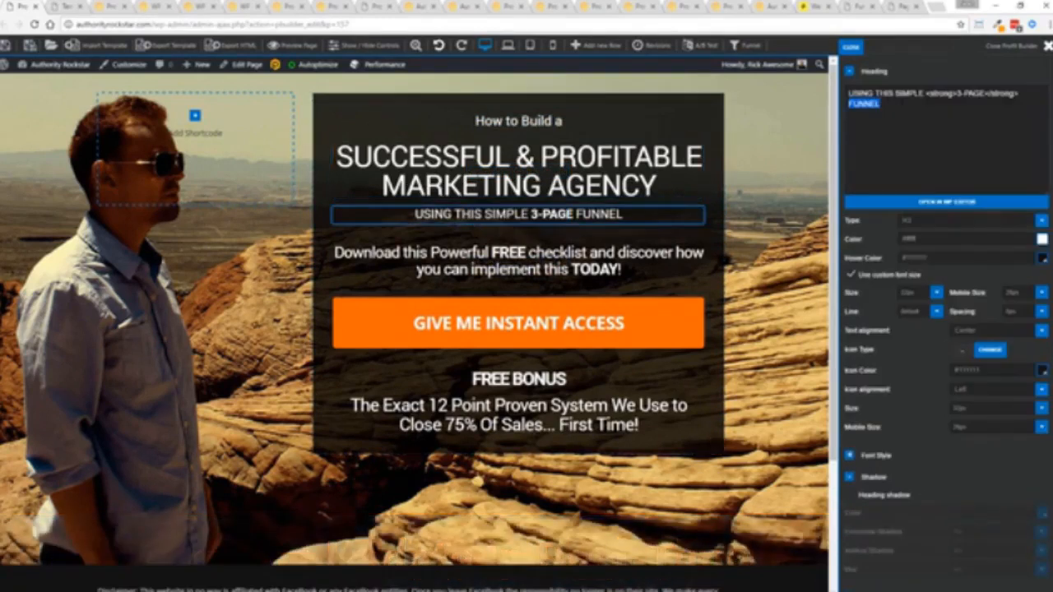
type("CLOSING SYSTEM")
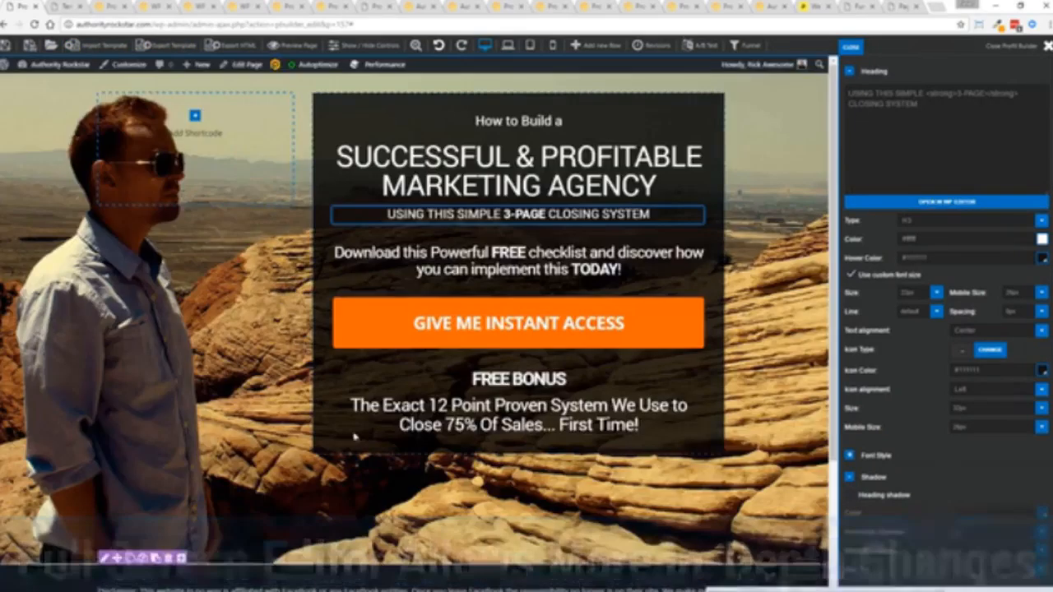
left_click(517, 379)
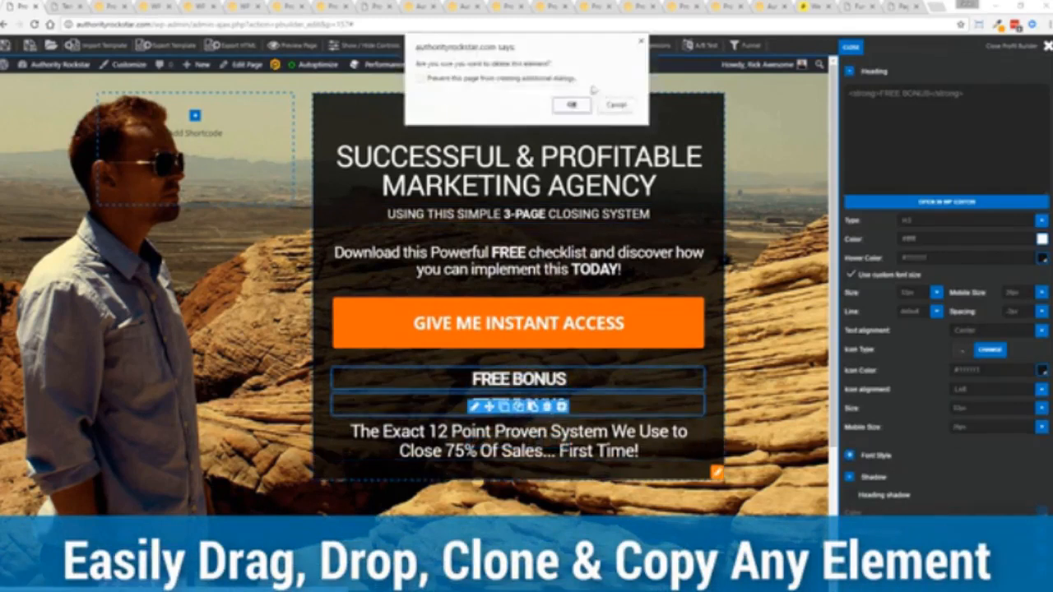
Confirm the deletion, add a video above the headline, and go to the template gallery
left_click(571, 105)
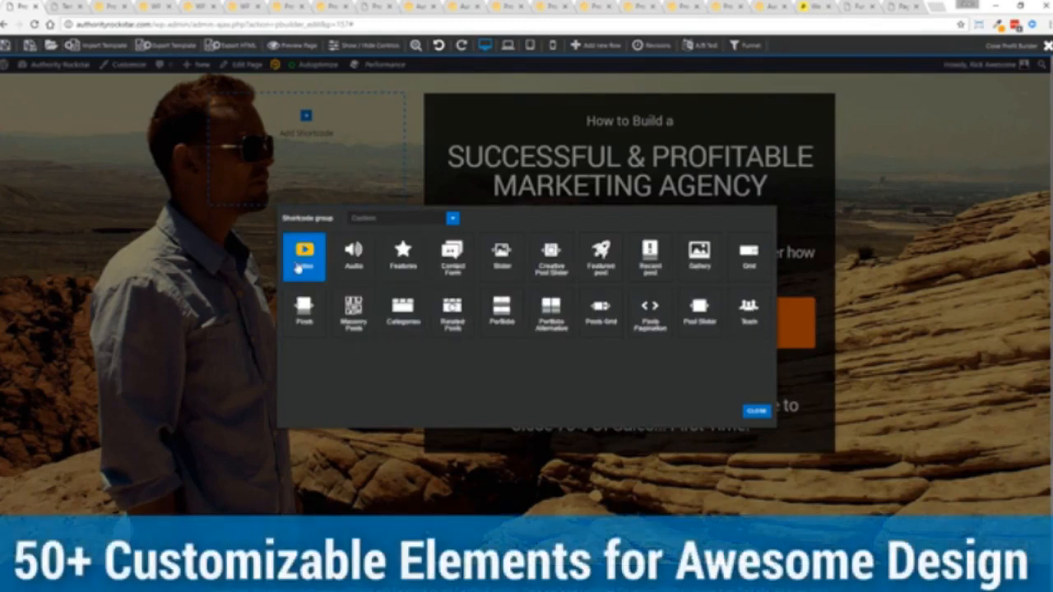
left_click(305, 256)
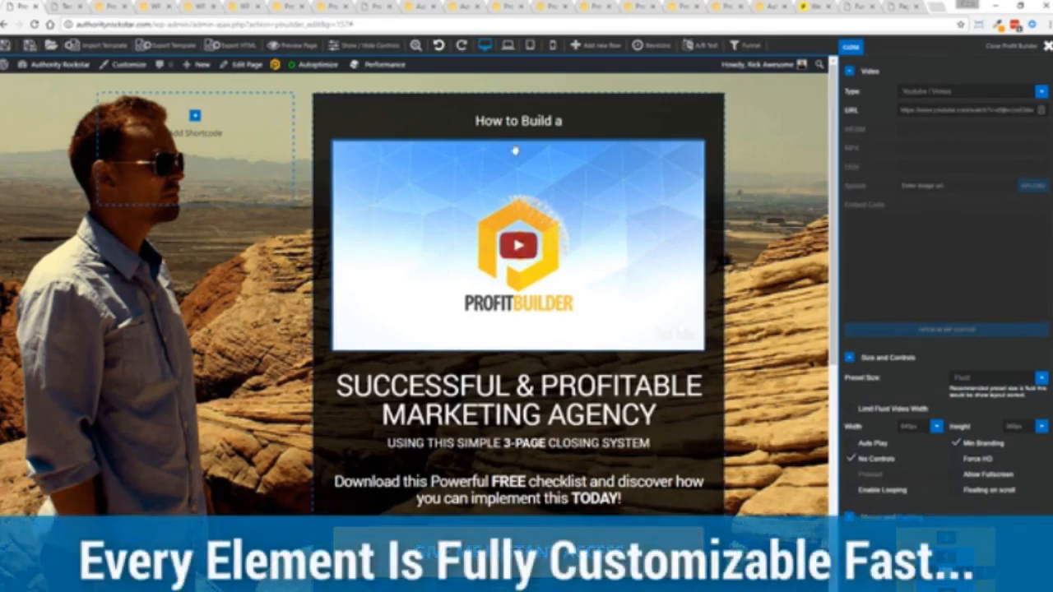
left_click(533, 246)
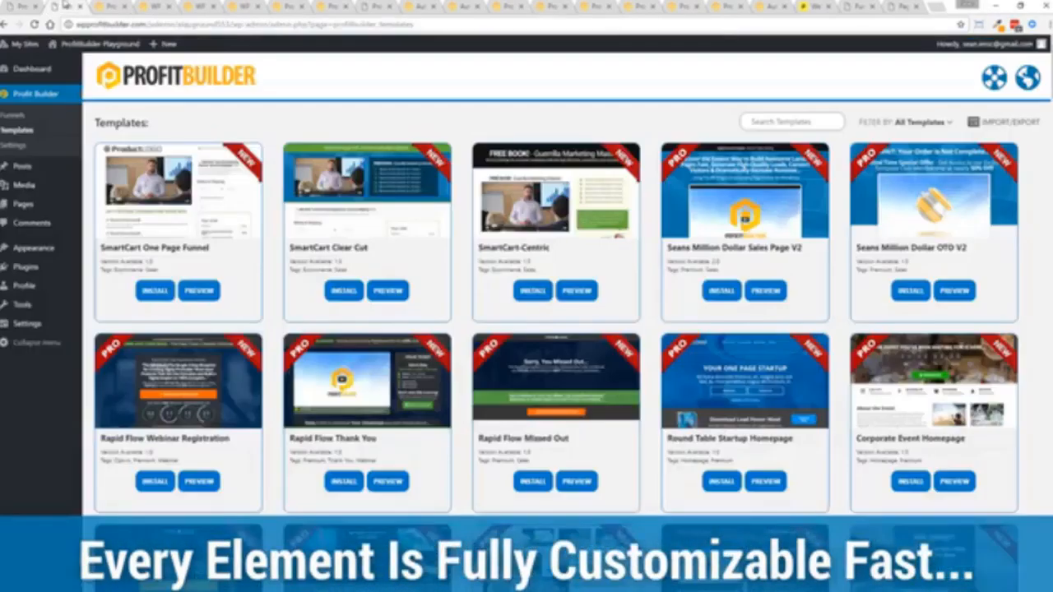
scroll("down", 3)
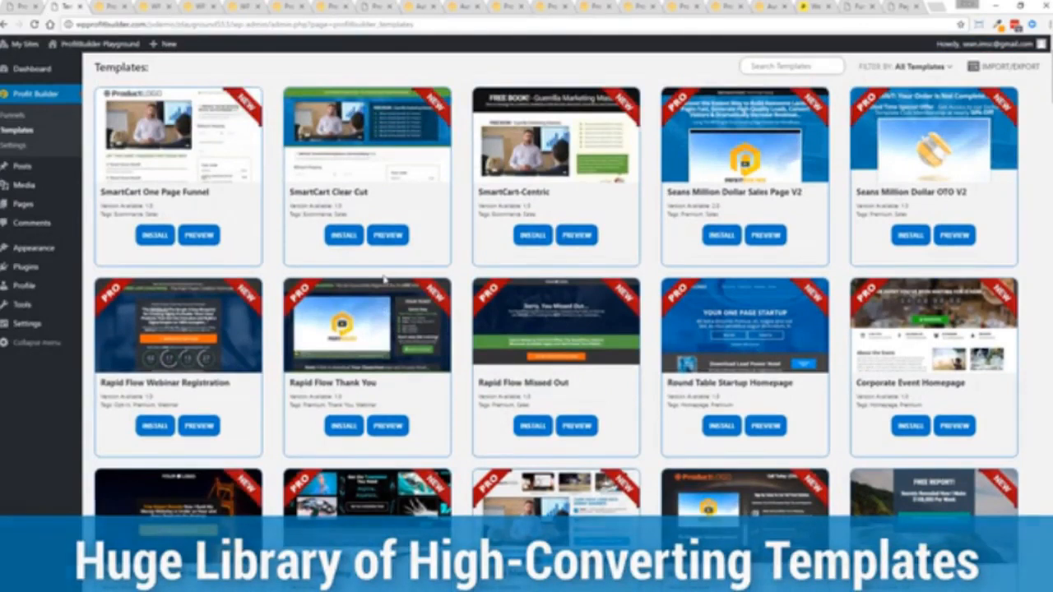
scroll("down", 3)
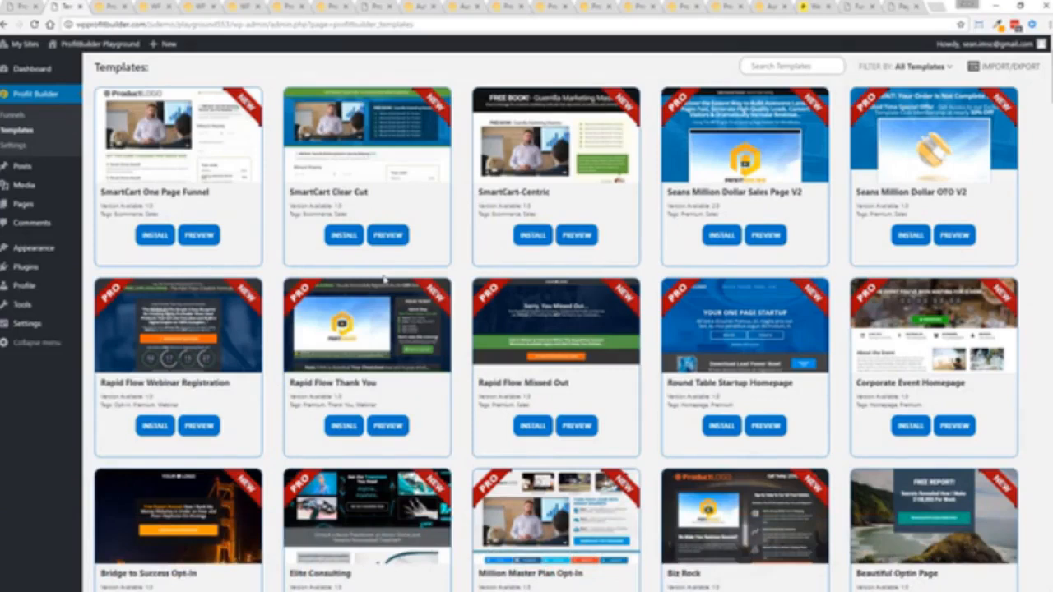
scroll("down", 3)
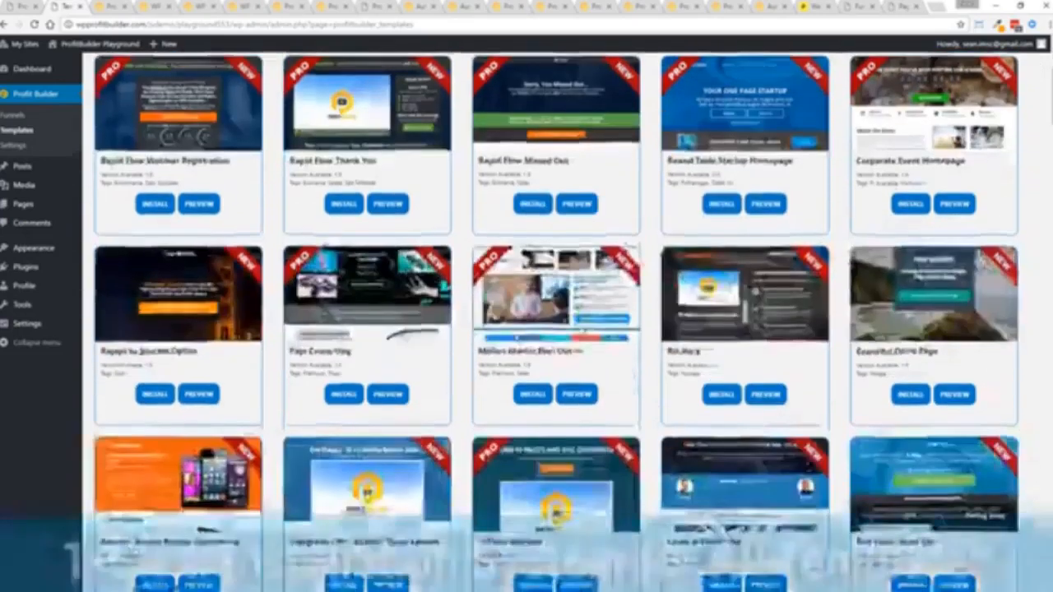
scroll("down", 3)
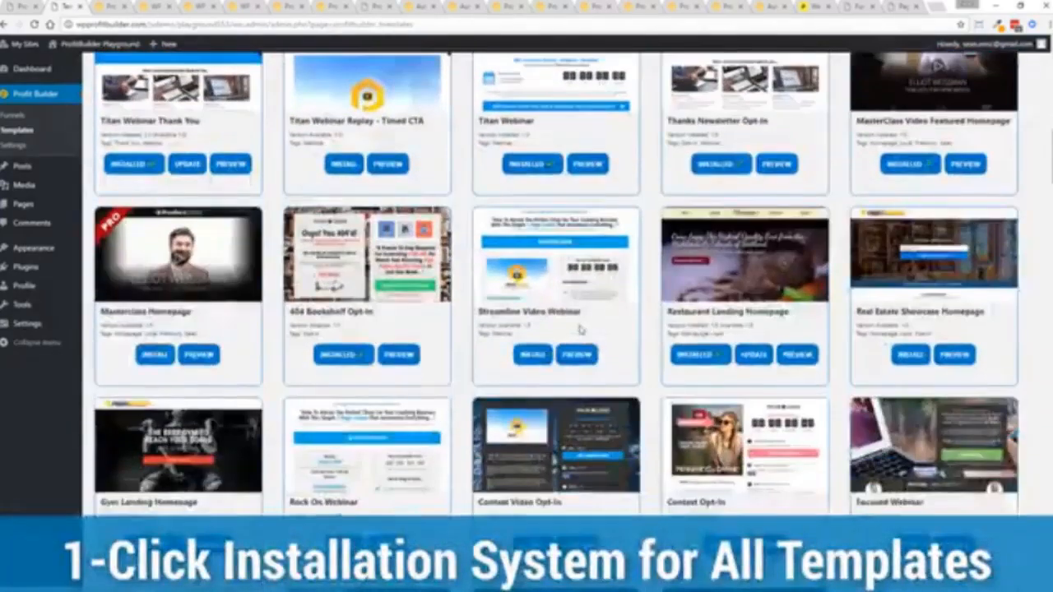
scroll("down", 3)
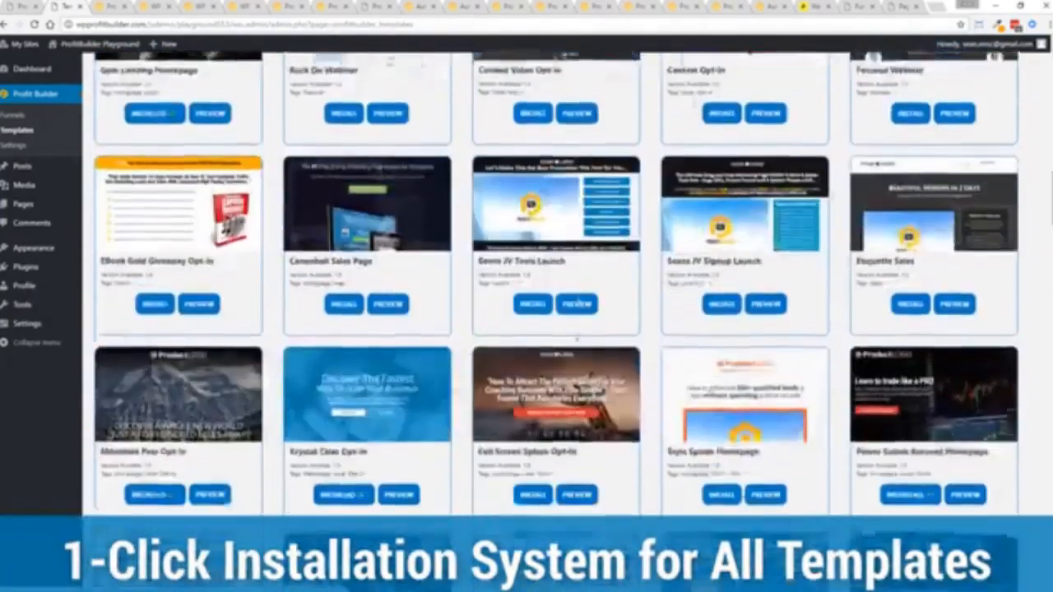
scroll("down", 3)
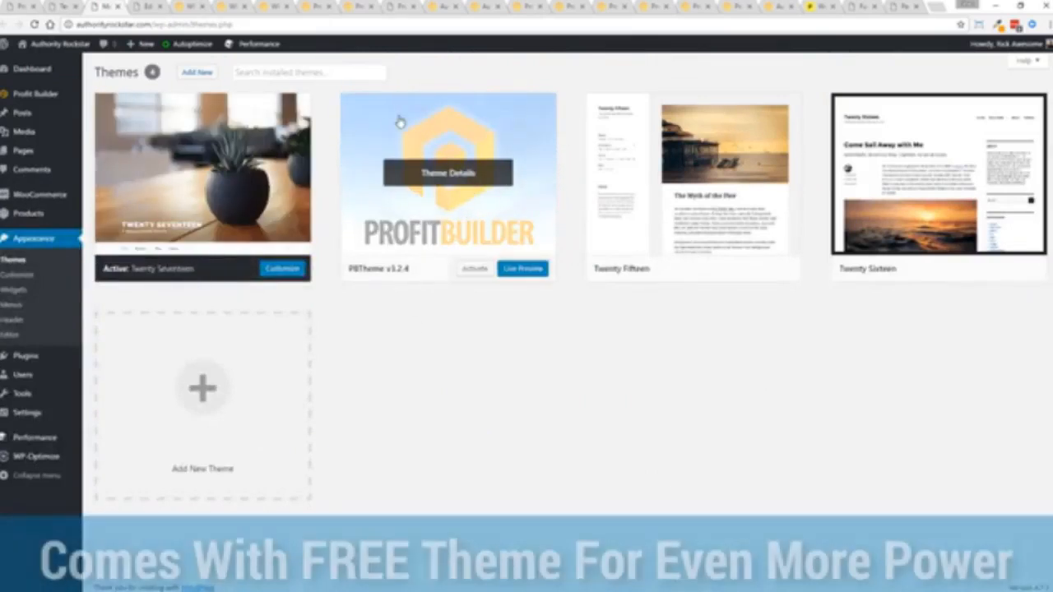
mouse_move(463, 224)
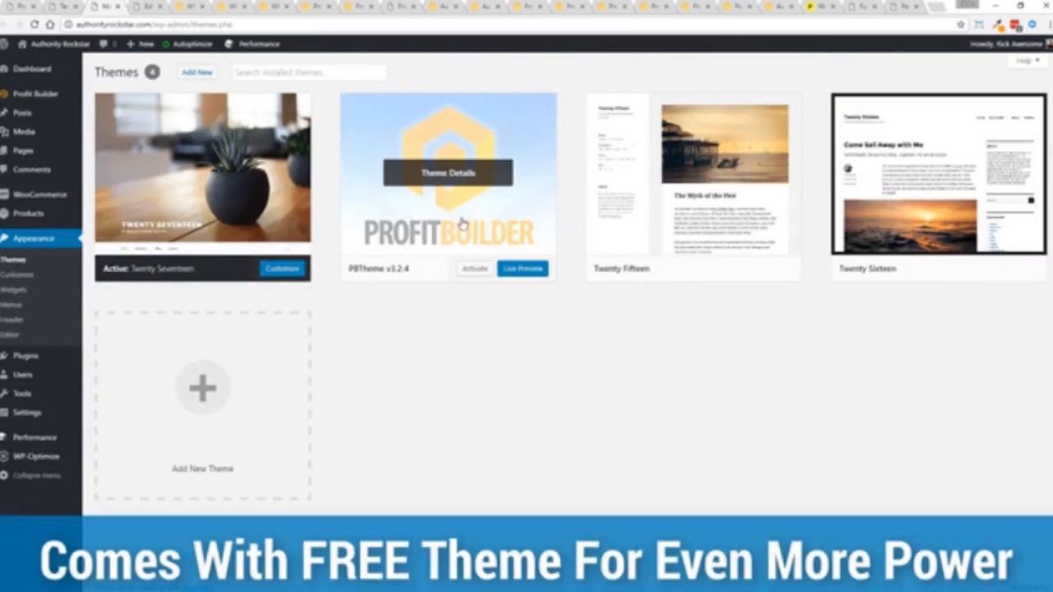
mouse_move(499, 391)
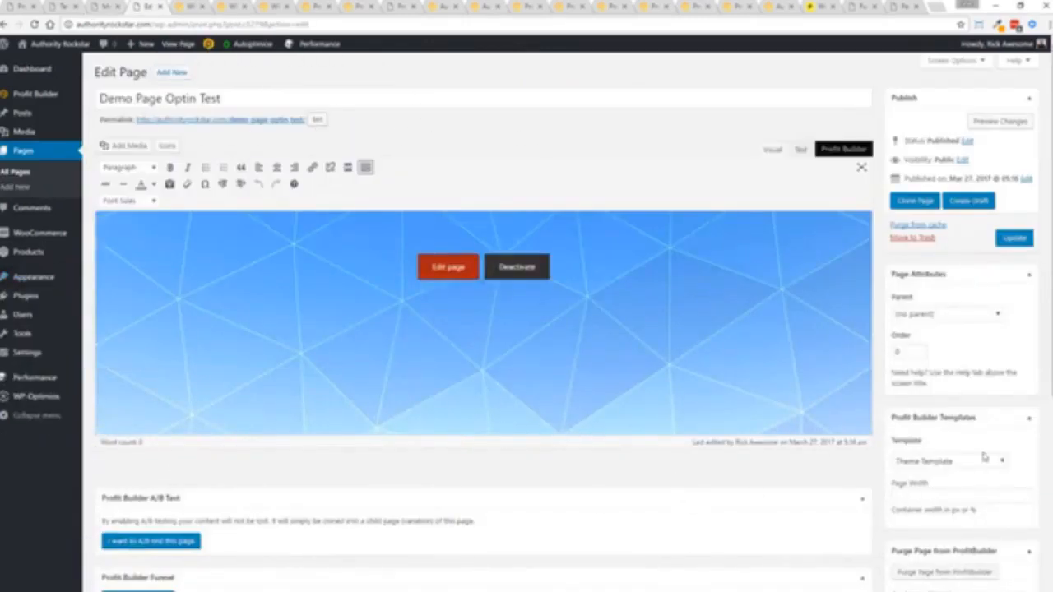
Assign the Profit Builder Full Width Page template to Demo Page Optin Test and update it
scroll("down", 3)
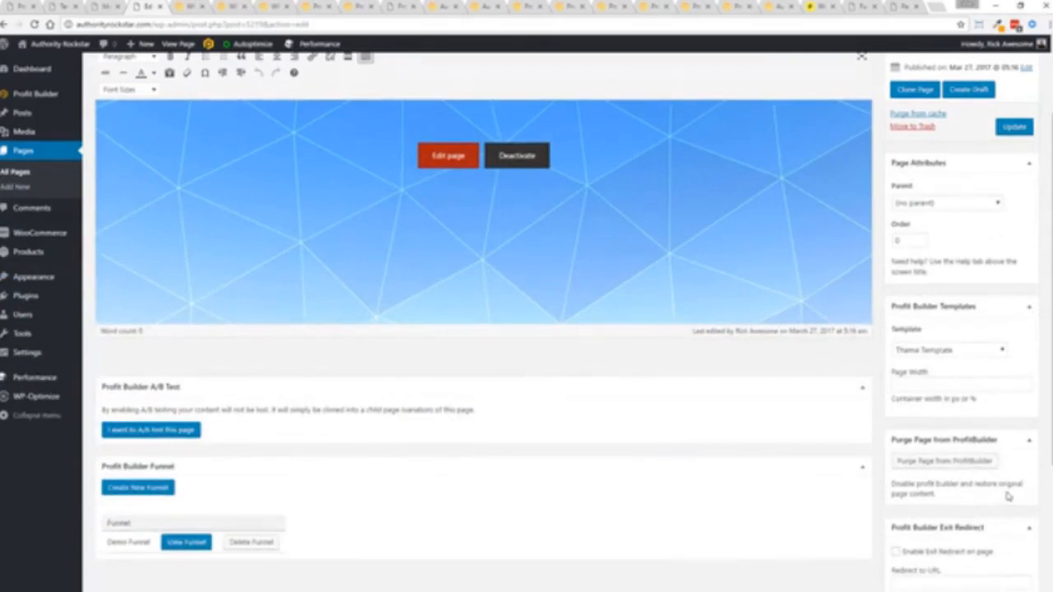
left_click(949, 349)
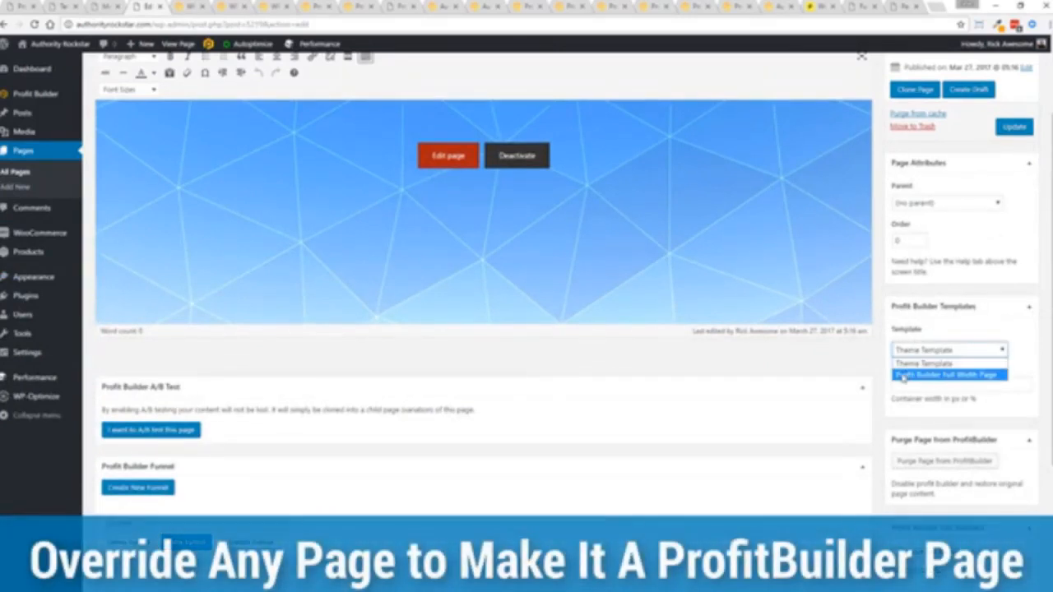
left_click(946, 375)
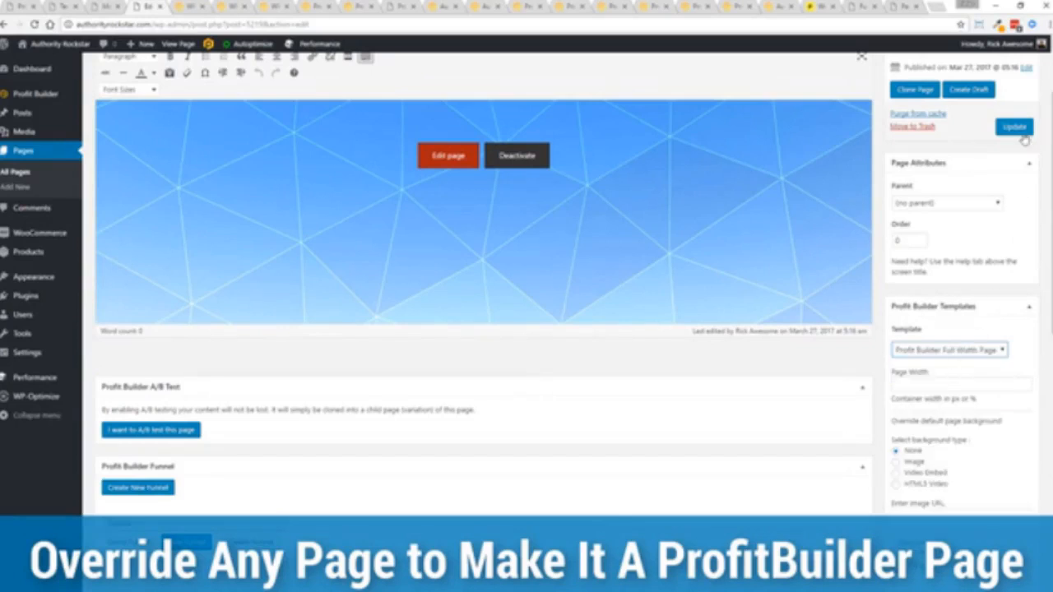
left_click(1014, 126)
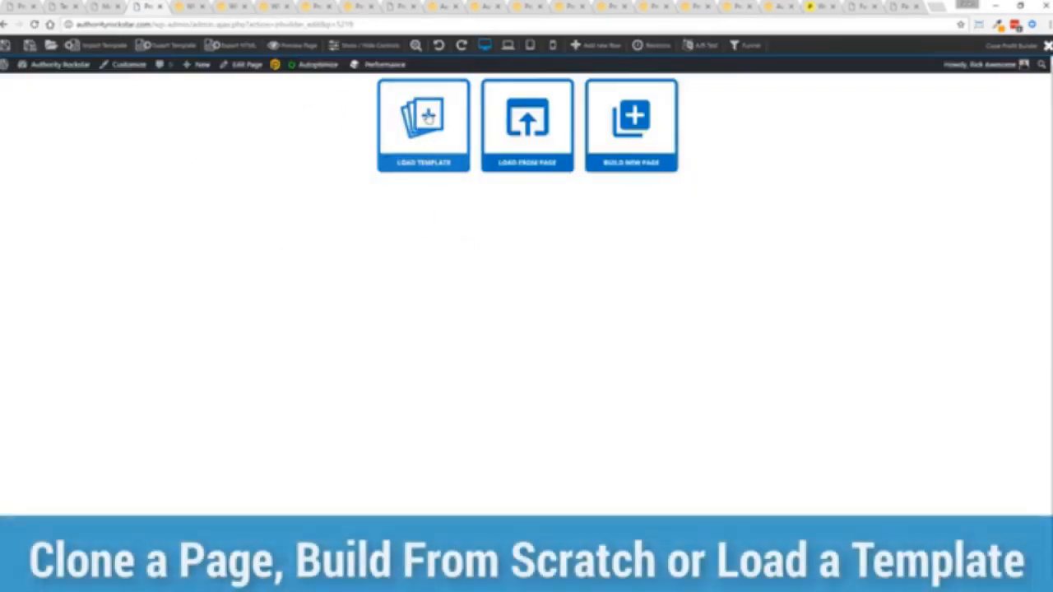
mouse_move(527, 119)
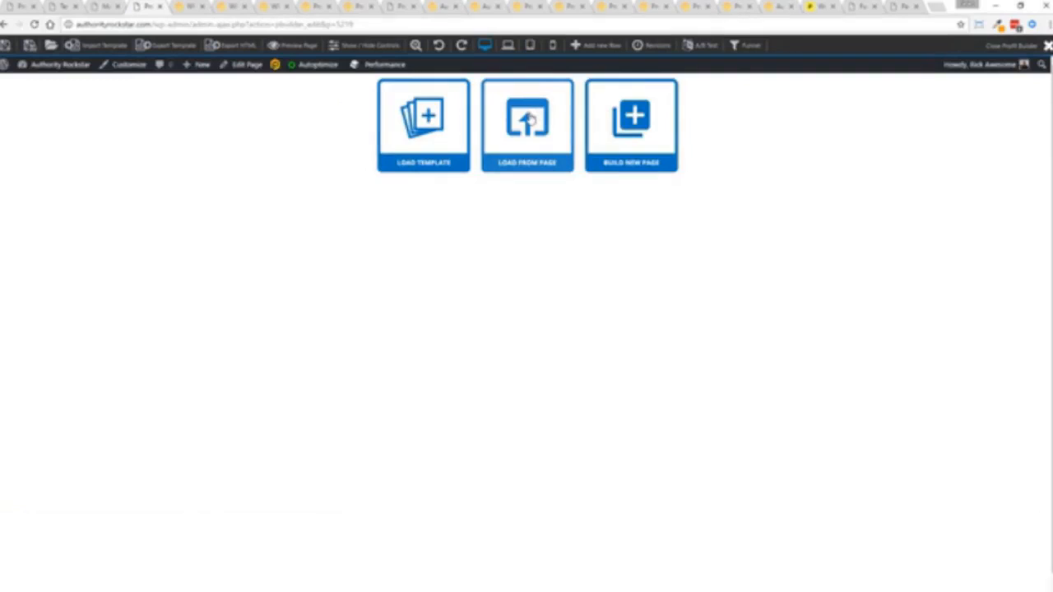
mouse_move(650, 167)
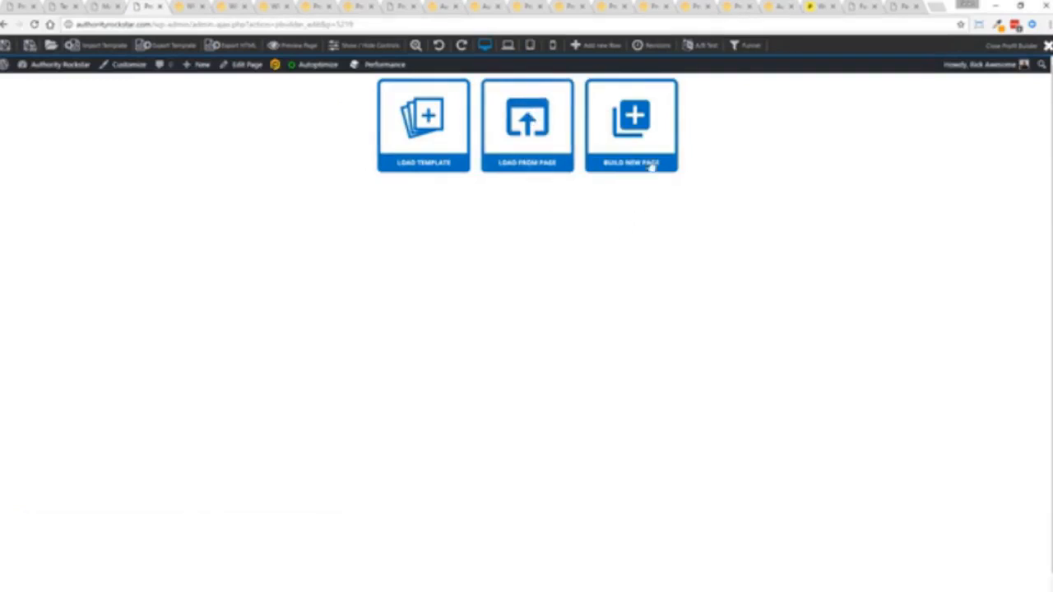
Build a new page holding a video element, then bring up the template loader
left_click(631, 125)
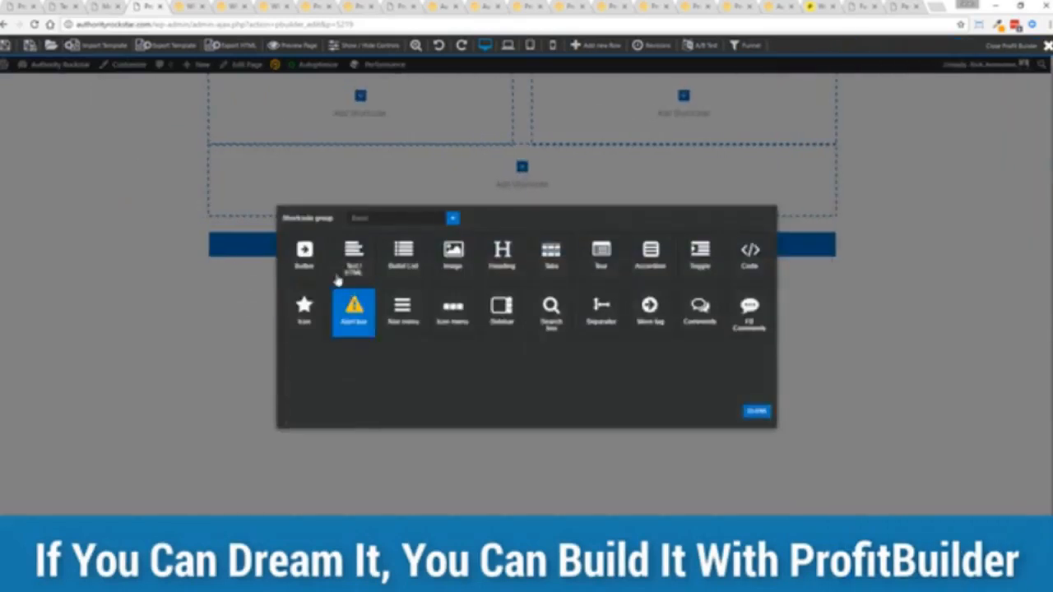
left_click(400, 218)
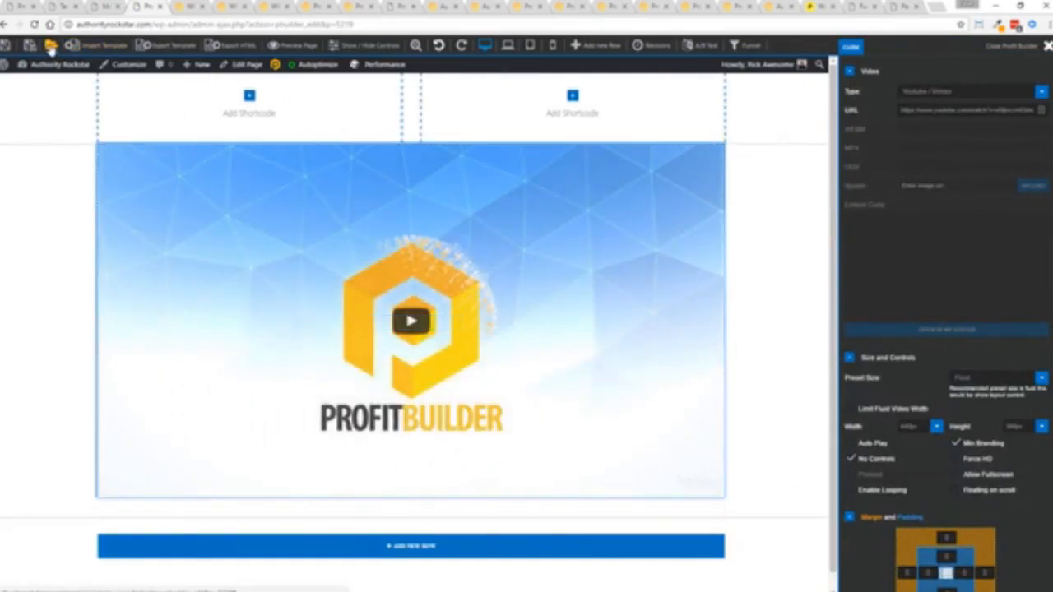
left_click(98, 45)
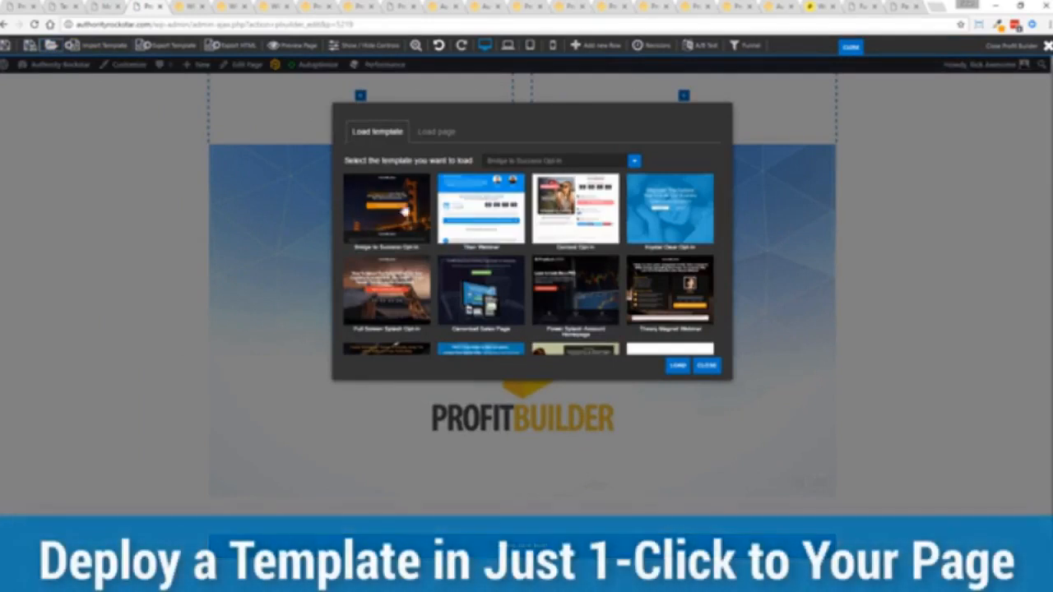
Load the Bridge to Success Opt-In template and edit its download button's text
left_click(387, 210)
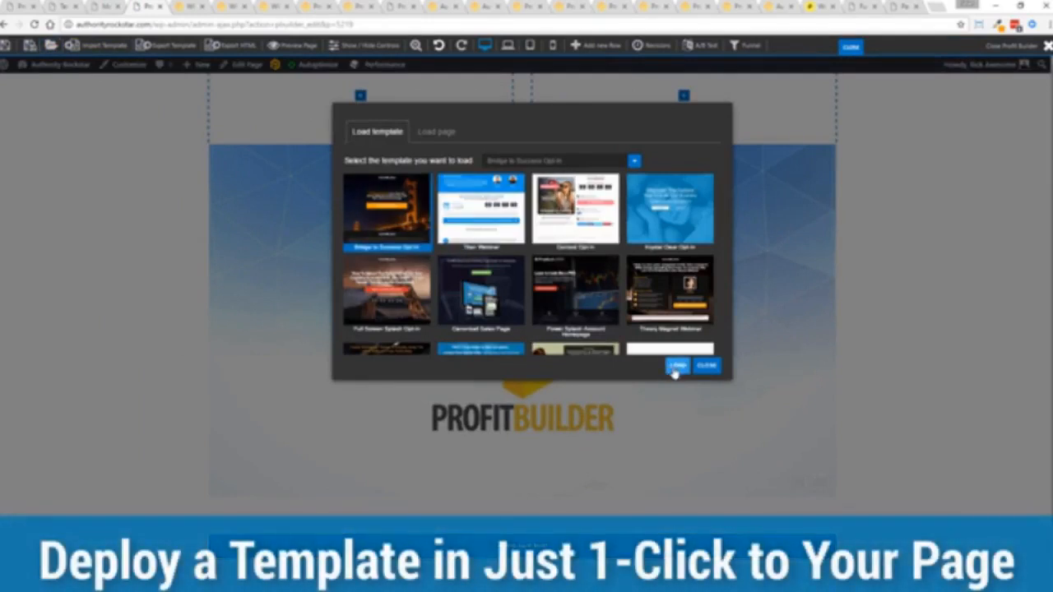
left_click(678, 366)
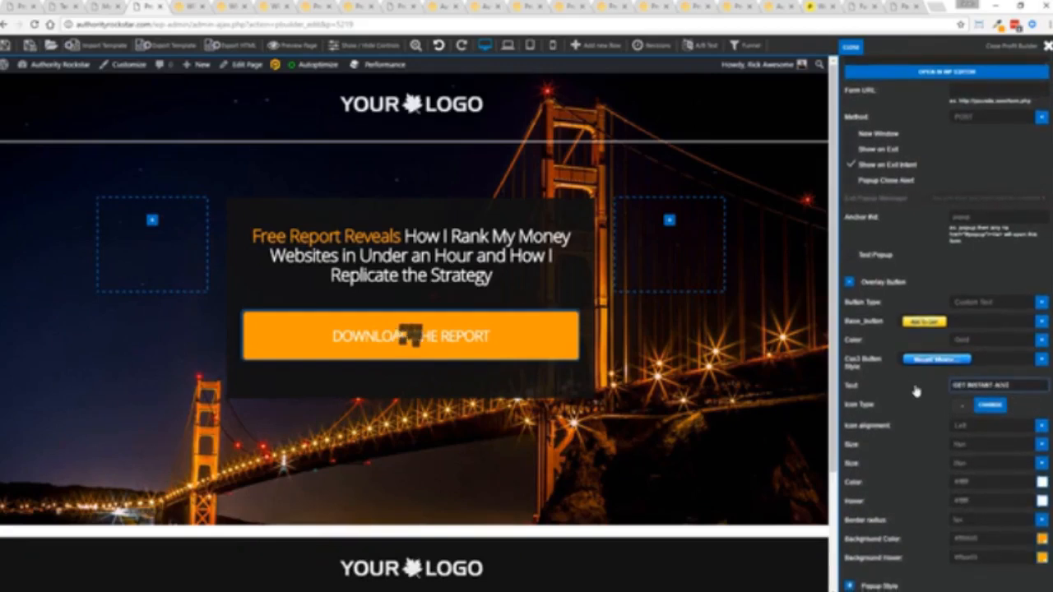
left_click(410, 336)
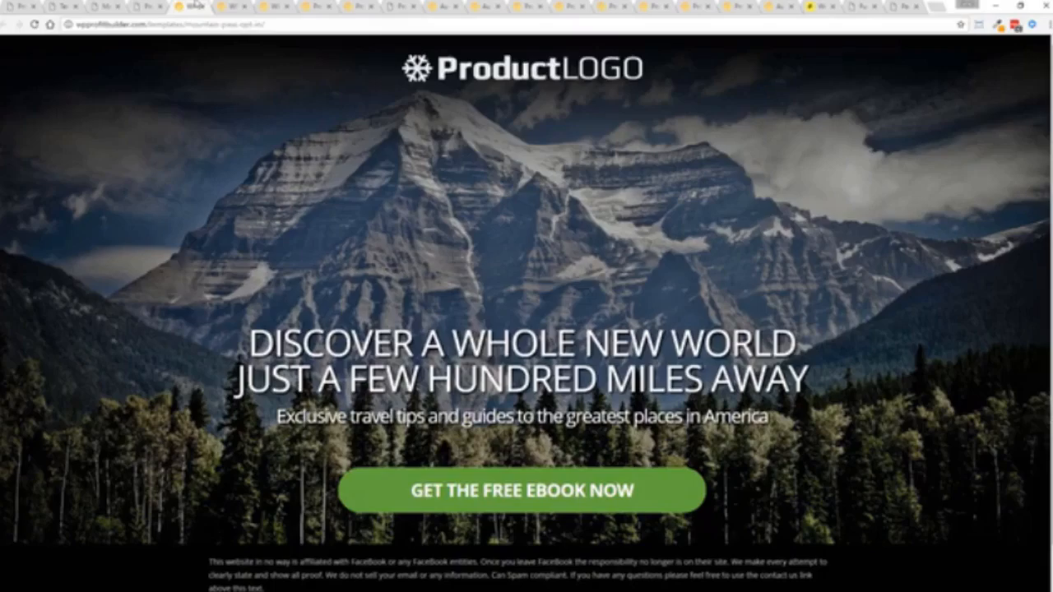
left_click(520, 491)
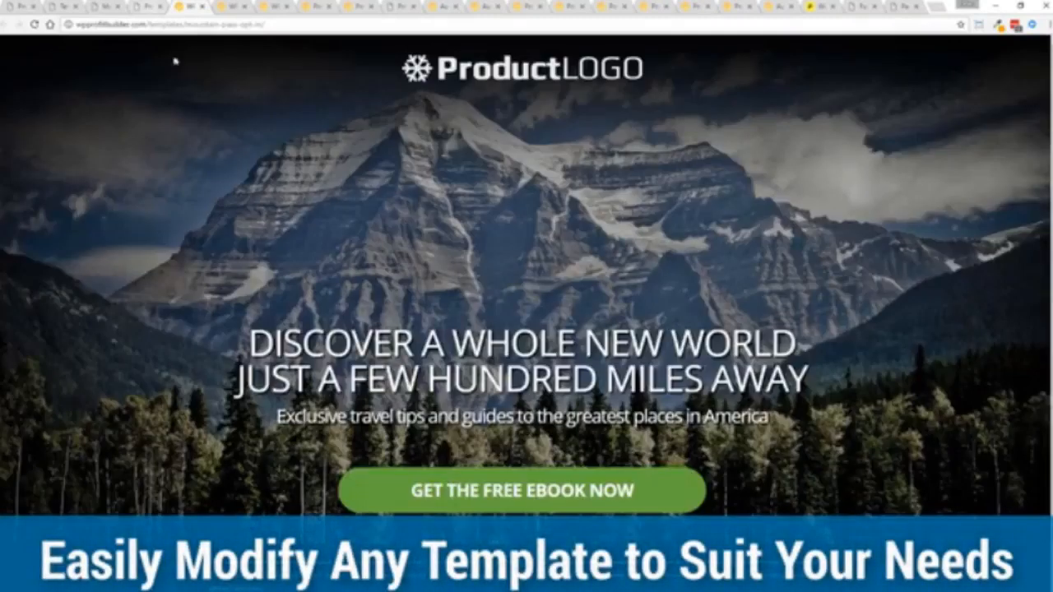
mouse_move(913, 255)
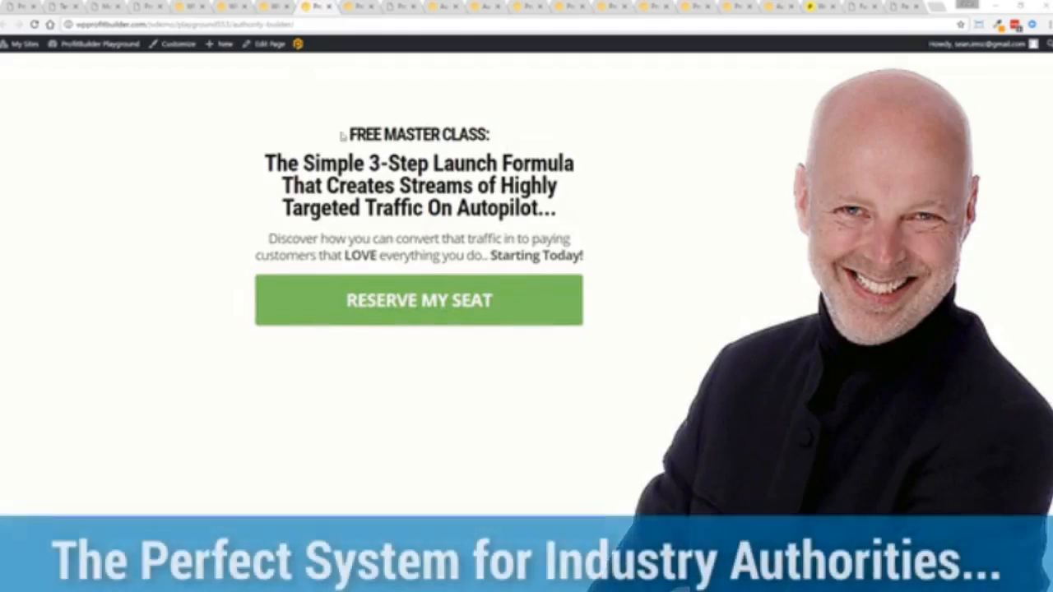
mouse_move(723, 172)
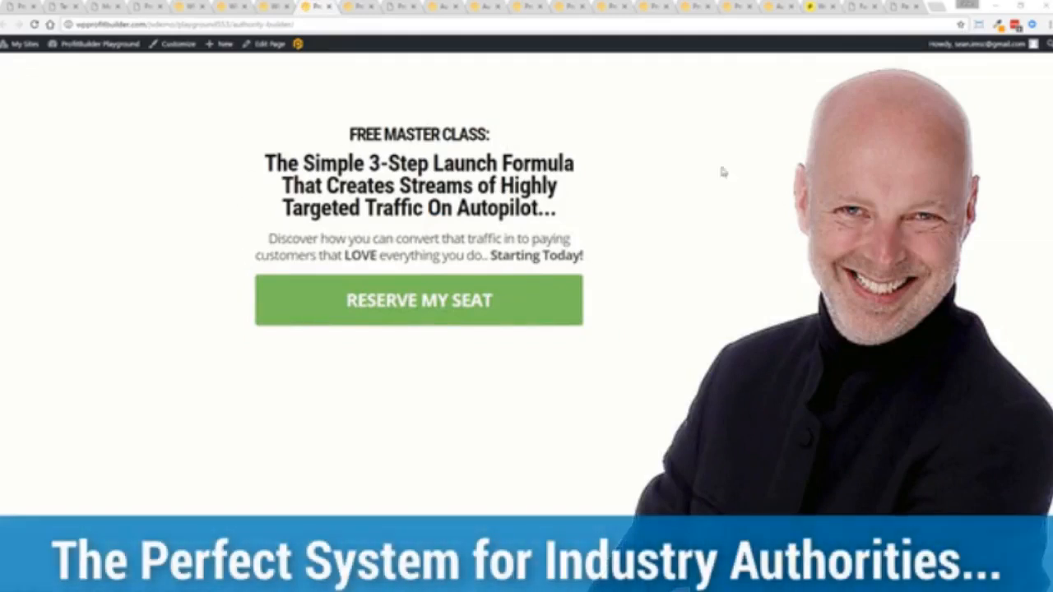
mouse_move(219, 198)
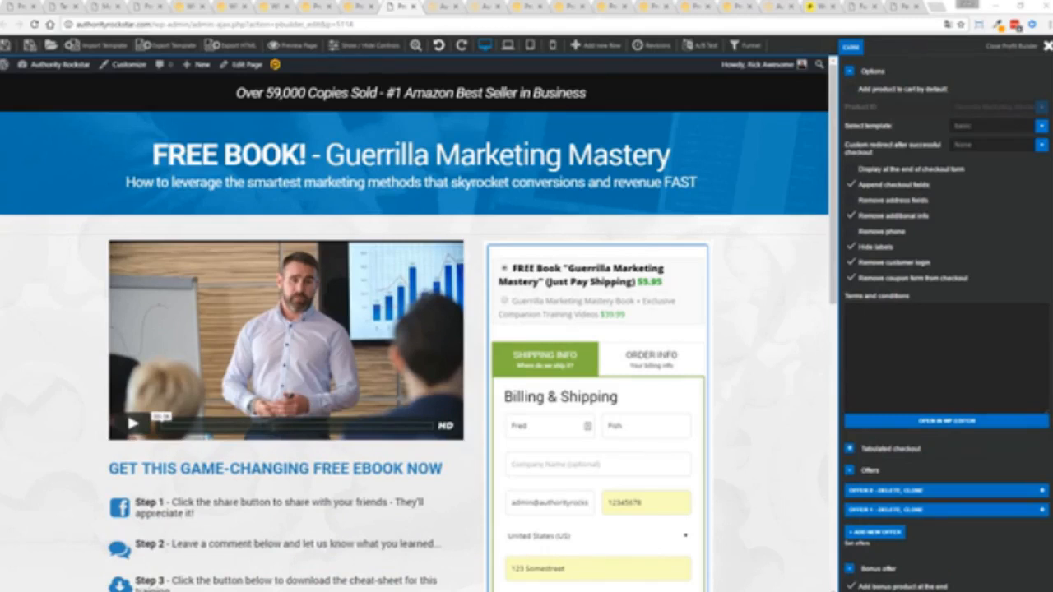
mouse_move(129, 320)
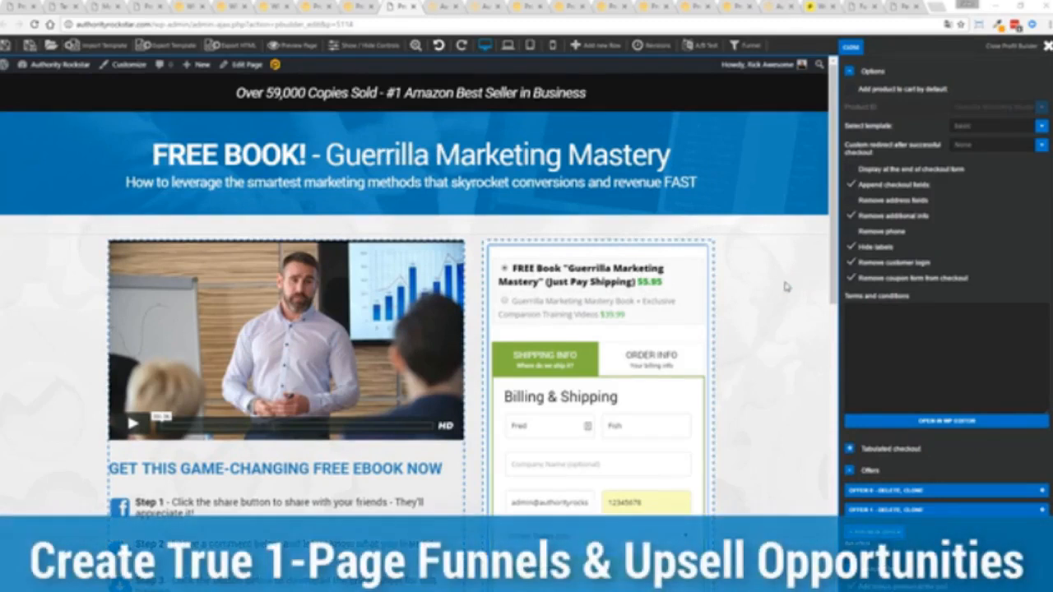
mouse_move(649, 304)
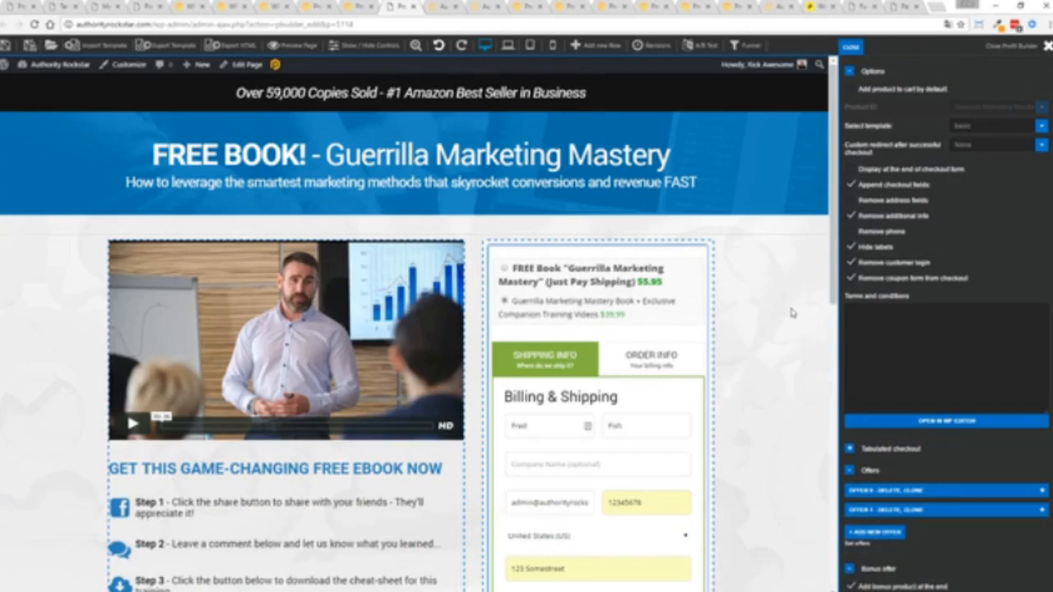
Scroll through the checkout to review the $39.99 book-and-videos order summary
scroll("down", 3)
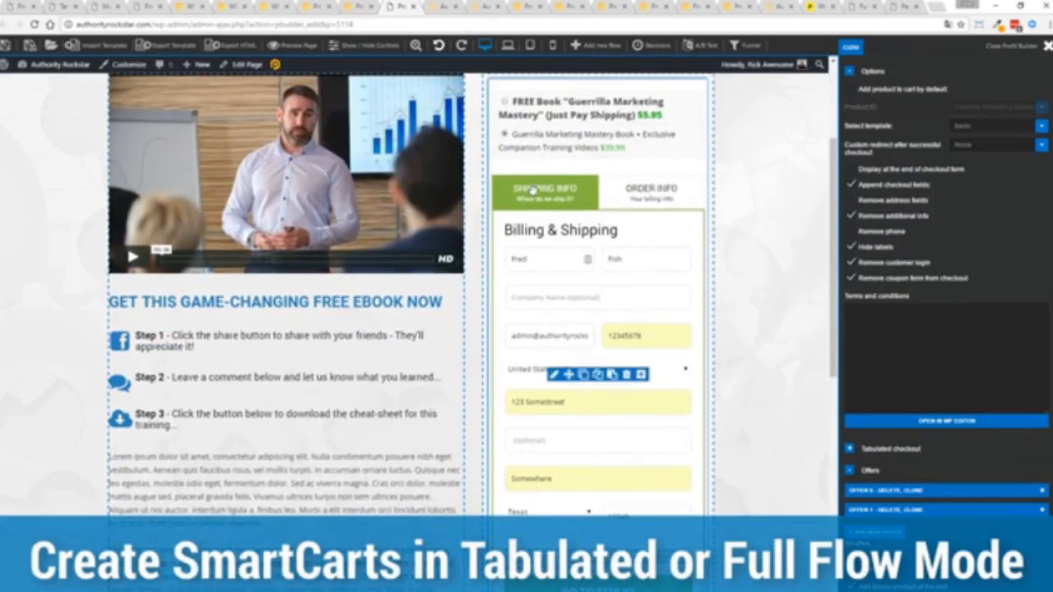
mouse_move(761, 196)
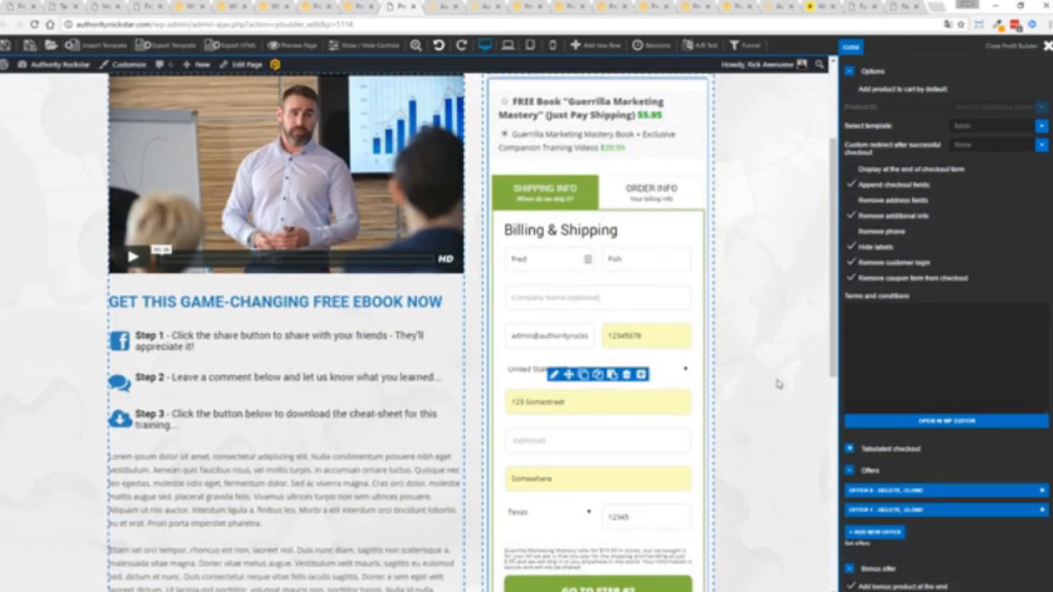
scroll("down", 3)
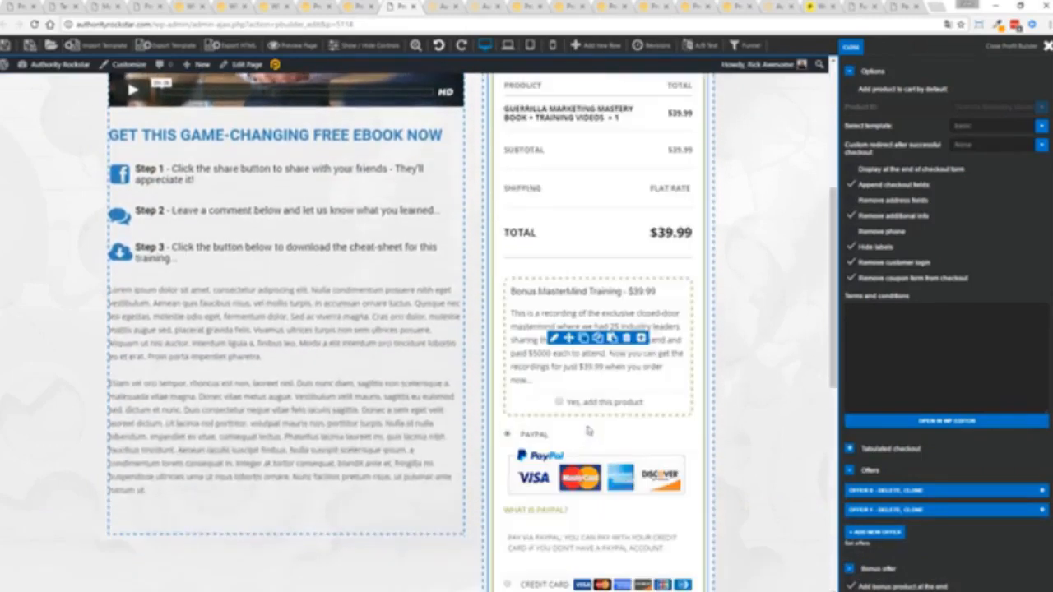
scroll("up", 3)
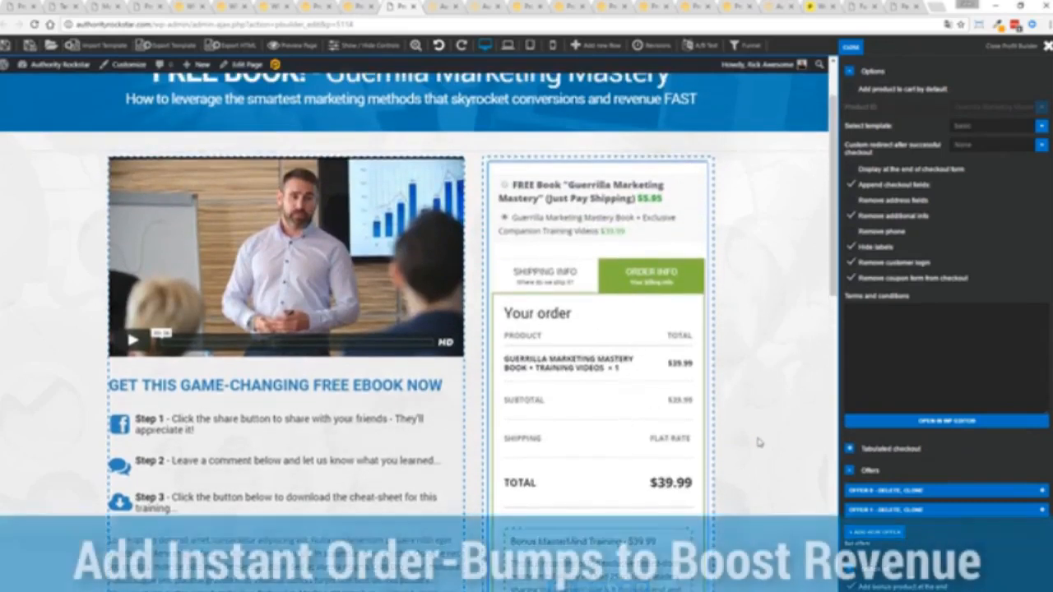
scroll("down", 3)
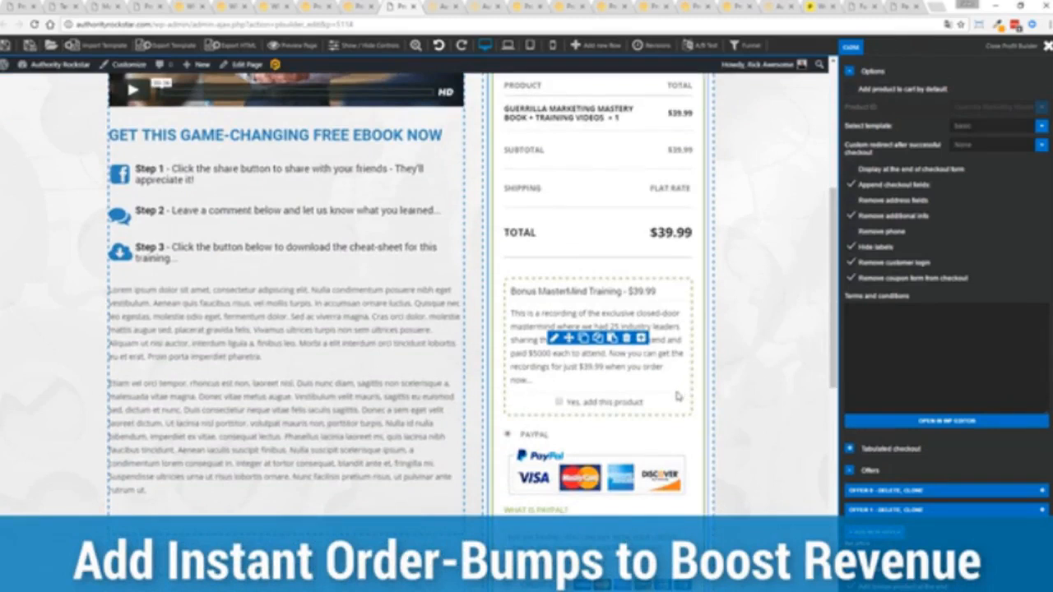
scroll("down", 3)
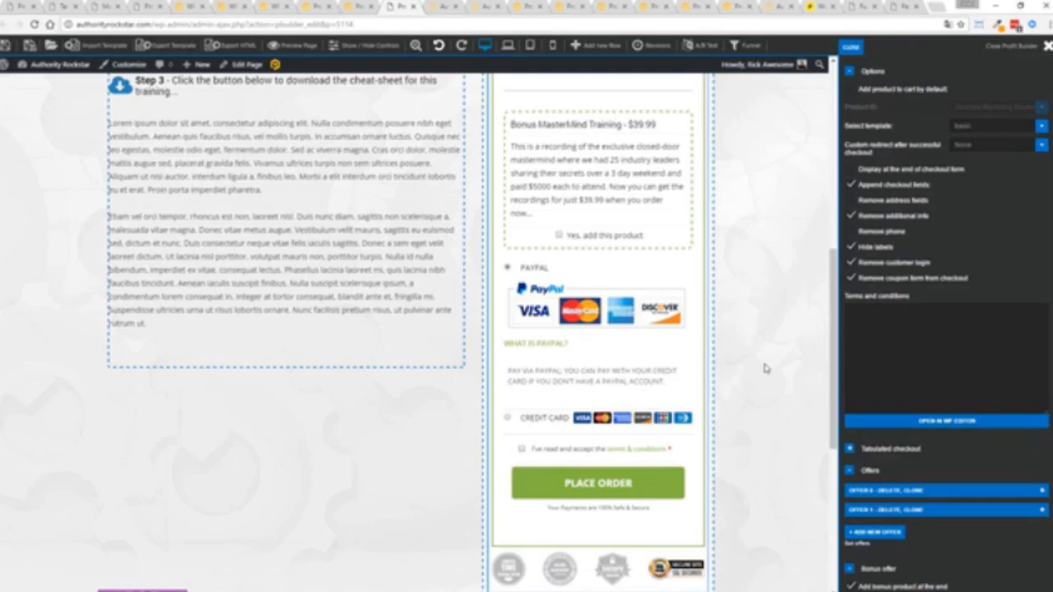
mouse_move(736, 346)
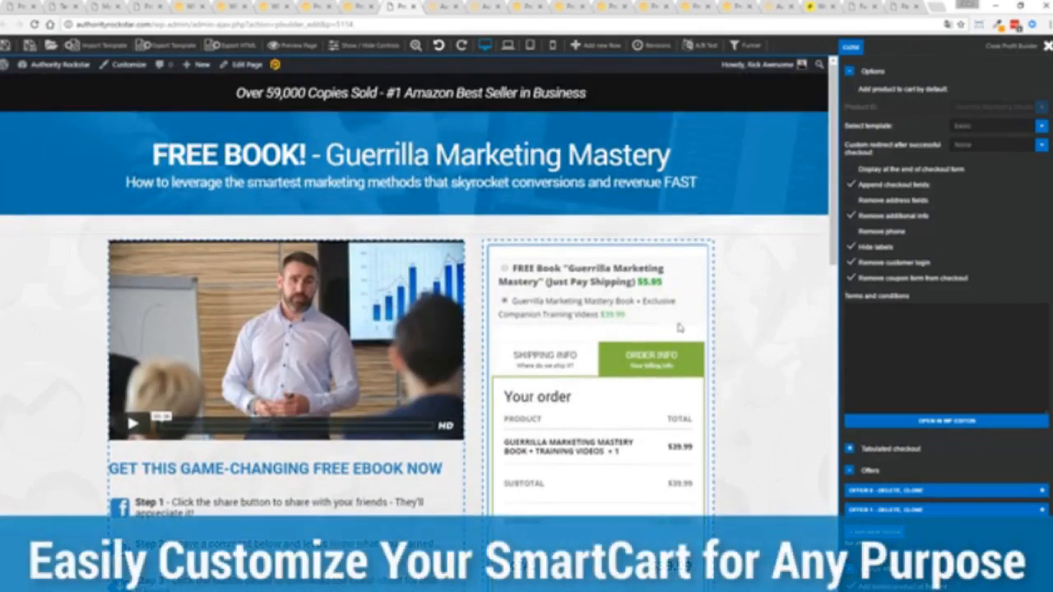
Return to the checkout's Shipping Info step and scroll through the simplified form
left_click(544, 358)
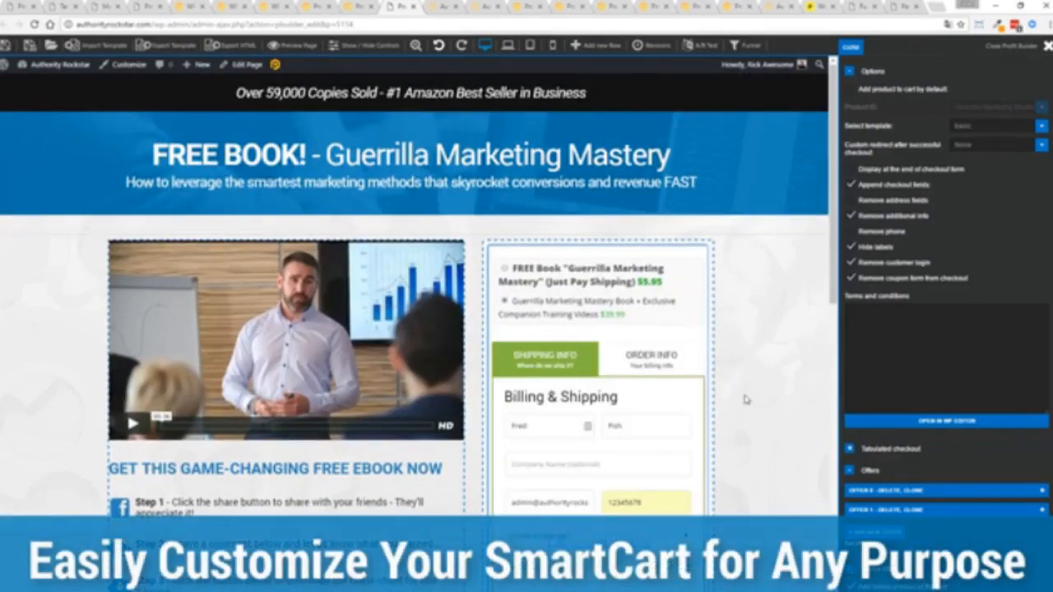
scroll("down", 3)
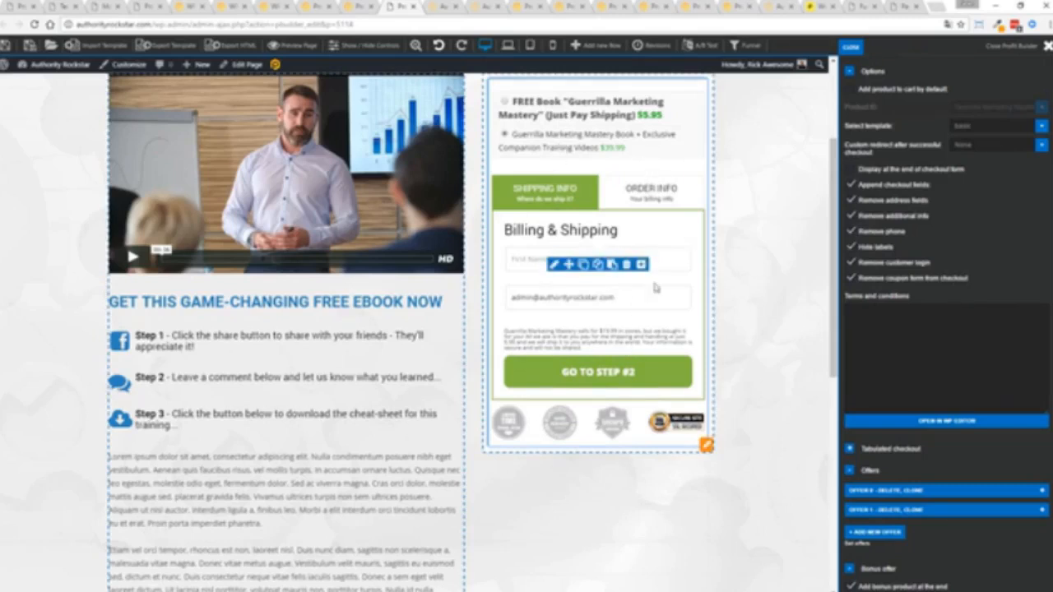
scroll("up", 3)
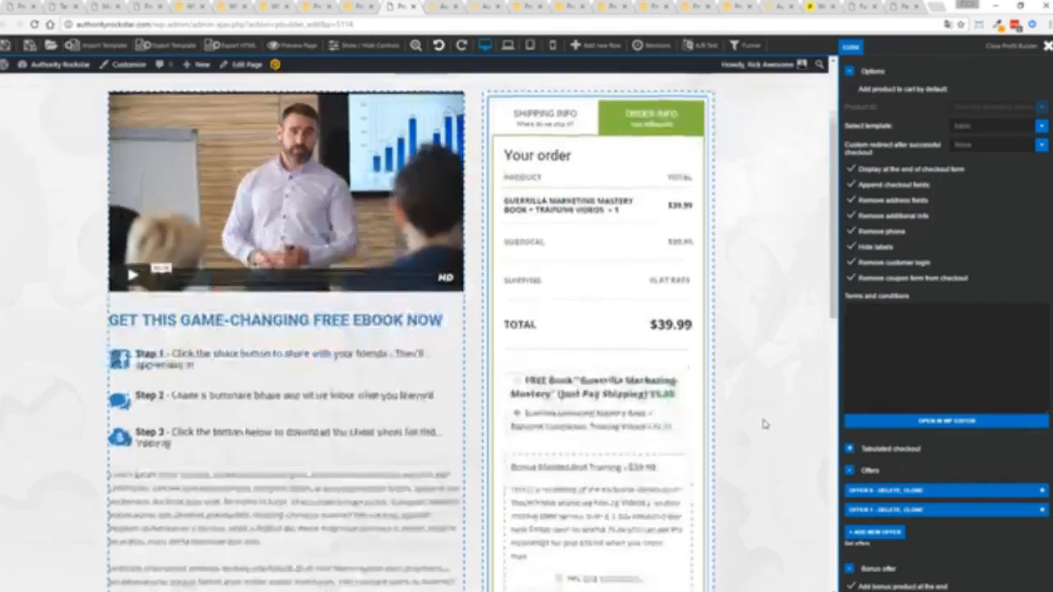
scroll("down", 3)
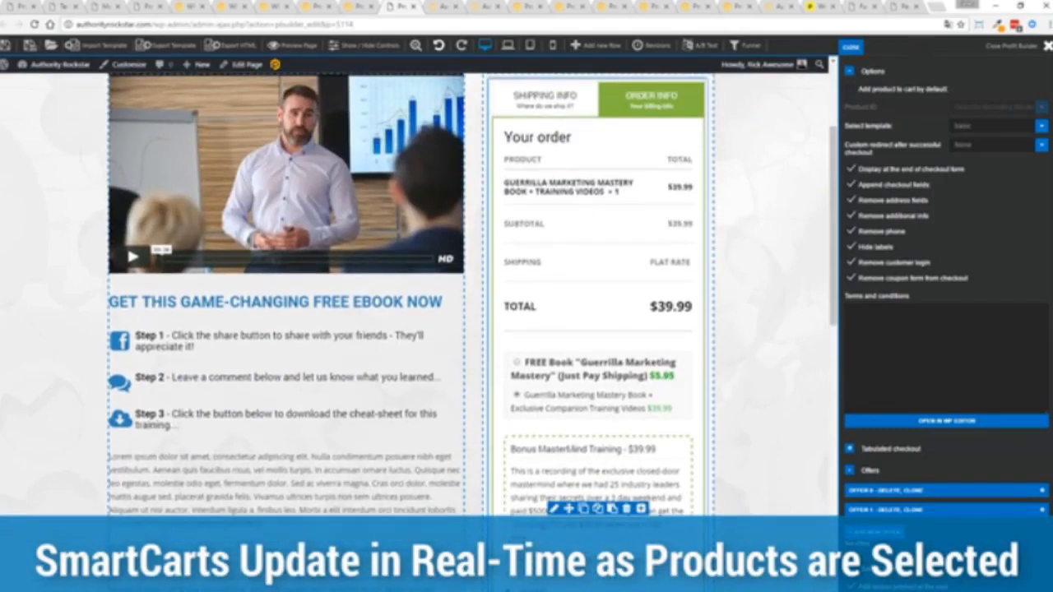
mouse_move(757, 252)
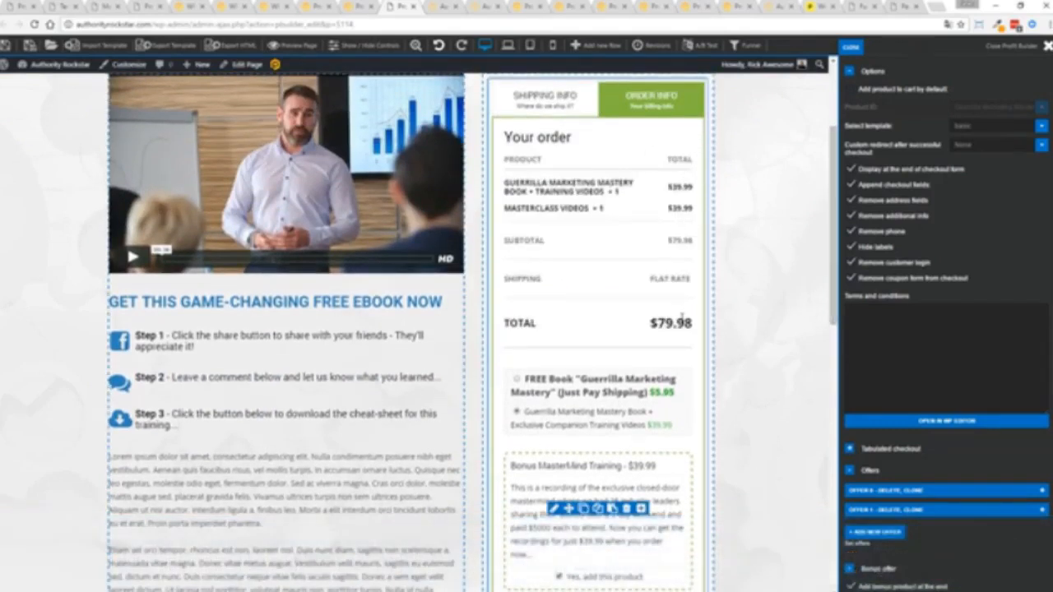
Scroll down the checkout past the Bonus MasterMind Training order bump
scroll("down", 3)
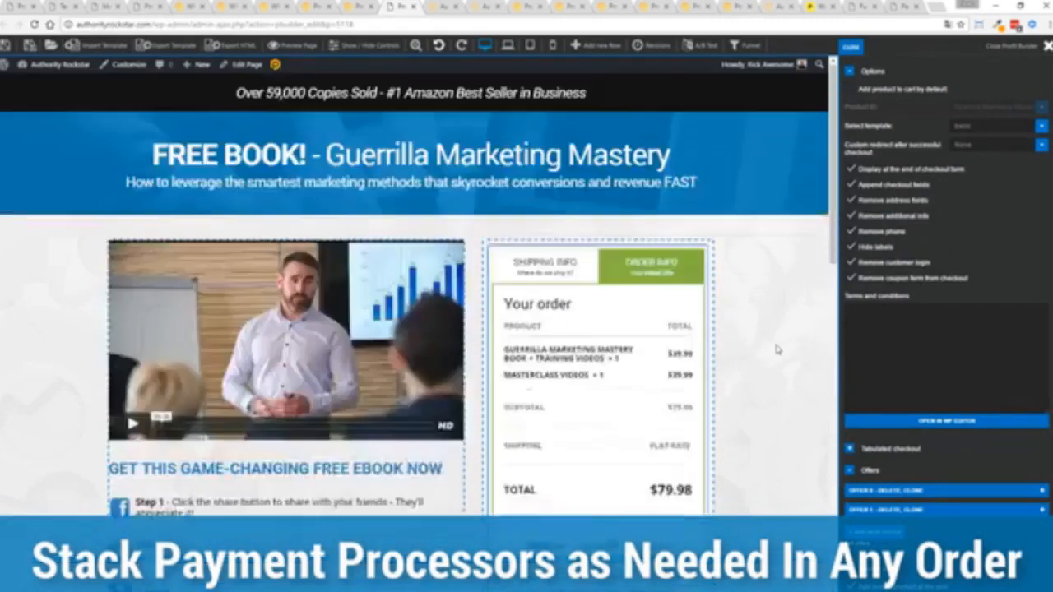
scroll("down", 3)
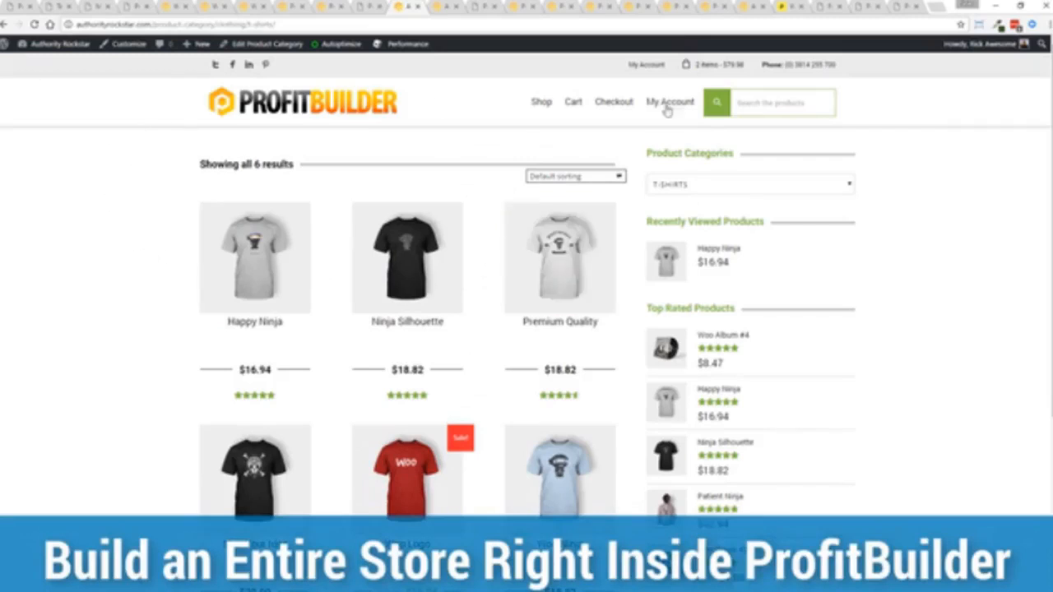
mouse_move(908, 224)
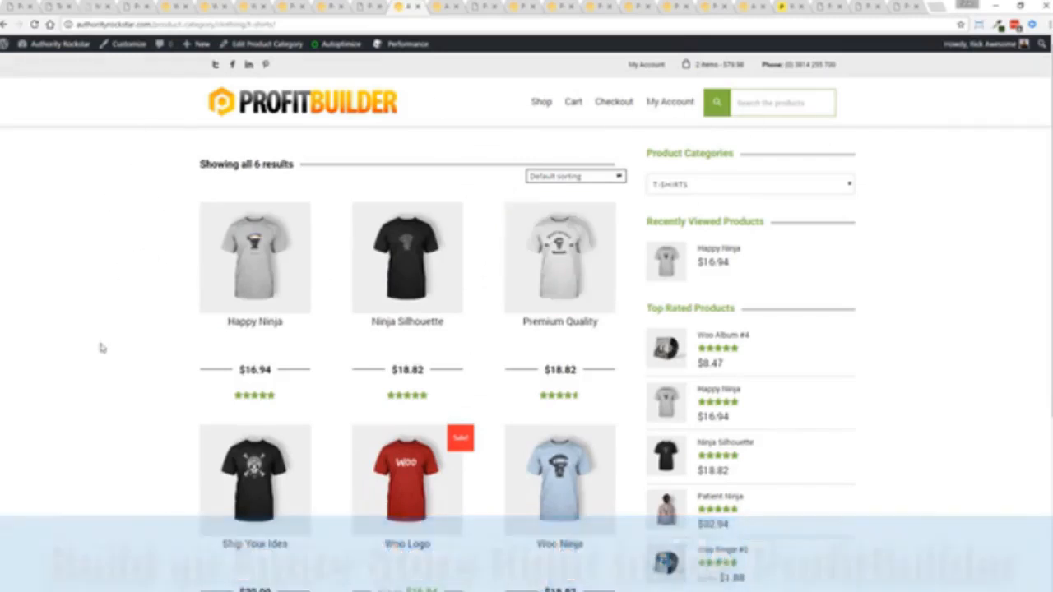
mouse_move(916, 275)
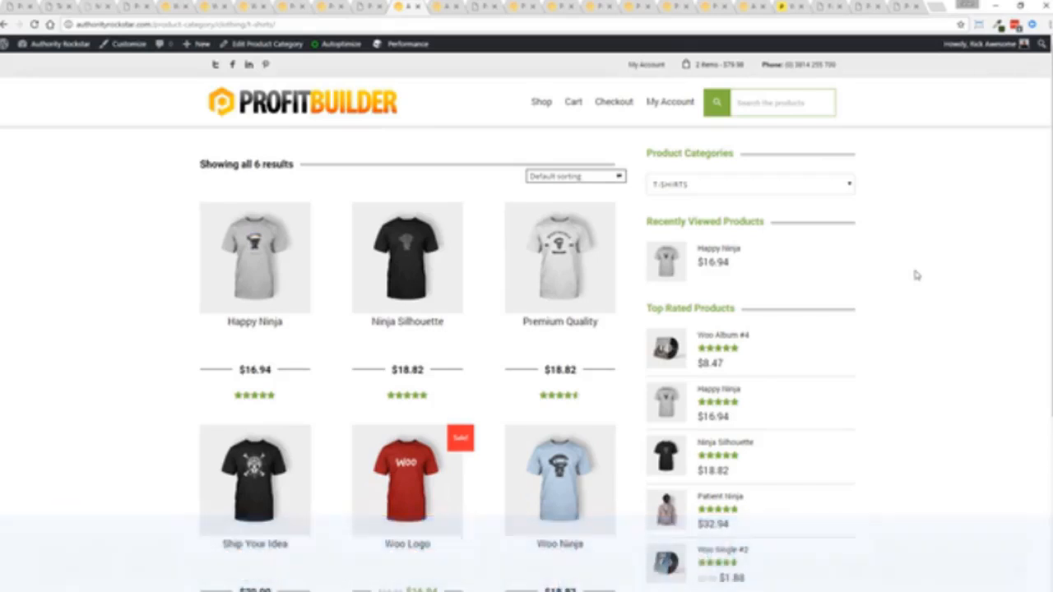
mouse_move(549, 105)
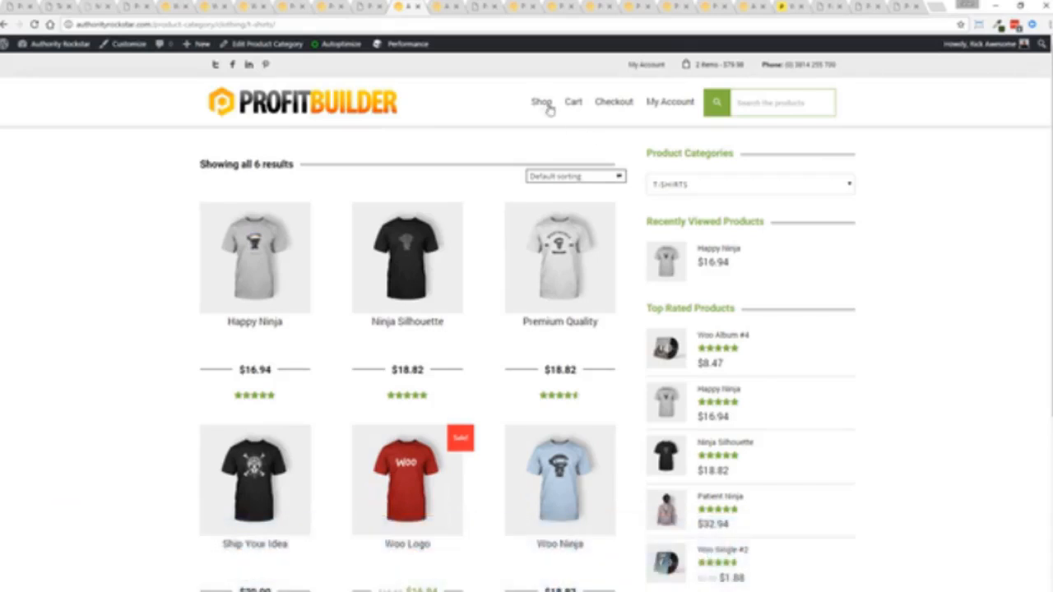
mouse_move(464, 21)
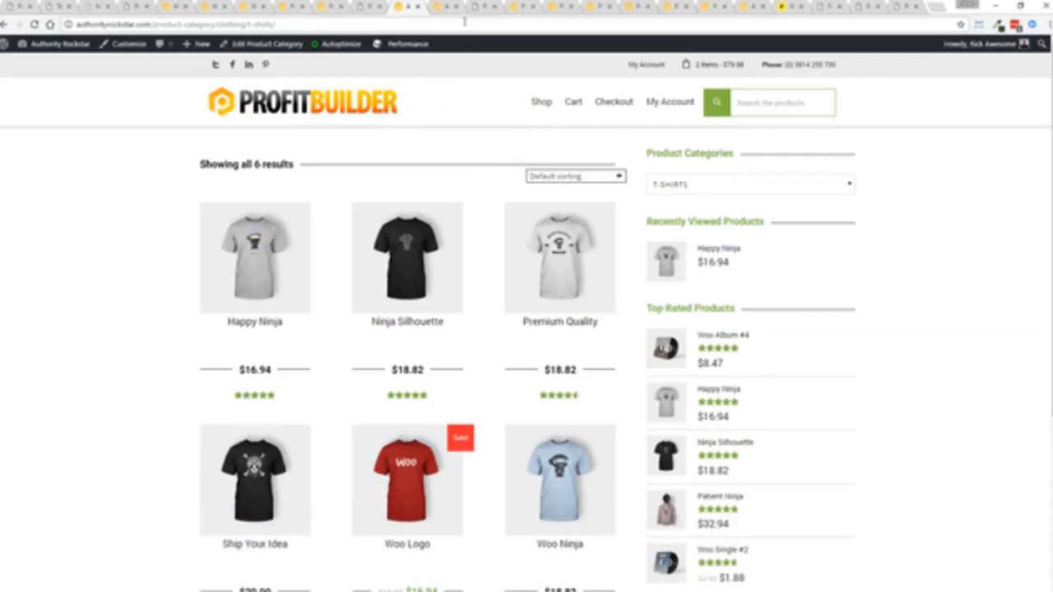
Open the Happy Ninja t-shirt product page and scroll down its details
left_click(254, 257)
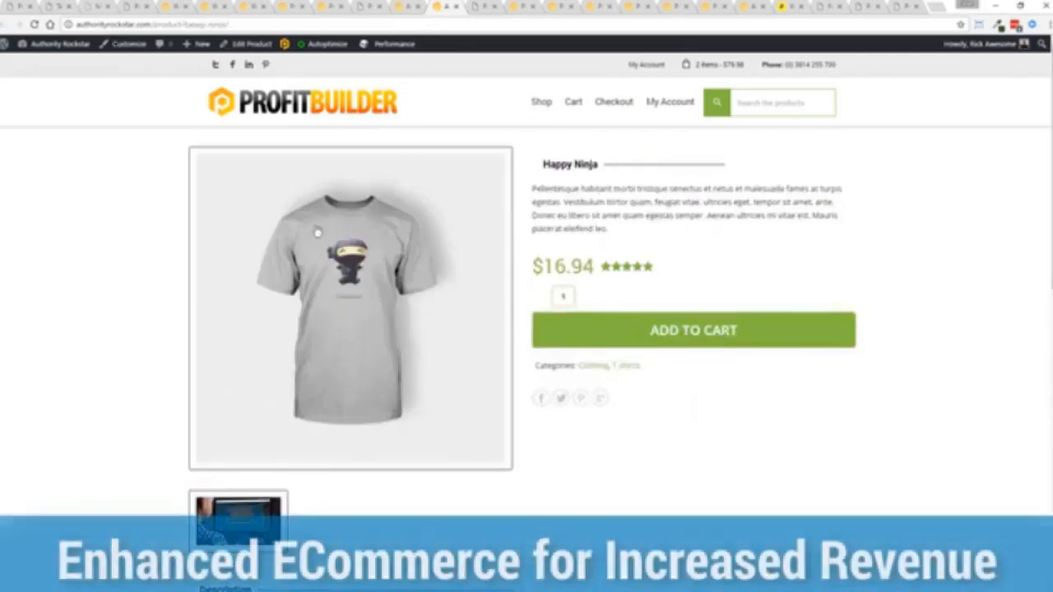
scroll("down", 3)
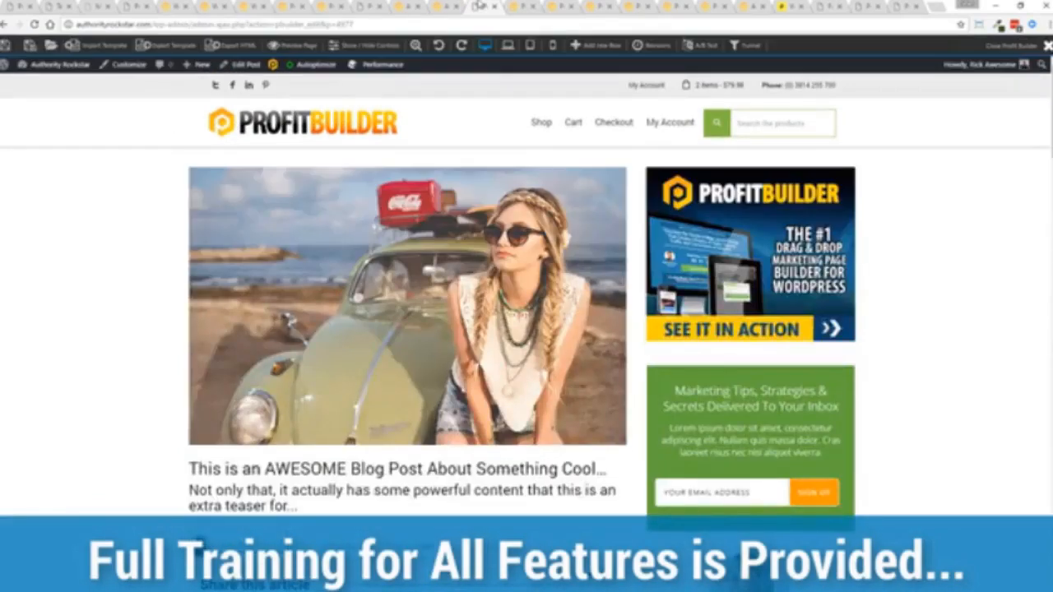
mouse_move(120, 236)
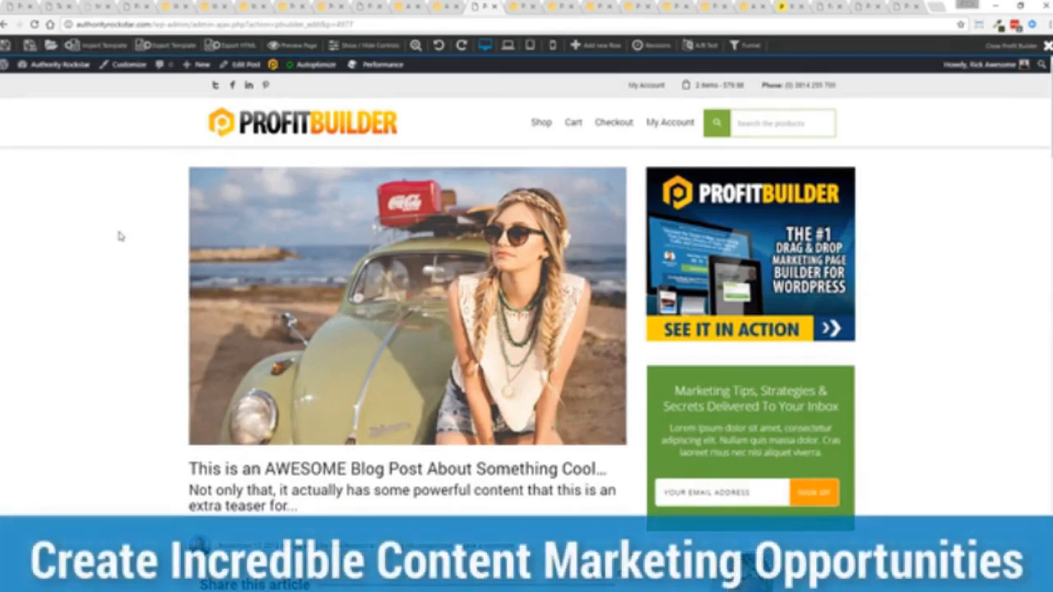
scroll("down", 3)
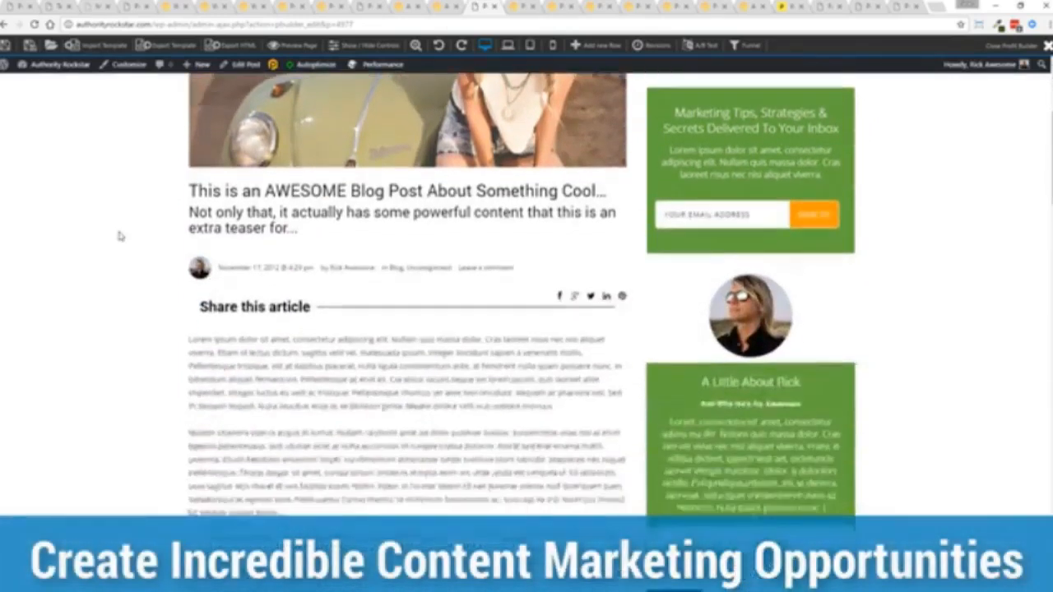
scroll("down", 3)
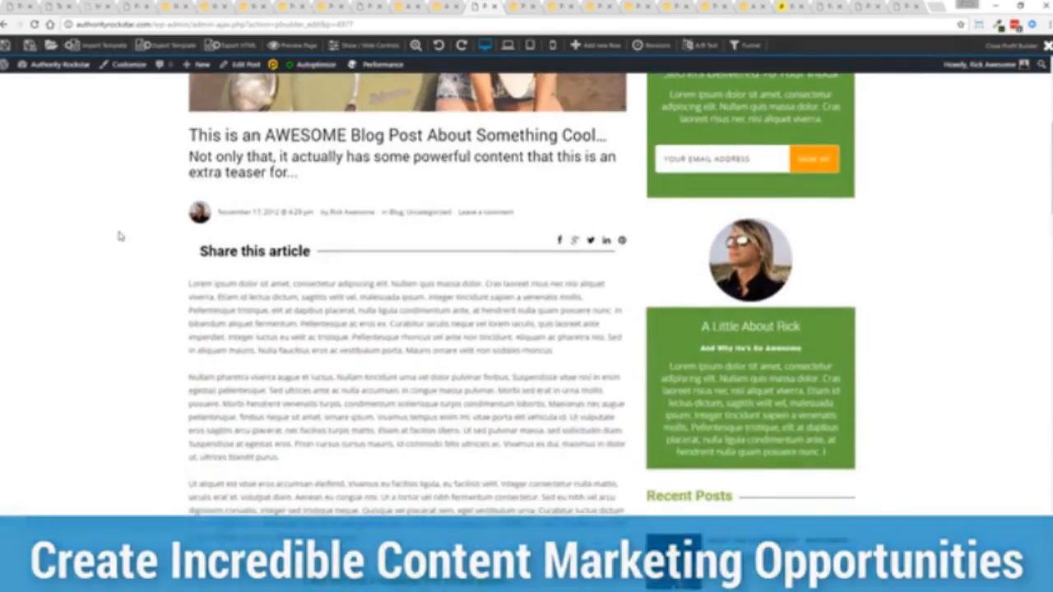
scroll("down", 3)
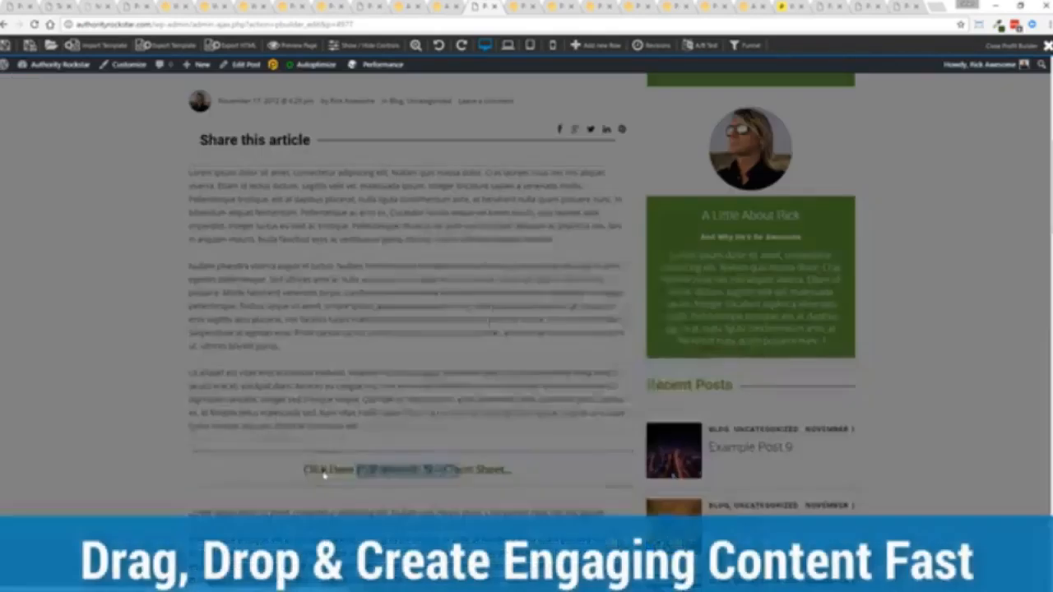
left_click(408, 470)
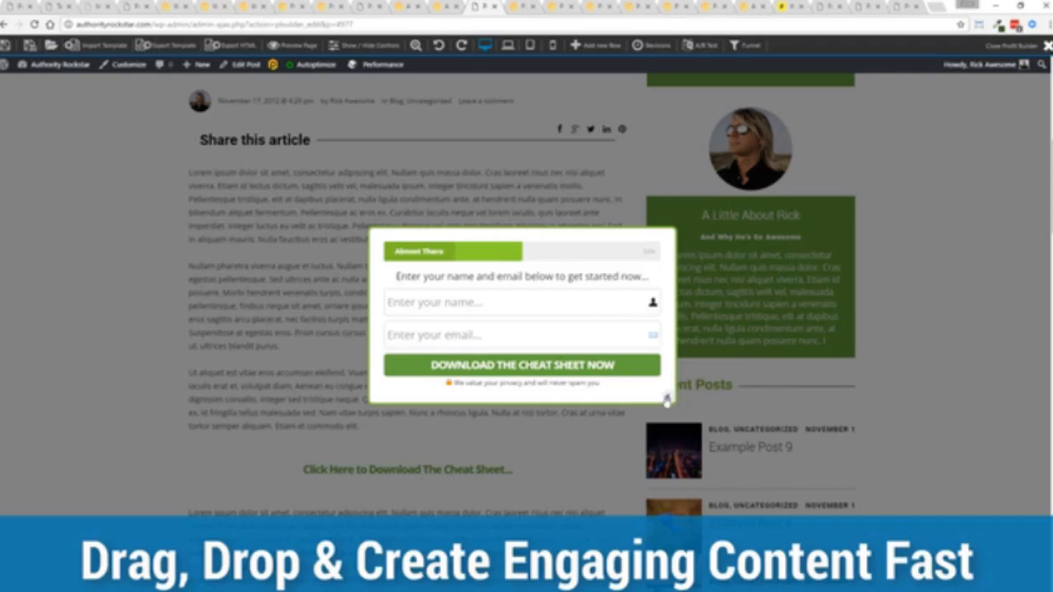
left_click(667, 400)
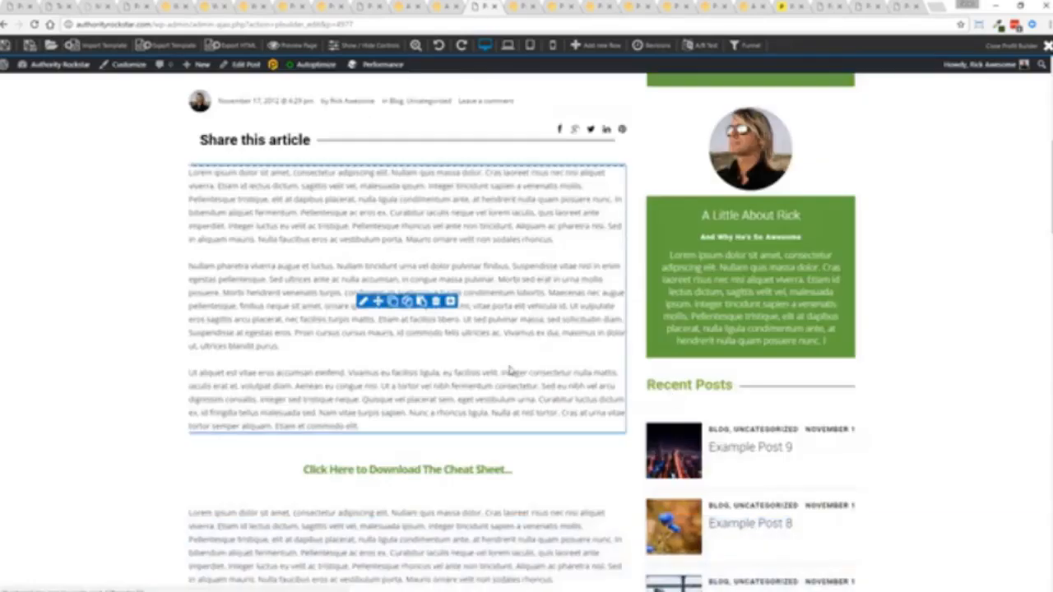
scroll("down", 3)
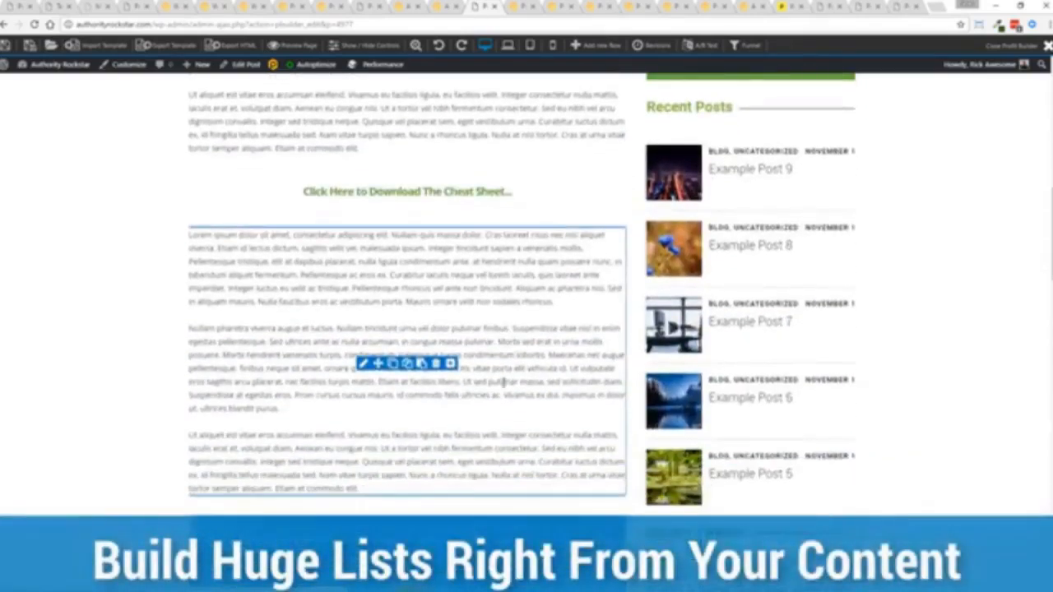
scroll("down", 3)
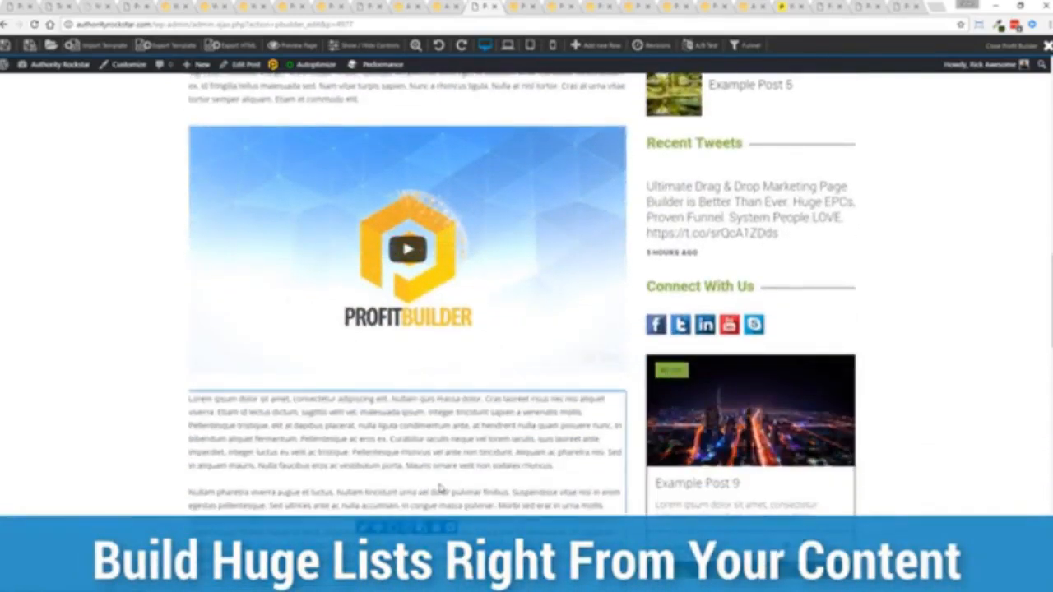
scroll("up", 3)
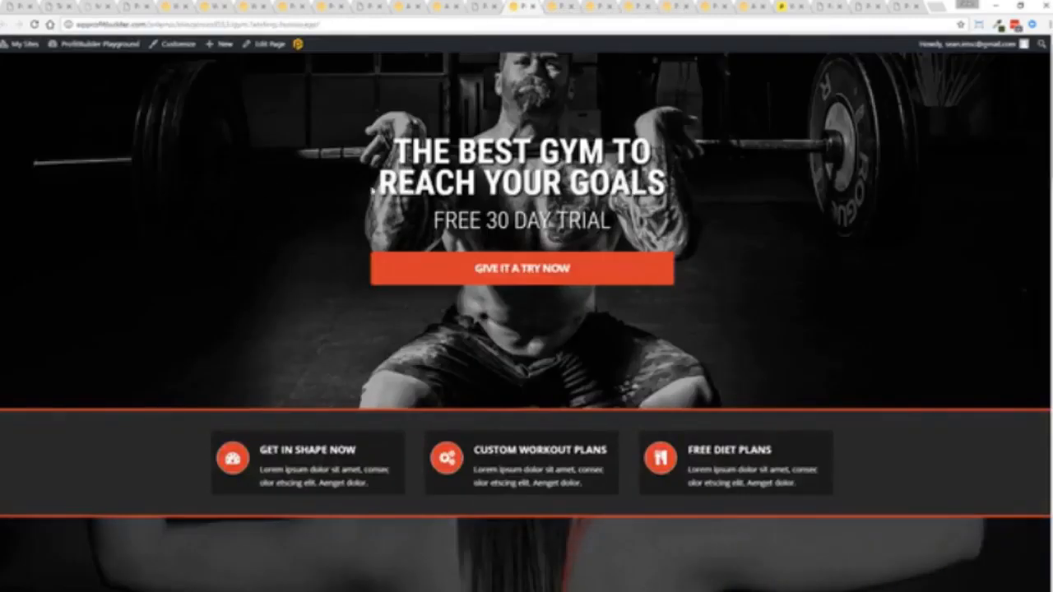
Scroll down through the gym template's classes, newsletter and pricing sections
scroll("down", 3)
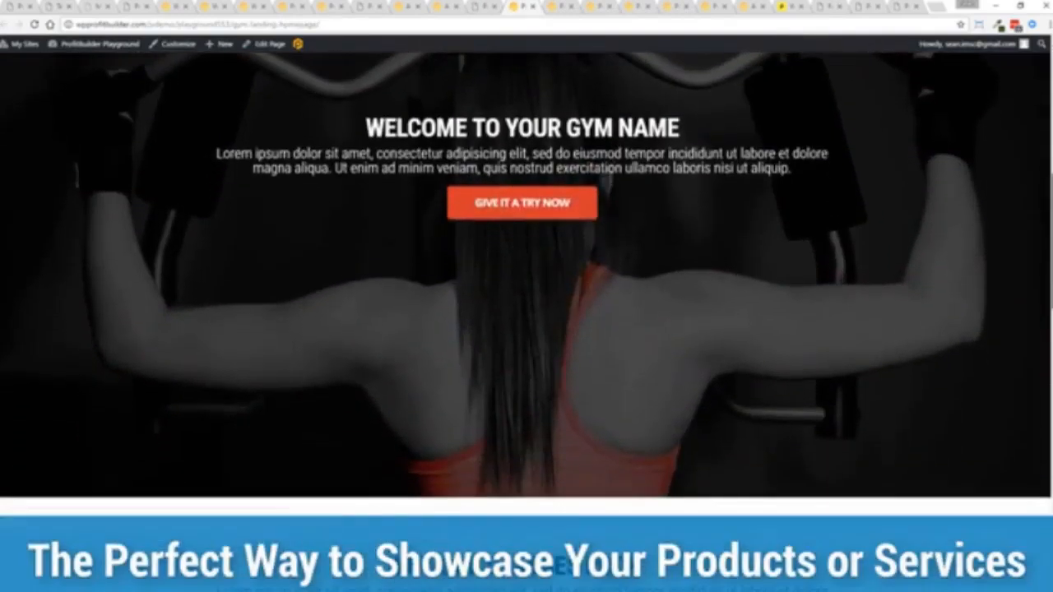
scroll("down", 3)
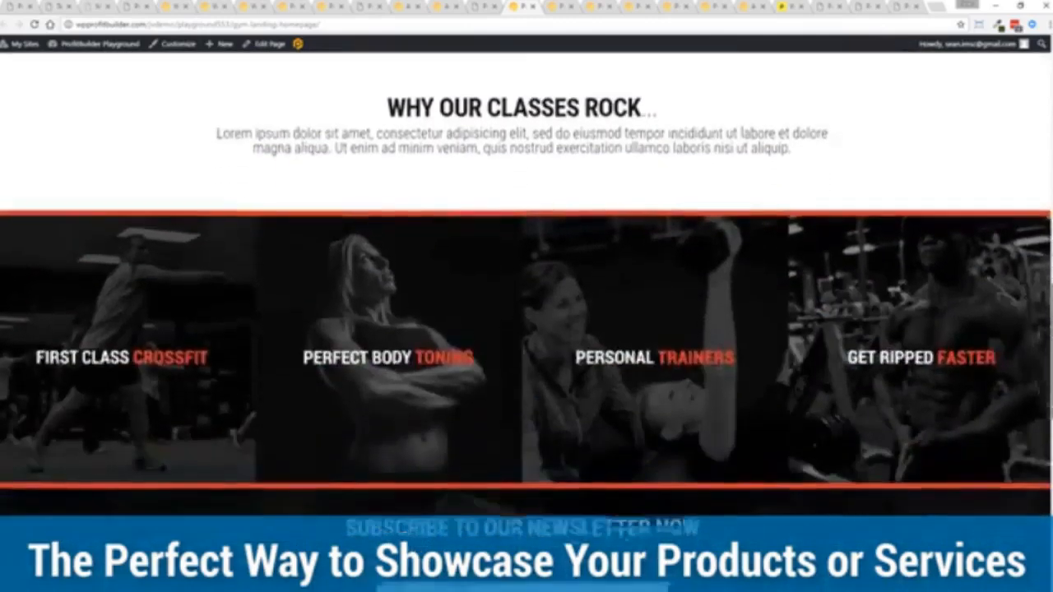
scroll("down", 3)
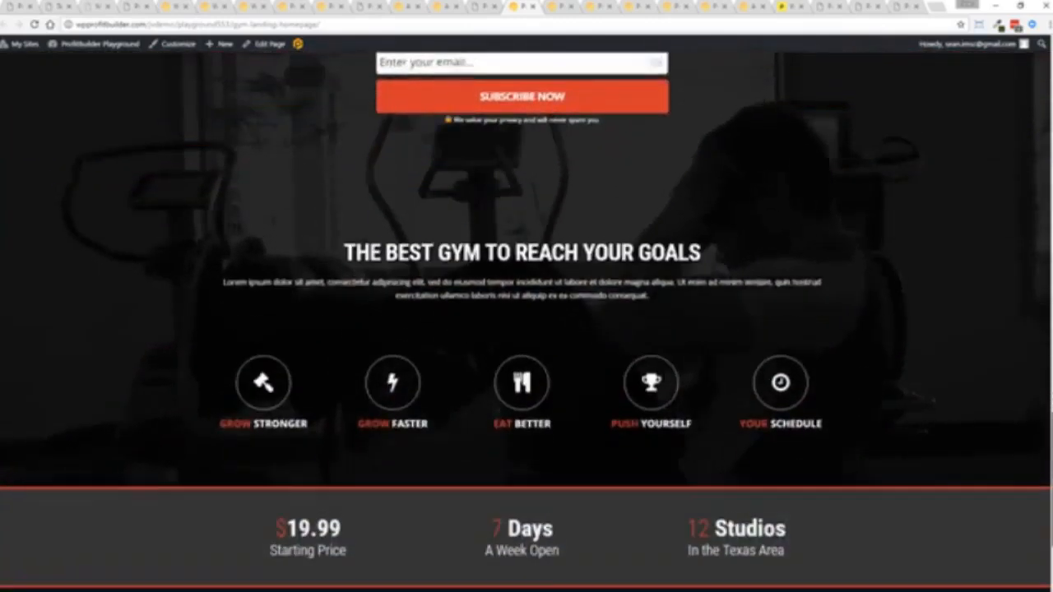
scroll("down", 3)
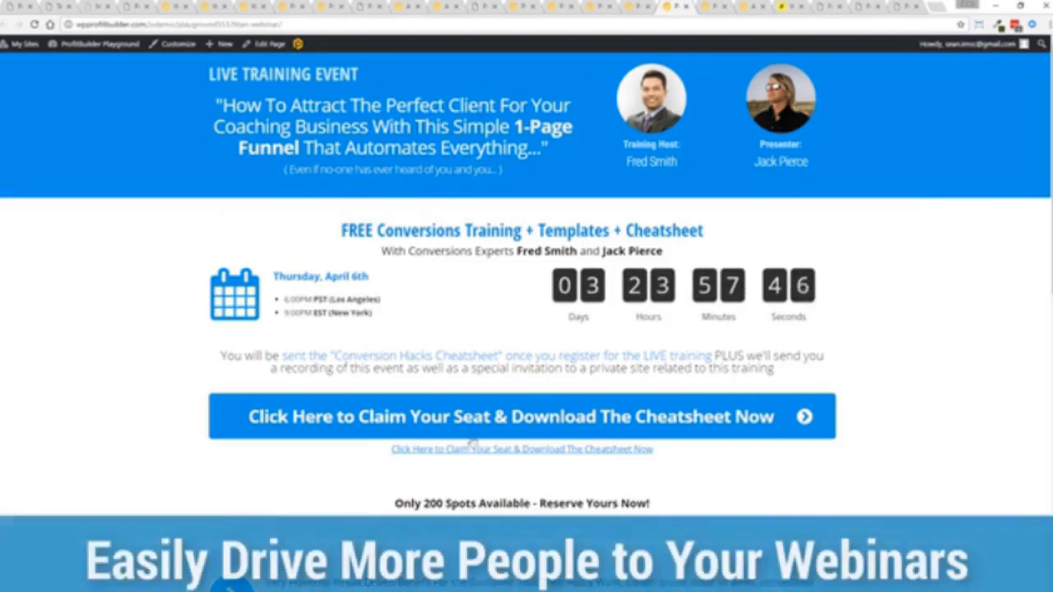
Click 'Claim Your Seat' on the live coaching training webinar registration page
left_click(522, 417)
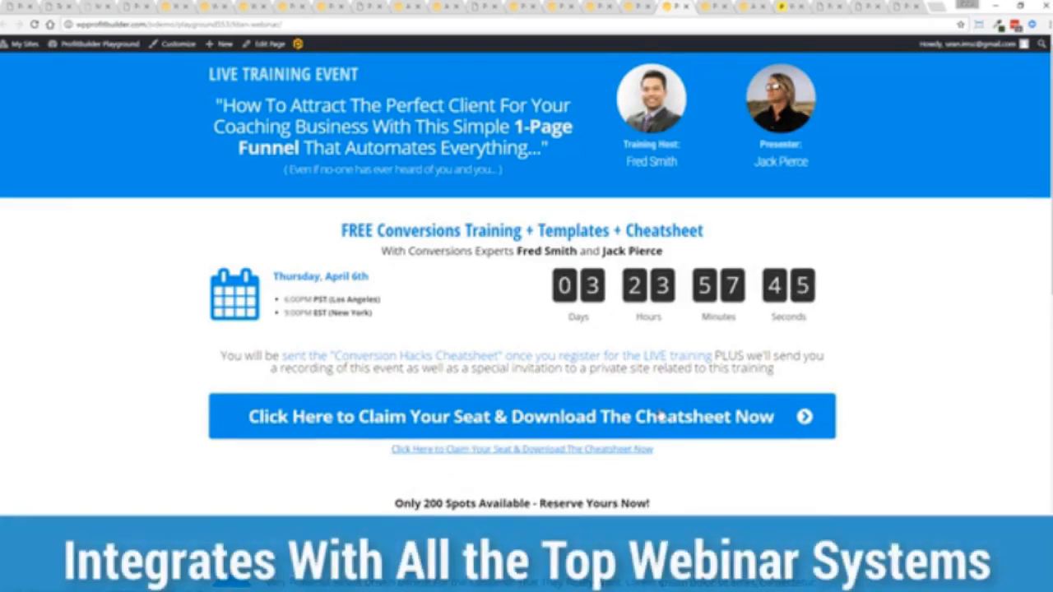
mouse_move(834, 297)
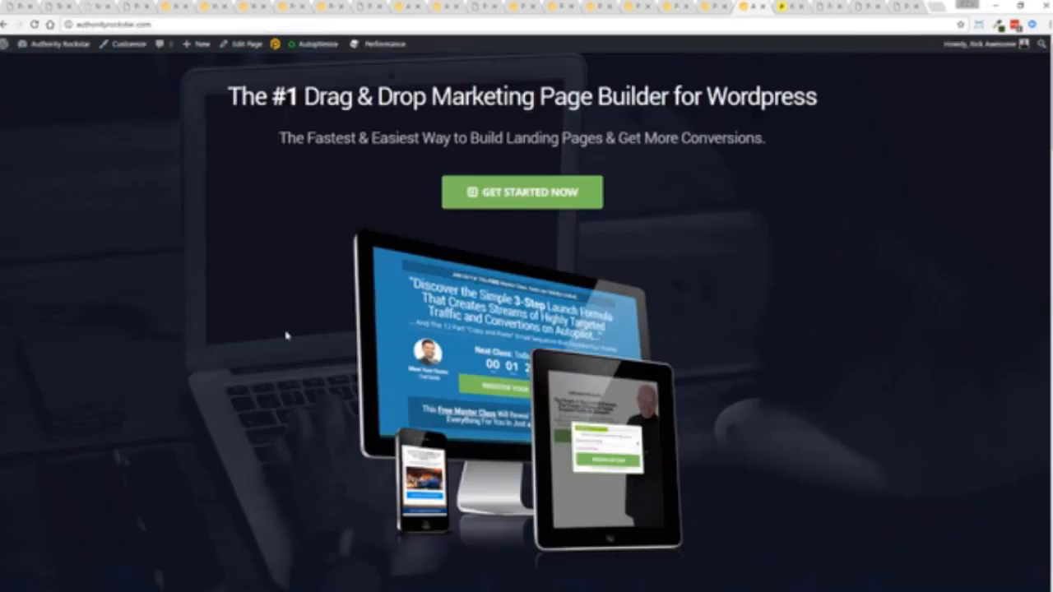
mouse_move(992, 170)
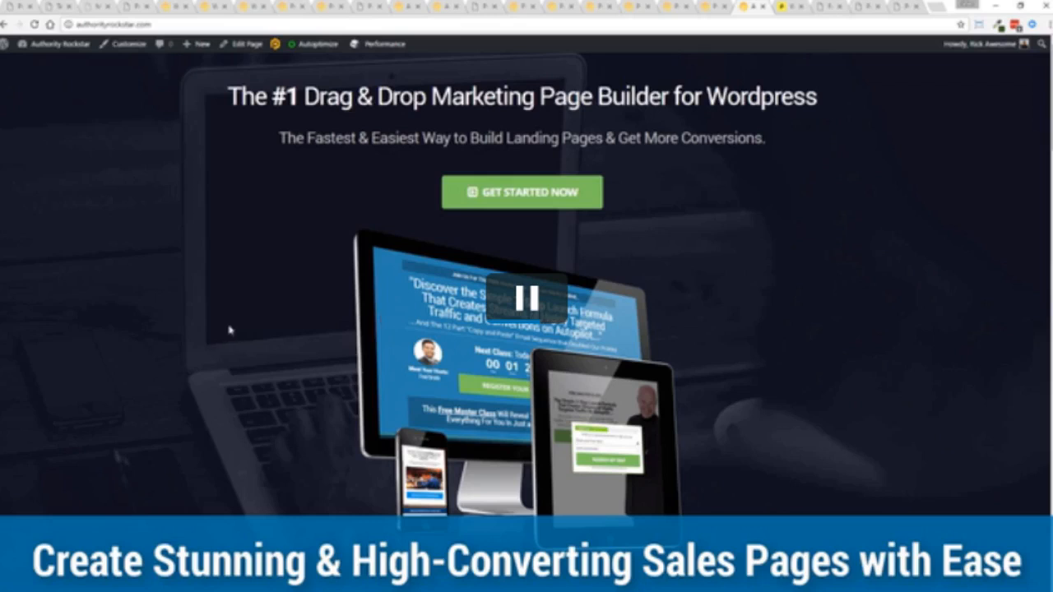
Open the authorityrockstar.com homepage and scroll to 'What EXACTLY is ProfitBuilder?'
left_click(522, 296)
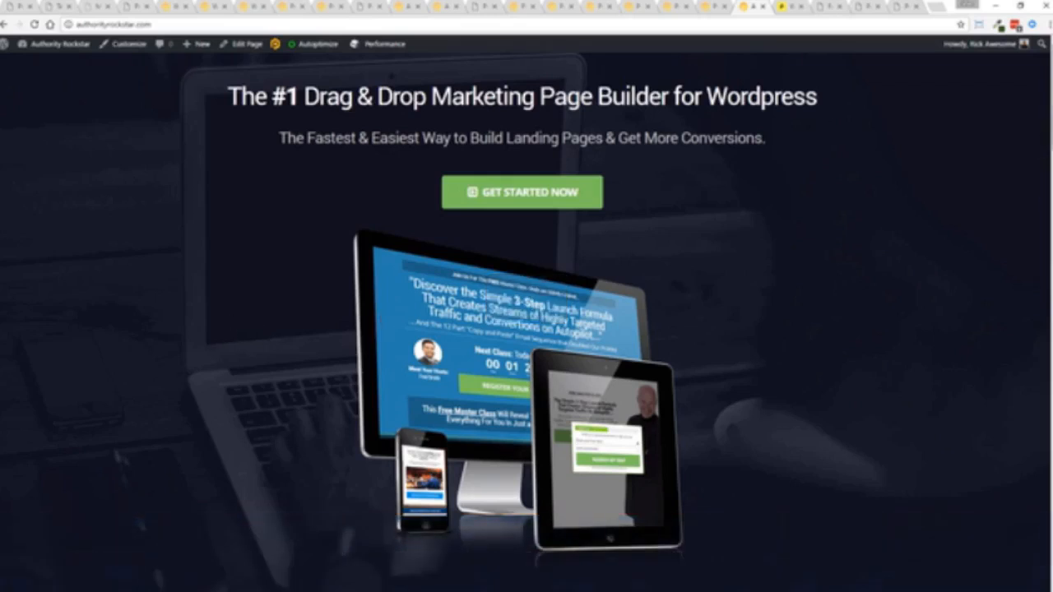
scroll("down", 3)
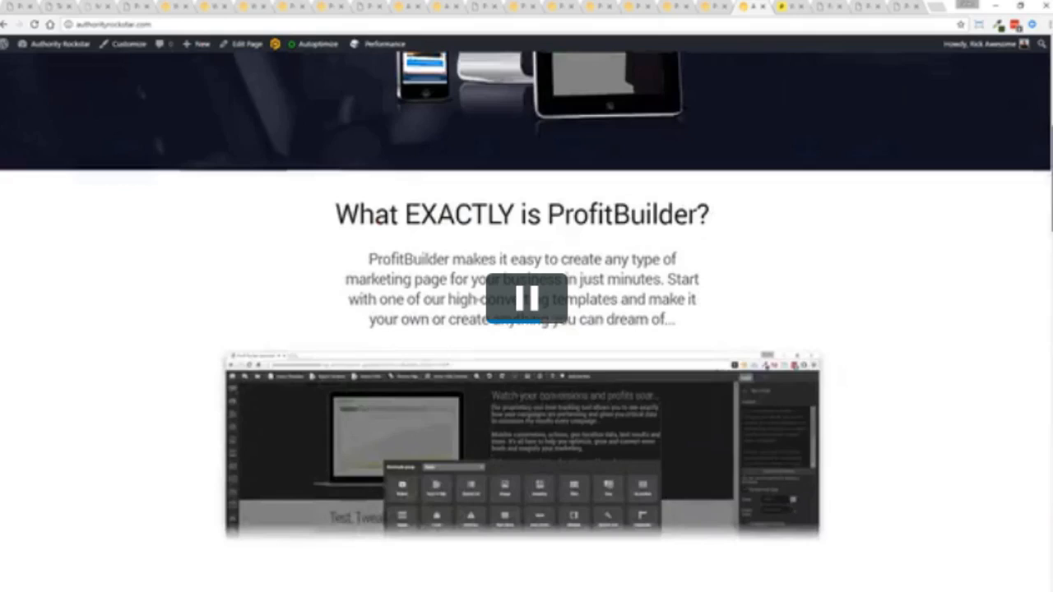
scroll("down", 3)
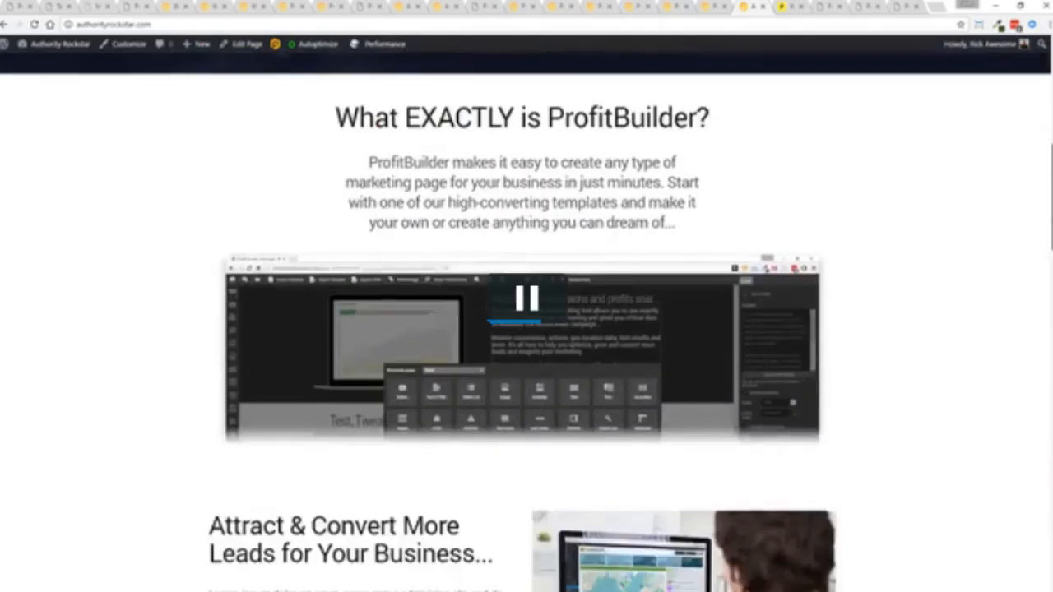
scroll("down", 3)
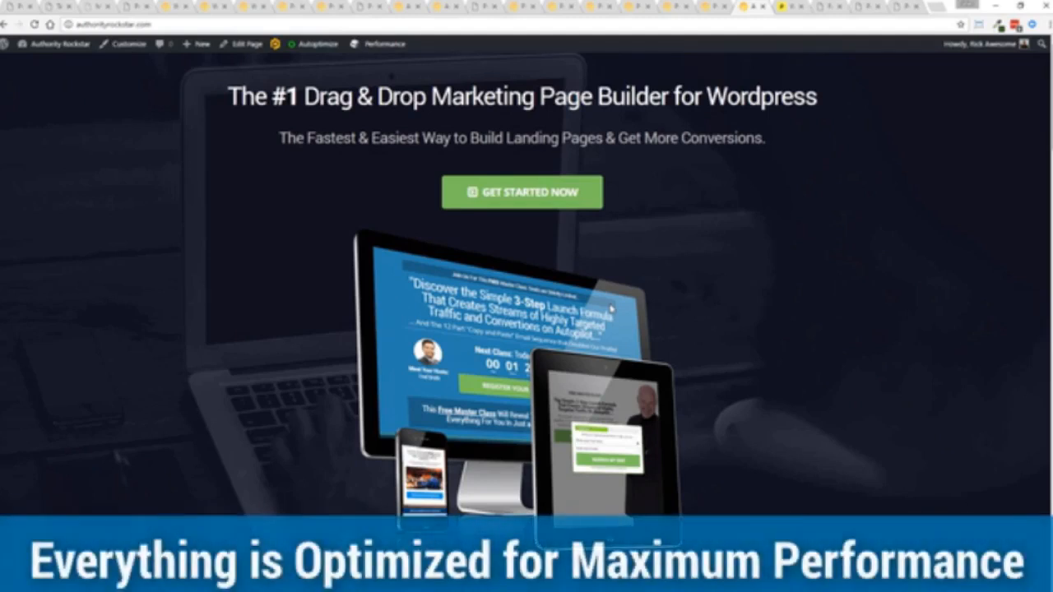
scroll("down", 3)
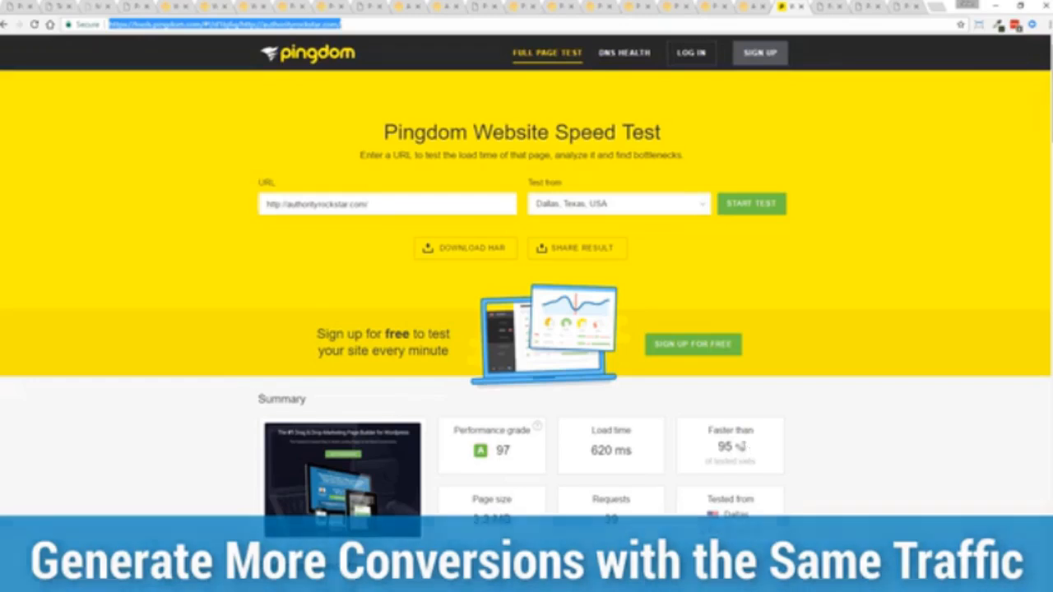
Select the Pingdom results URL for authorityrockstar.com in the address bar
double_click(611, 450)
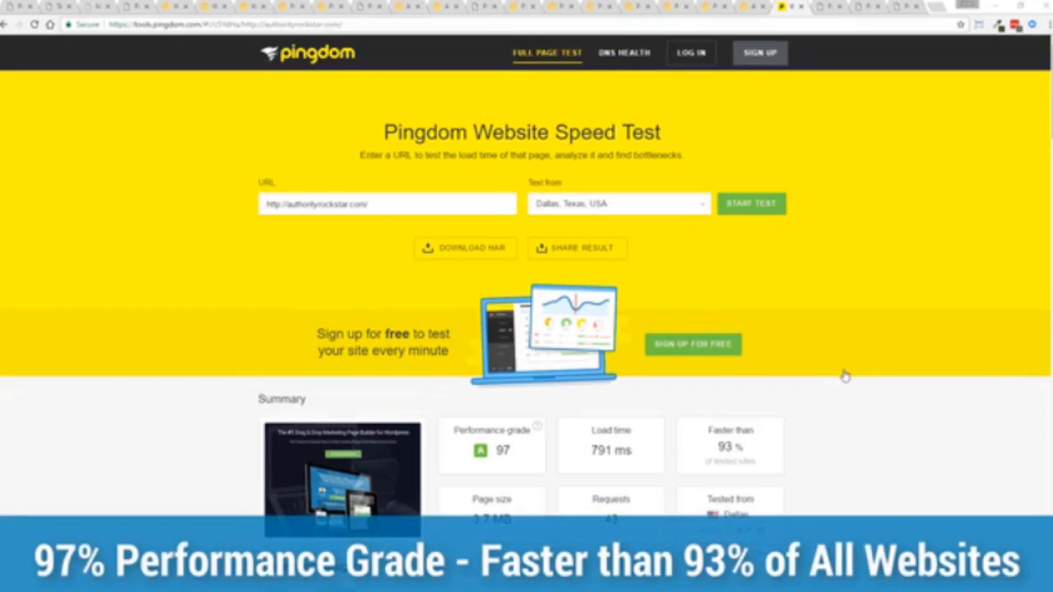
mouse_move(837, 362)
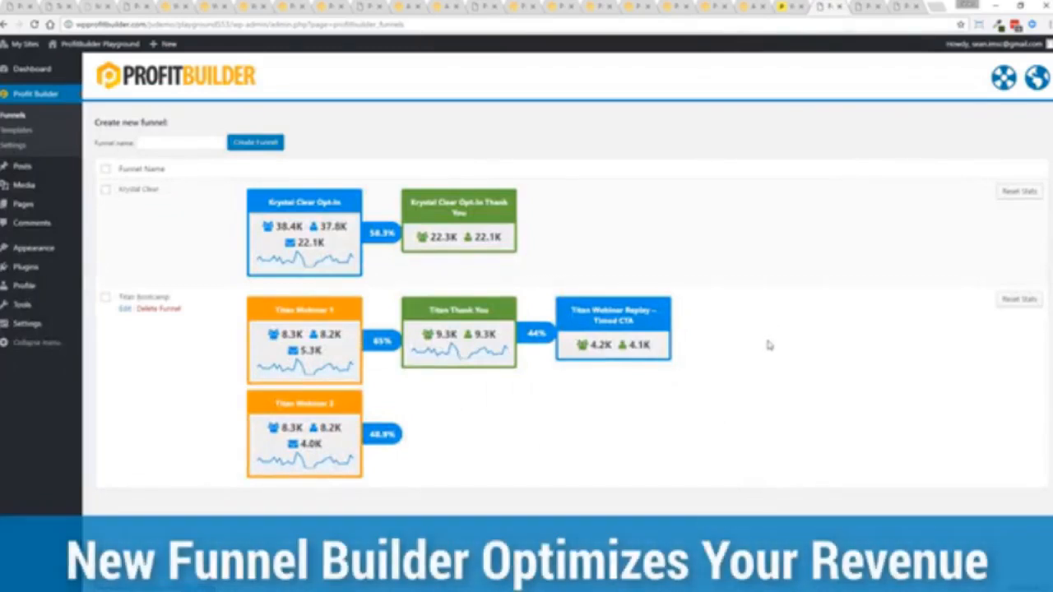
mouse_move(39, 431)
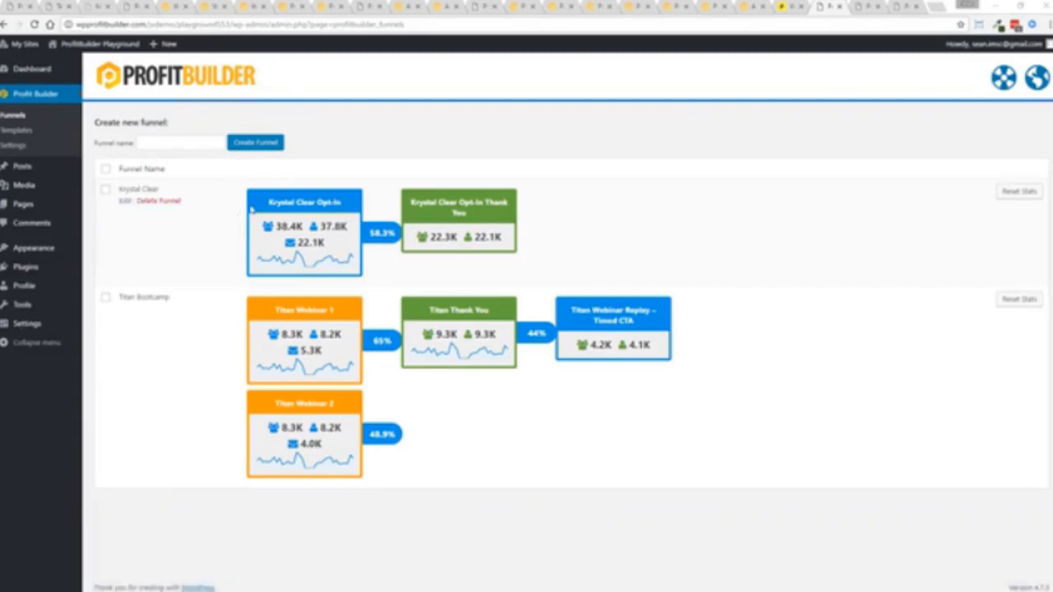
mouse_move(379, 244)
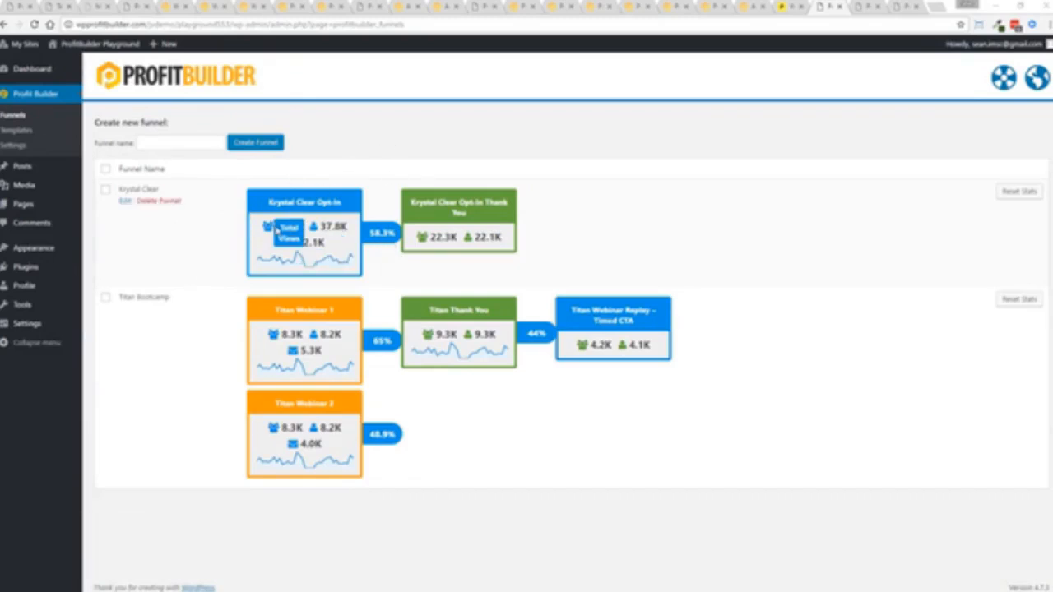
mouse_move(289, 243)
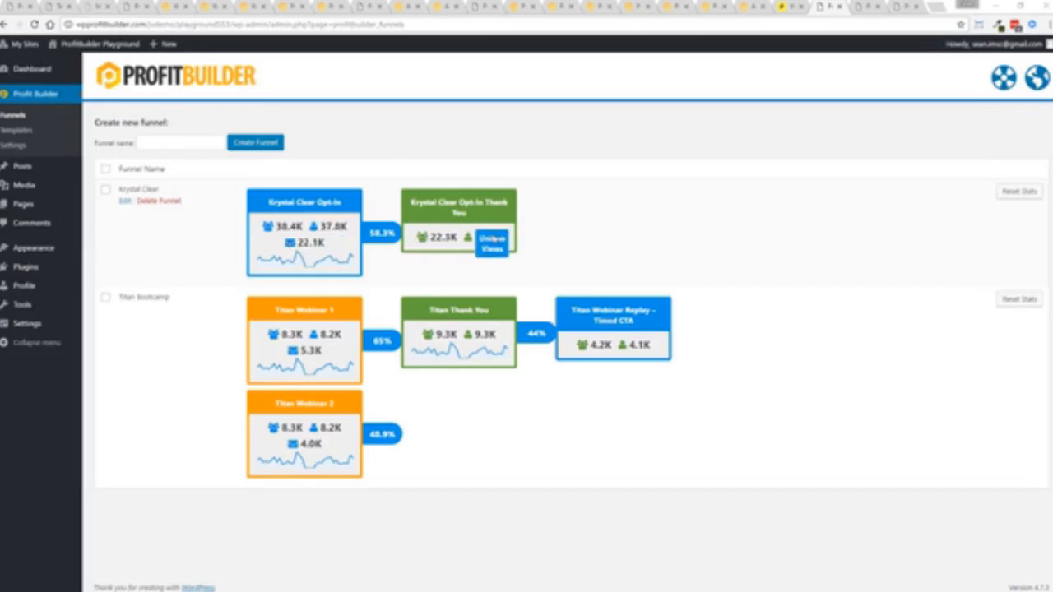
mouse_move(226, 361)
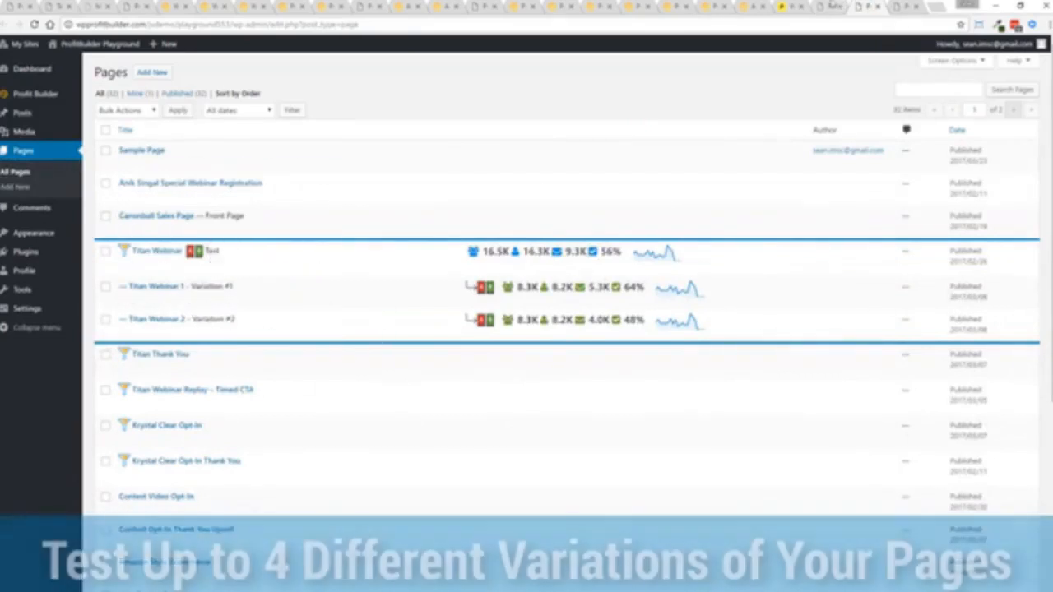
Go back to Profit Builder > Funnels to see Titan Bootcamp's webinar statistics
left_click(35, 93)
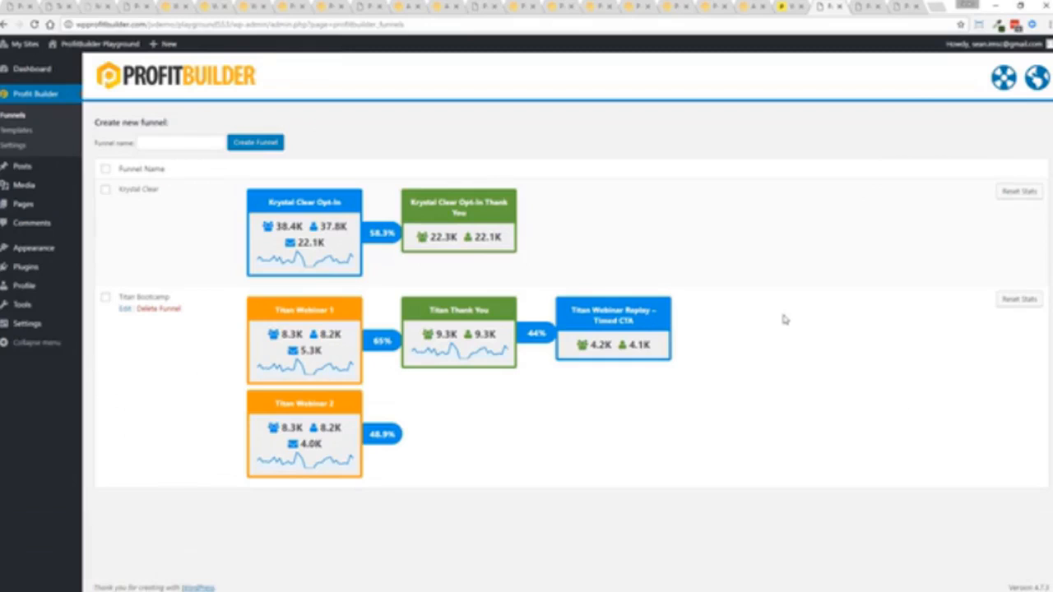
mouse_move(304, 340)
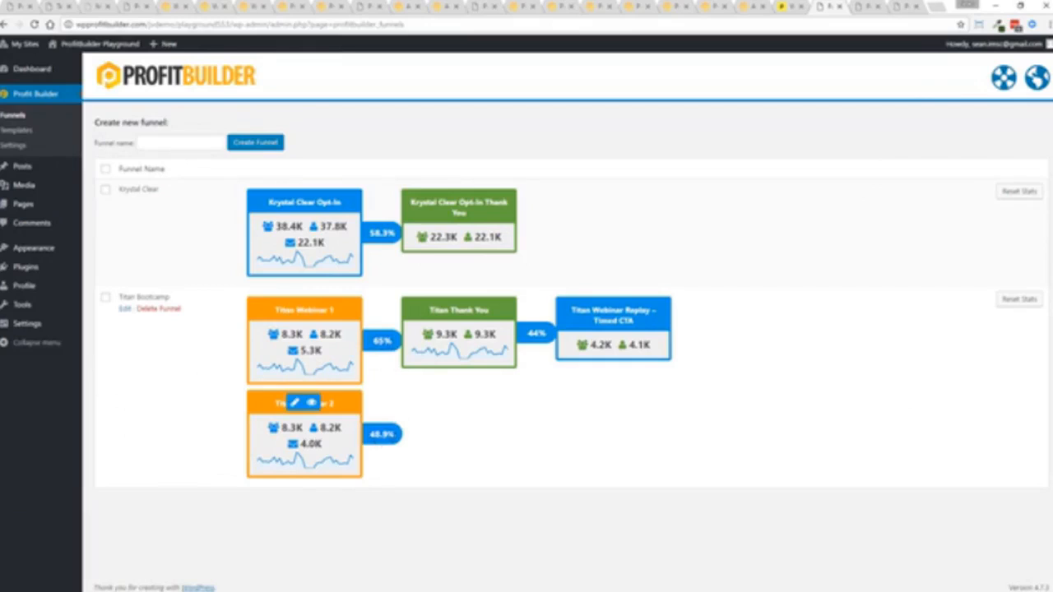
mouse_move(663, 321)
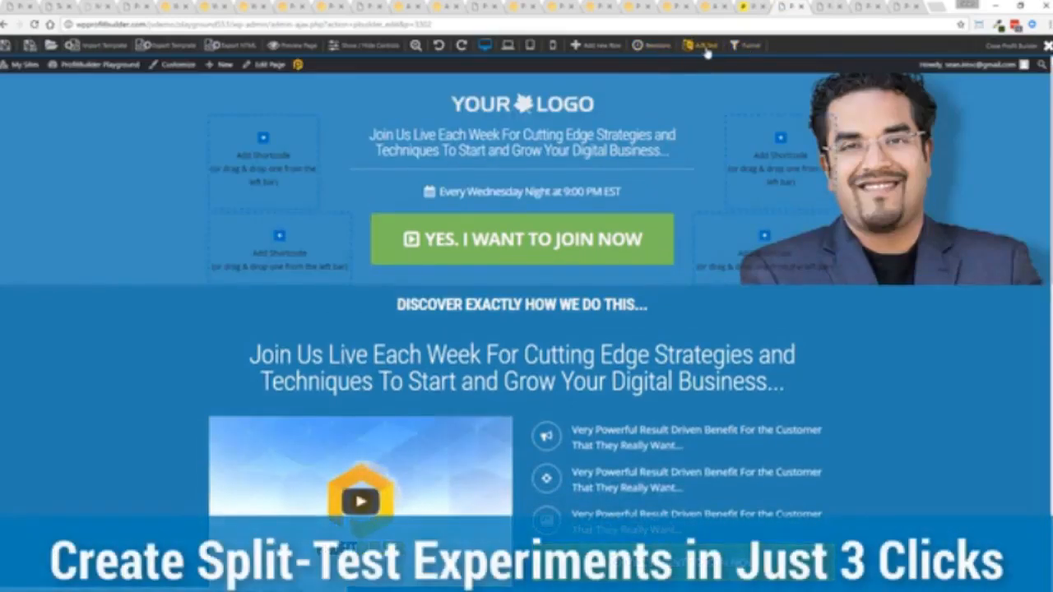
Start an A/B test, keep 'Most Conversions' as winner criterion, then cancel
left_click(700, 46)
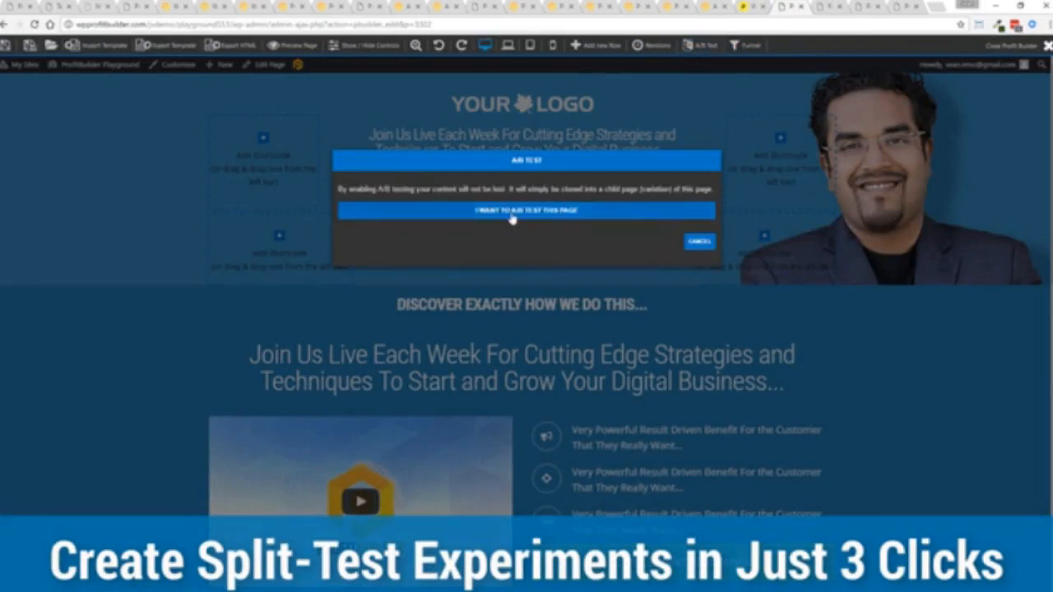
left_click(527, 210)
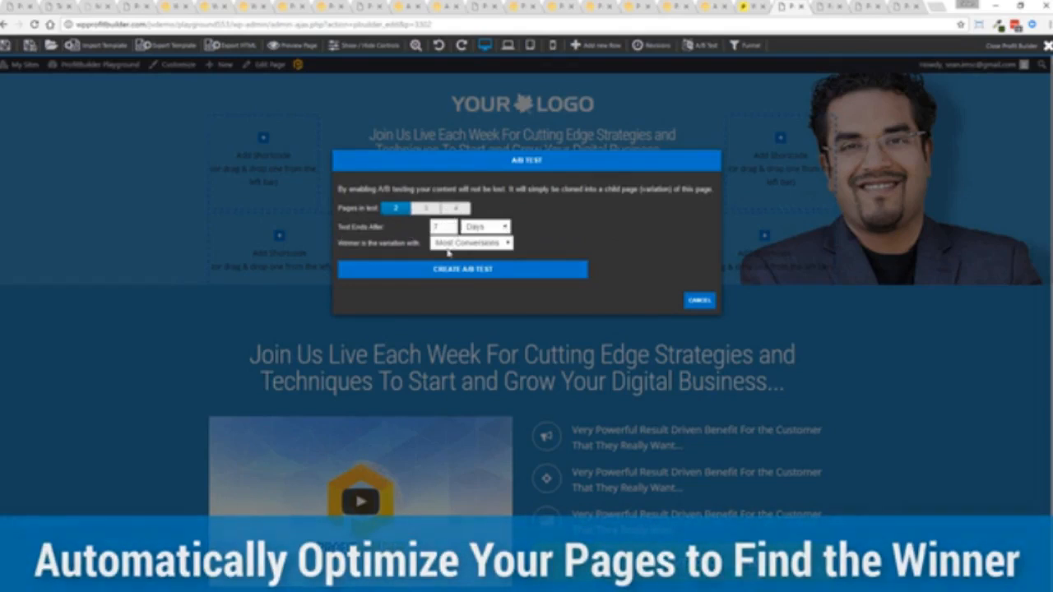
left_click(471, 242)
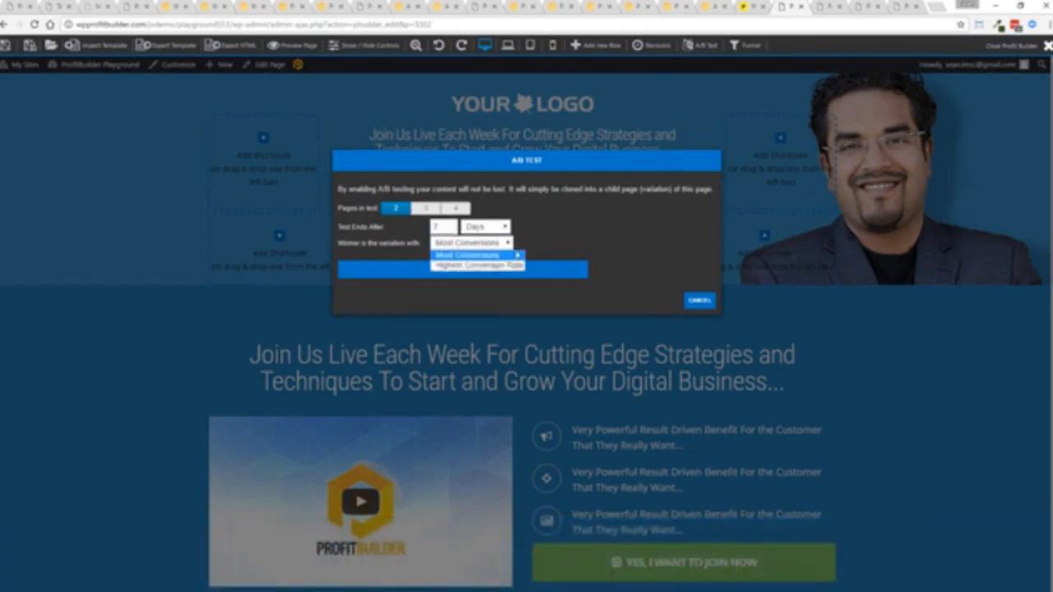
left_click(469, 254)
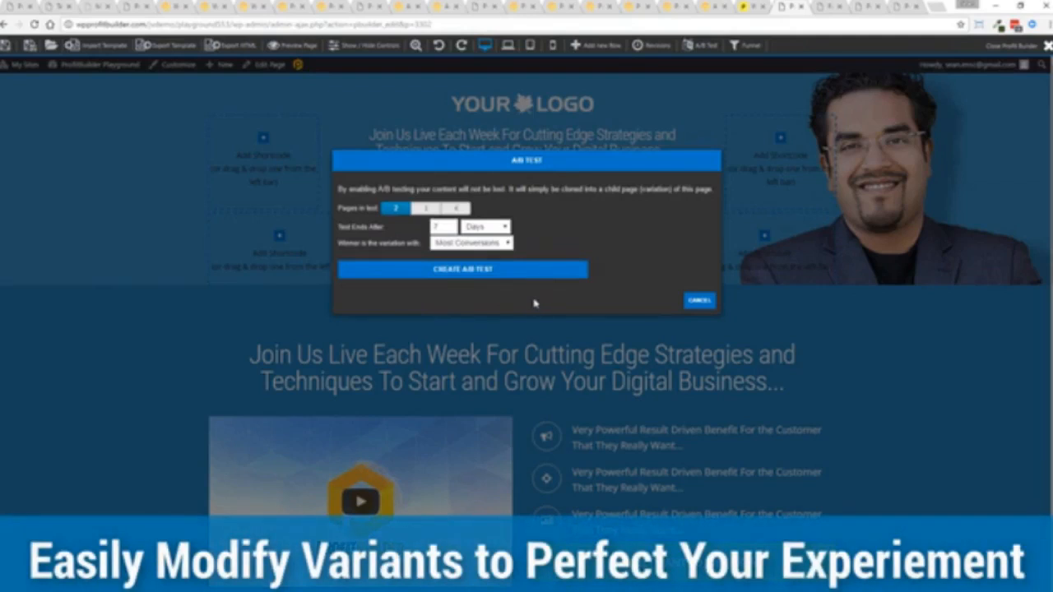
left_click(698, 299)
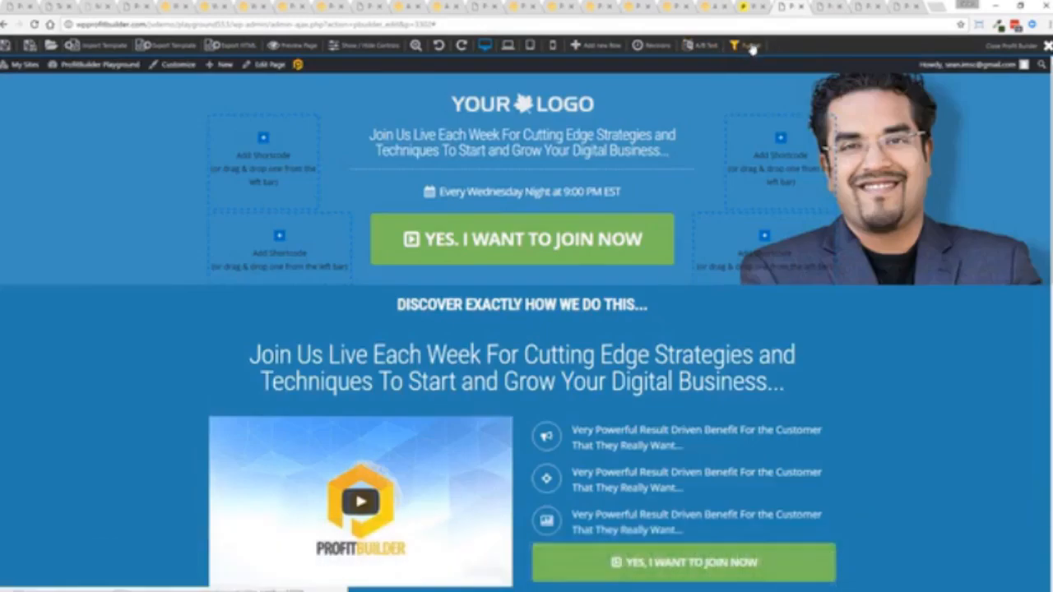
Create 'Test Funnel', add the Anik Singal webinar registration page, and close the editor
left_click(745, 46)
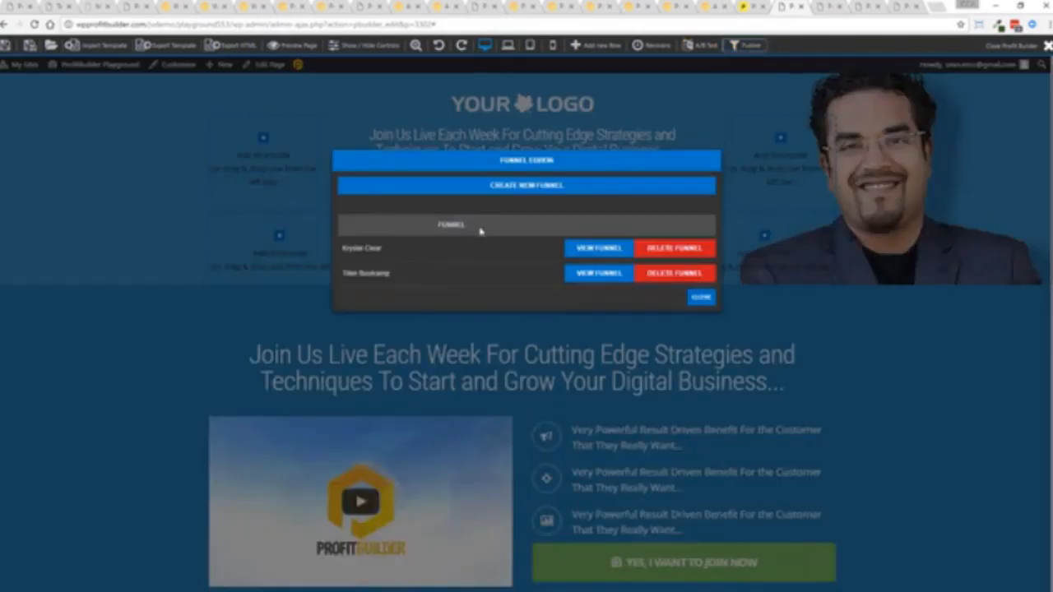
mouse_move(610, 304)
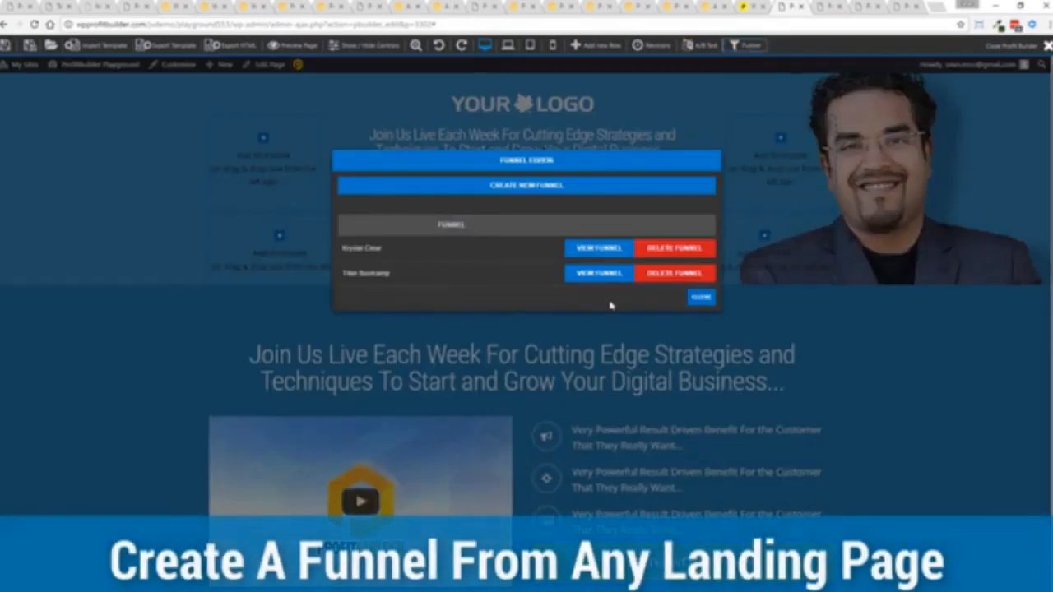
left_click(526, 185)
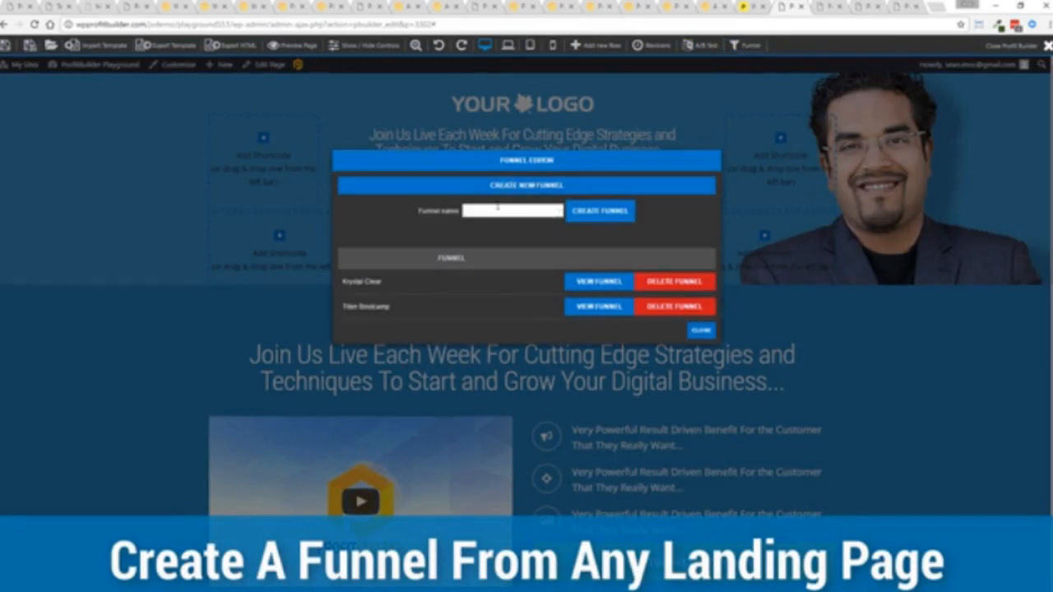
type("Test Funnel")
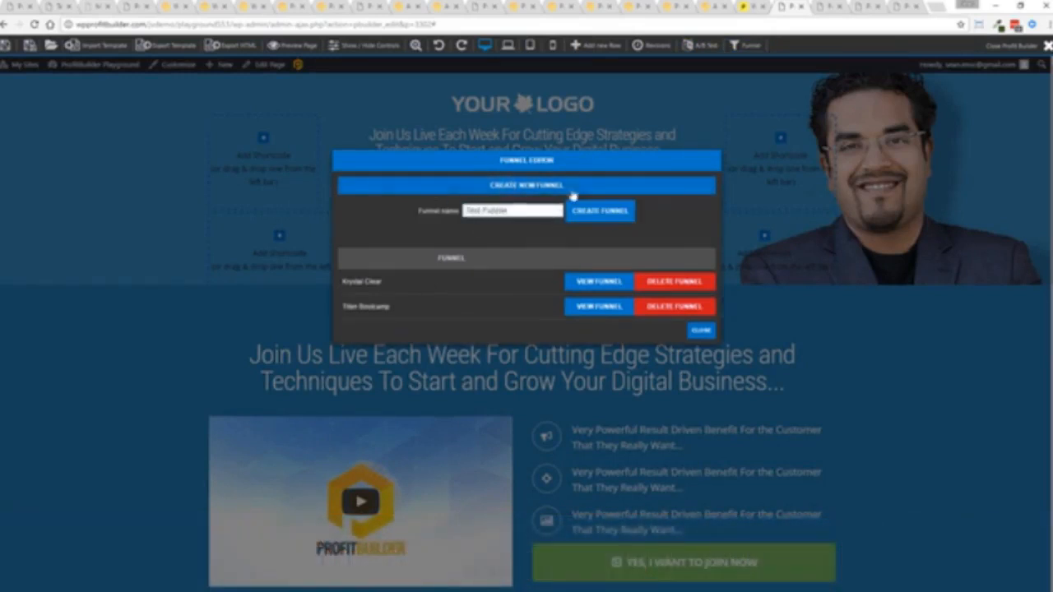
left_click(600, 211)
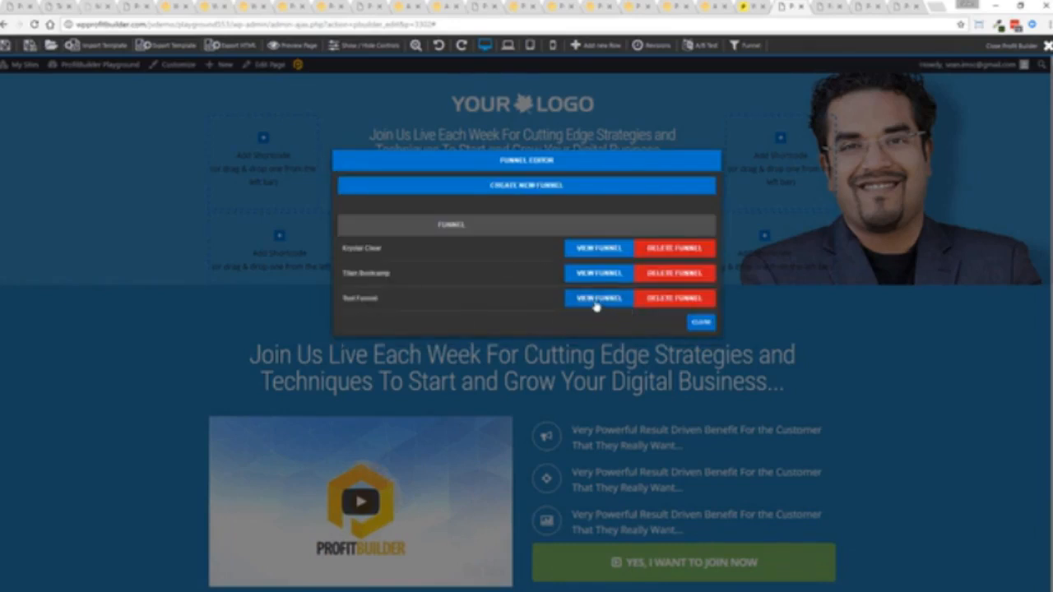
left_click(598, 298)
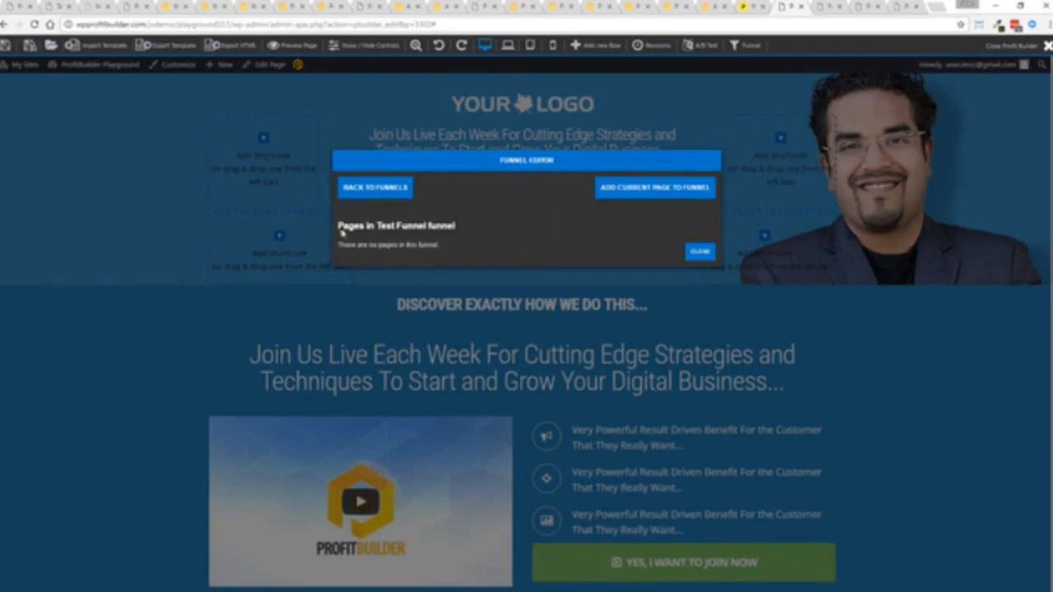
left_click(654, 187)
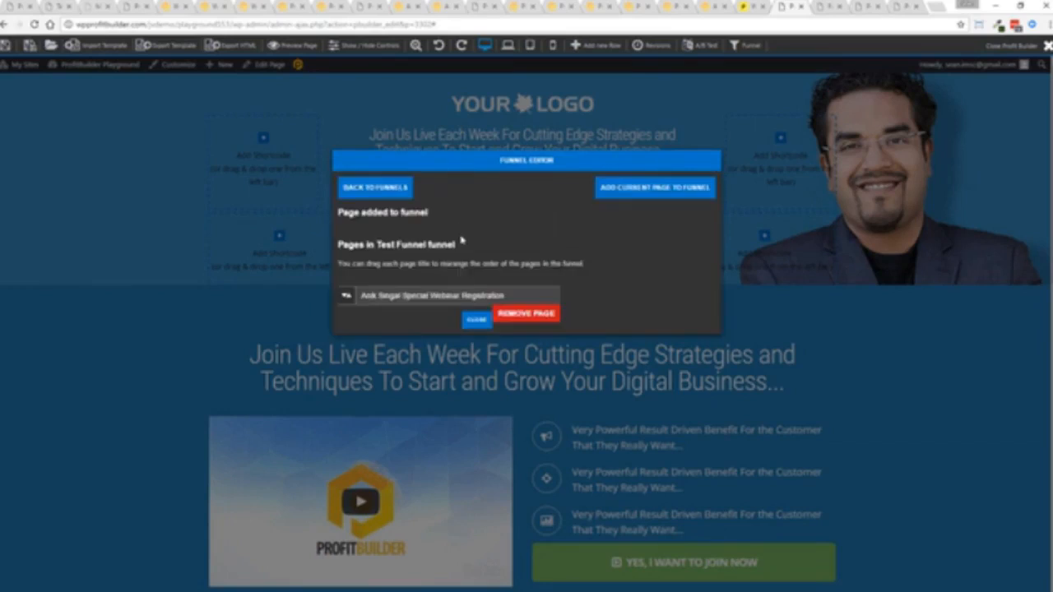
mouse_move(552, 284)
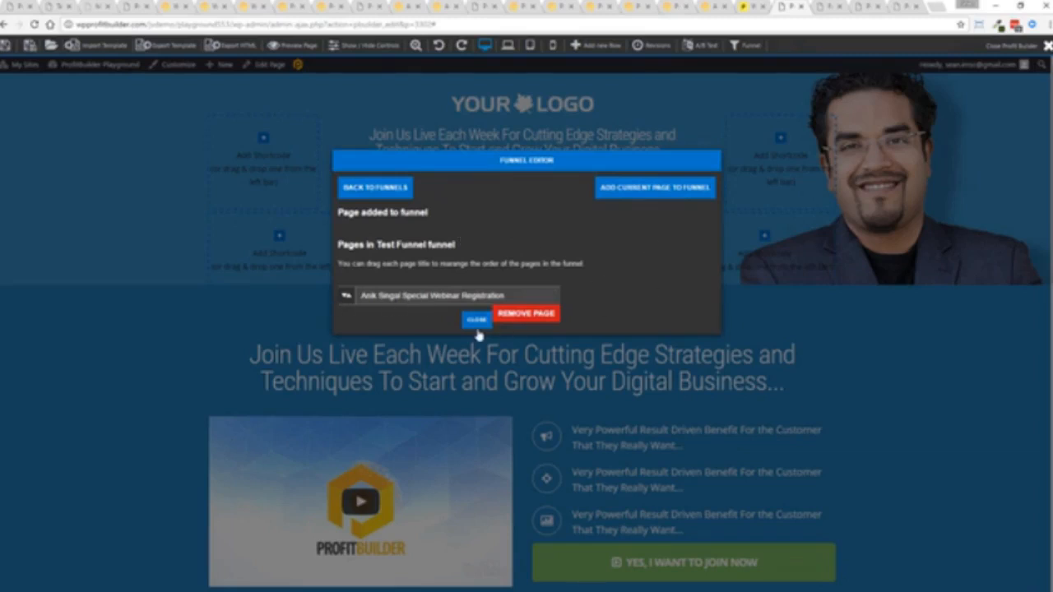
left_click(476, 319)
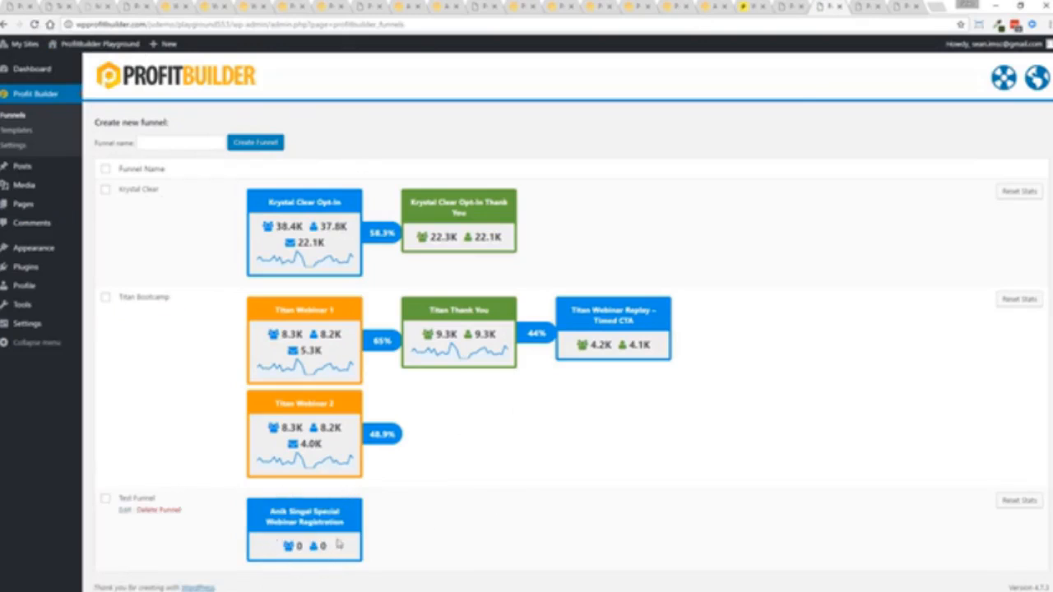
mouse_move(461, 543)
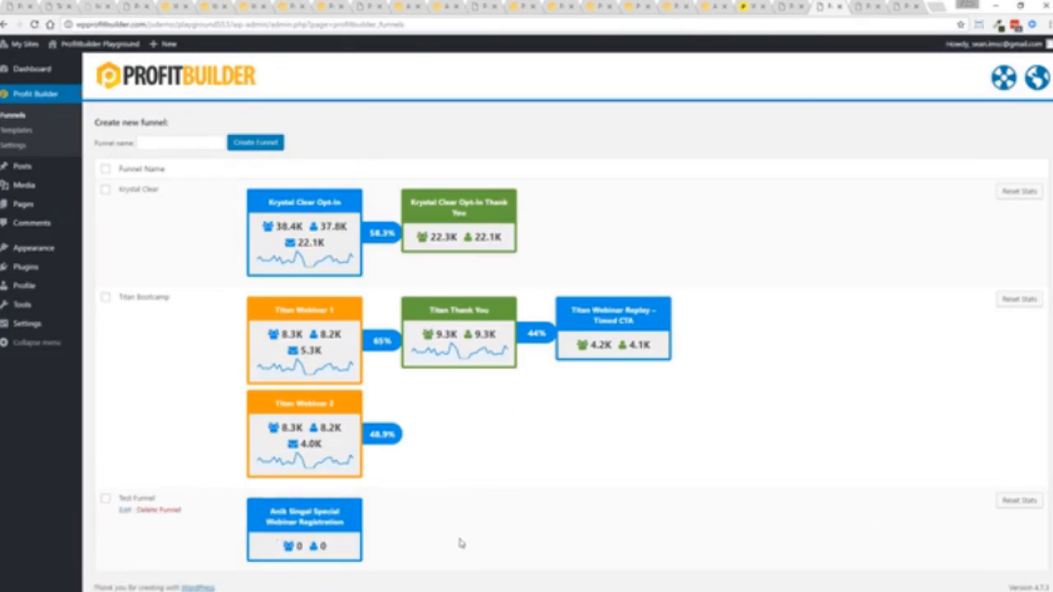
mouse_move(557, 553)
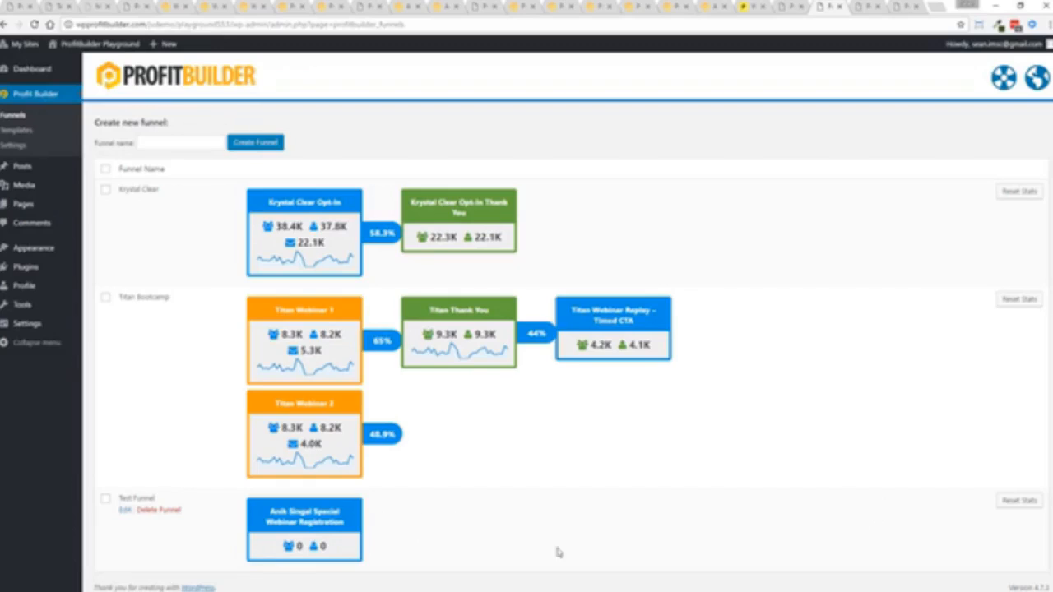
mouse_move(755, 533)
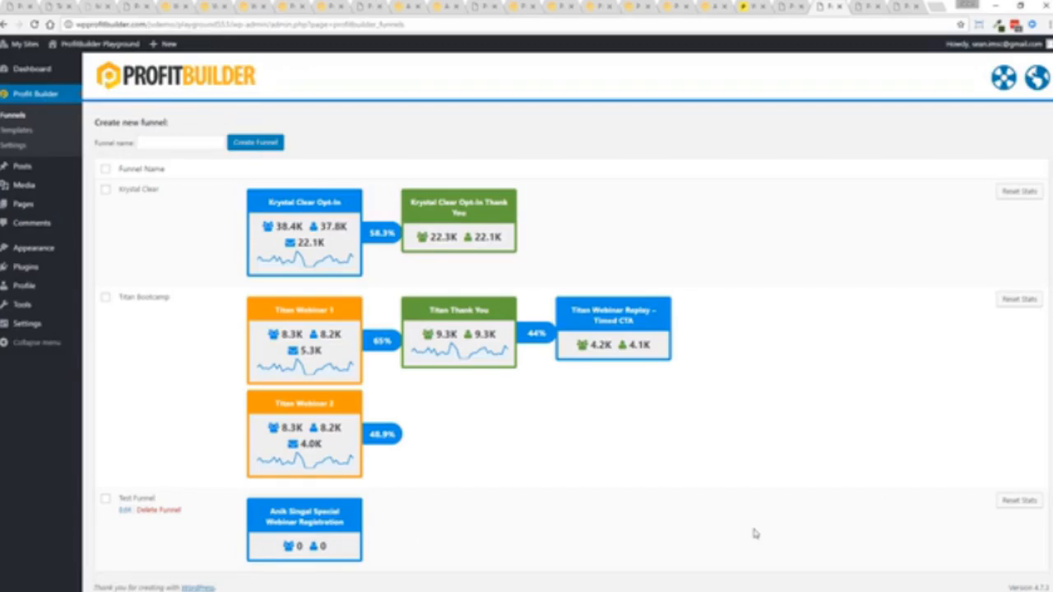
mouse_move(126, 307)
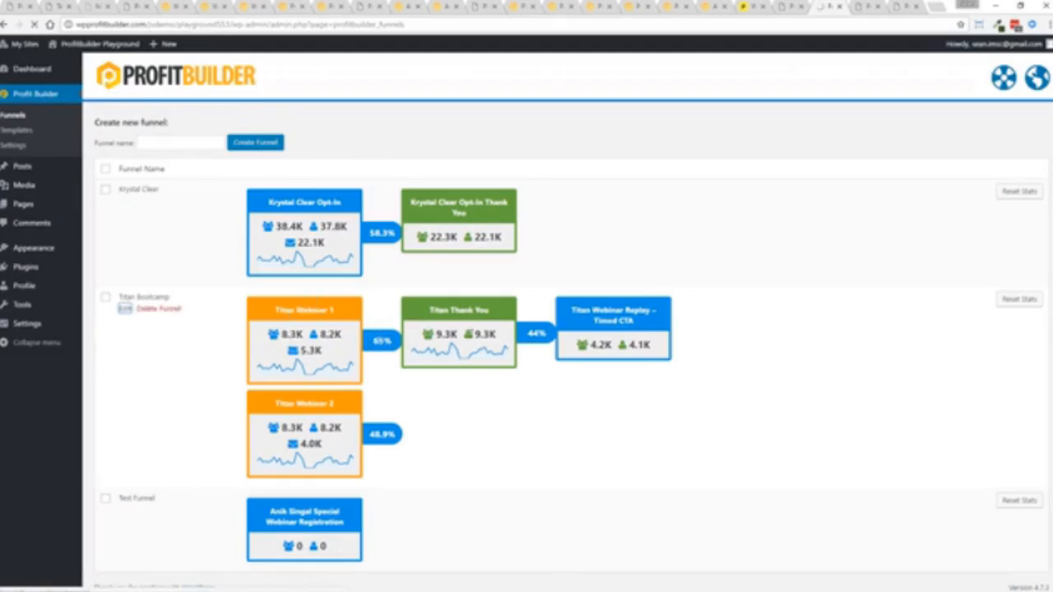
View the Titan Bootcamp funnel's page order, then go to Pages > All Pages
left_click(124, 308)
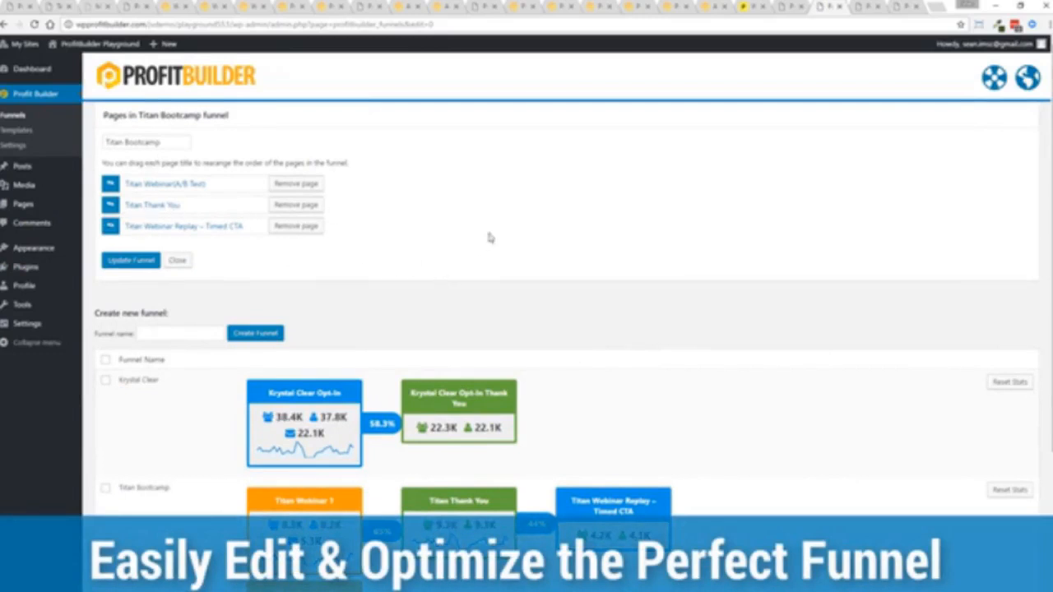
mouse_move(387, 249)
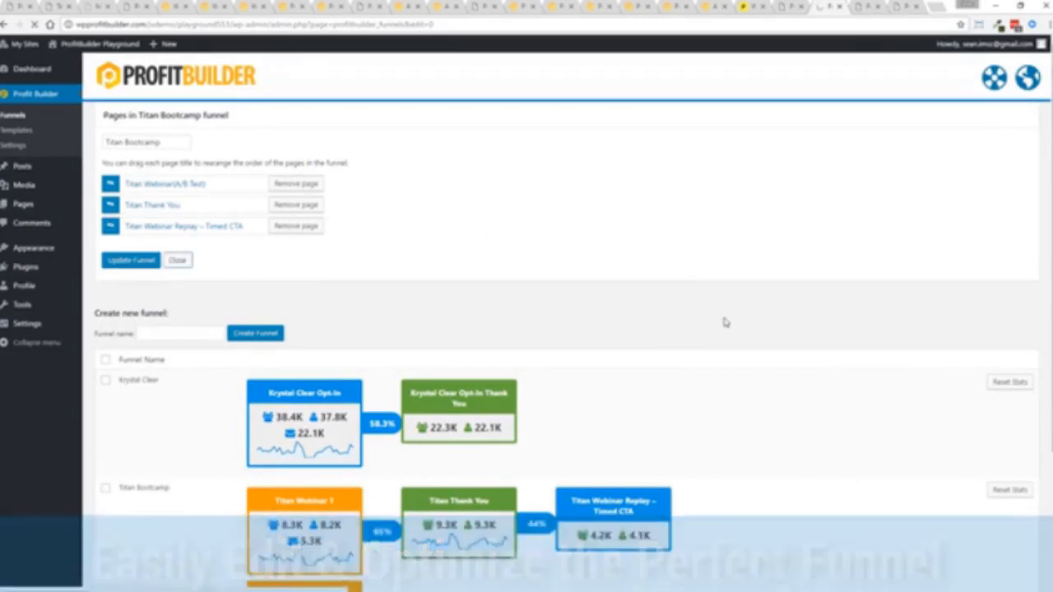
left_click(178, 260)
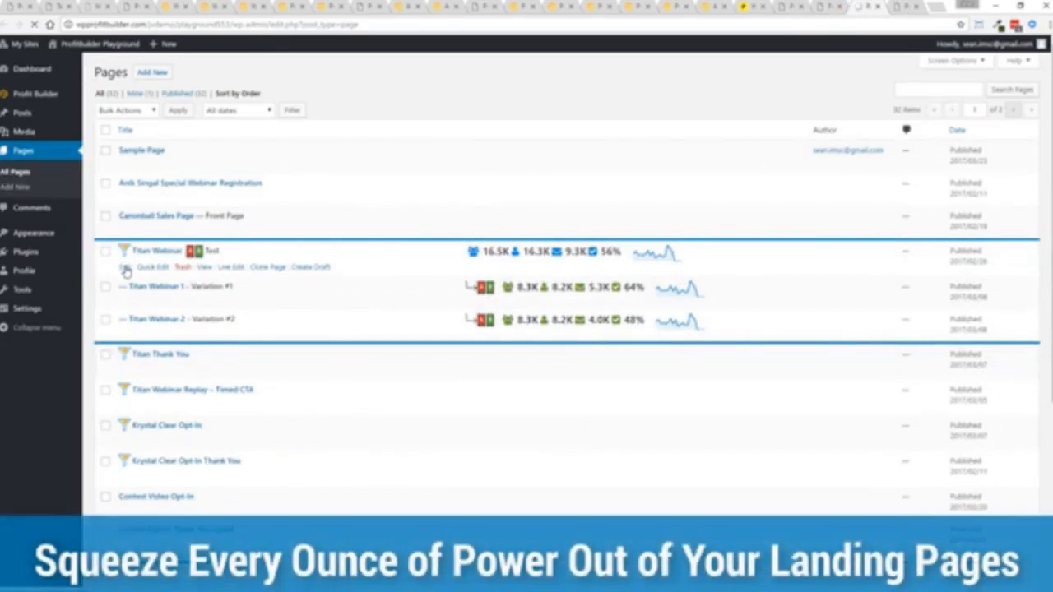
Edit the Titan Webinar page and scroll to its A/B Test and Funnel panels
left_click(152, 267)
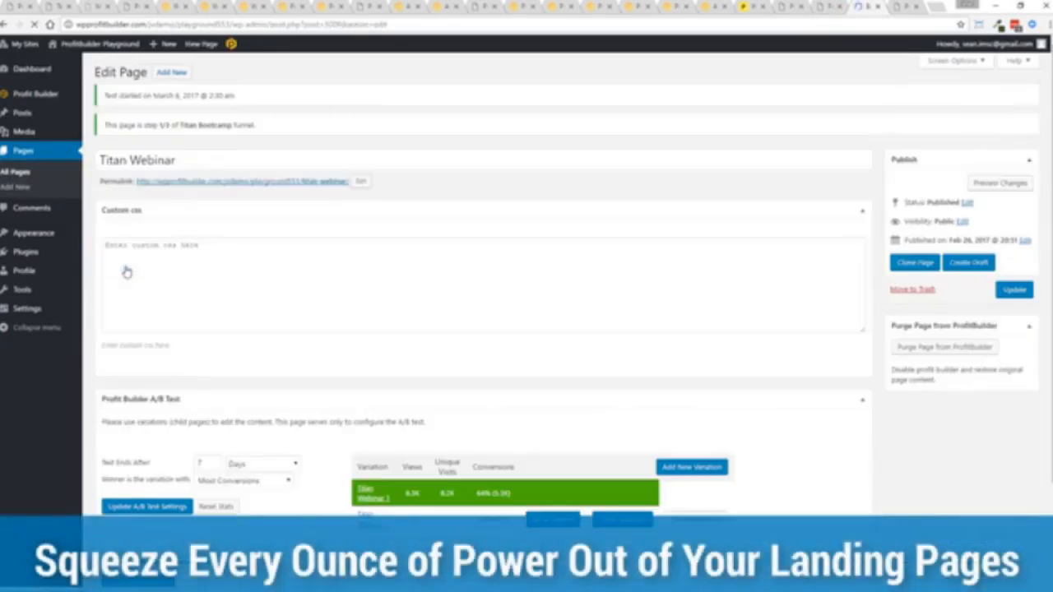
scroll("down", 3)
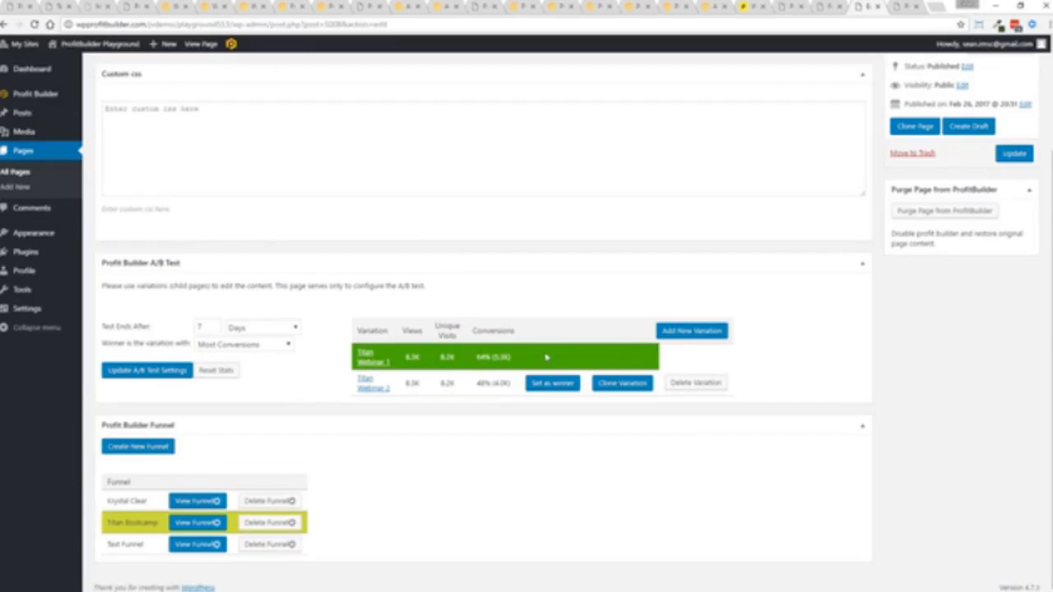
mouse_move(550, 354)
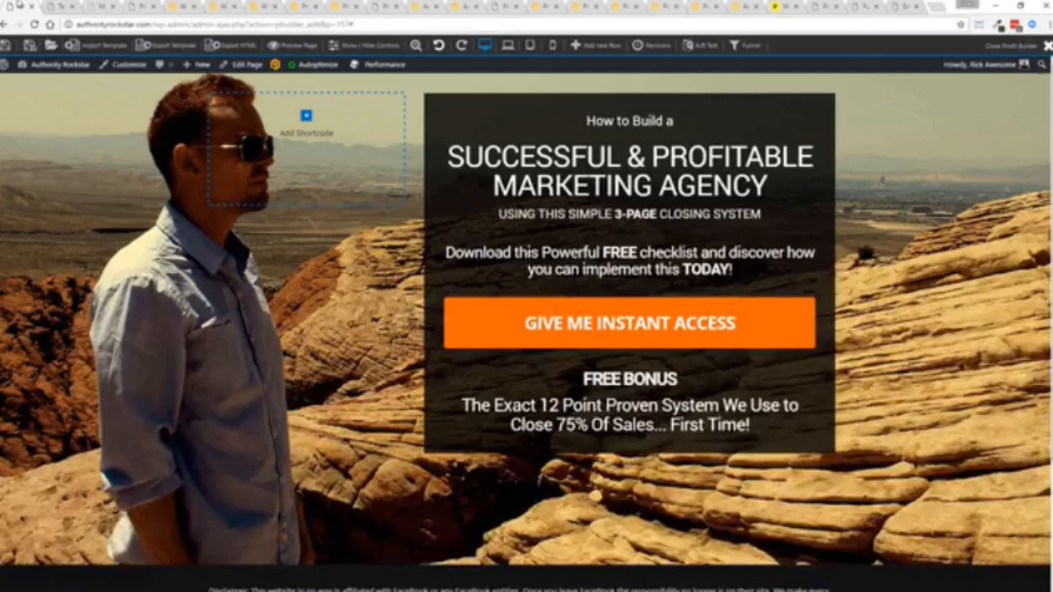
Open Profit Builder > Templates from the WordPress admin sidebar
left_click(56, 64)
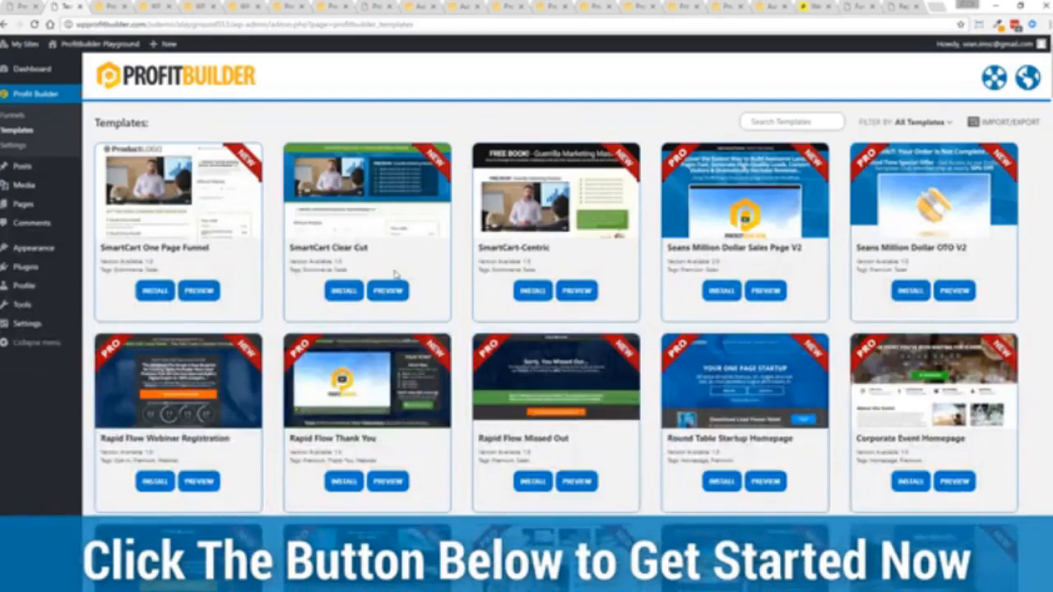
Scroll down through more template designs in the gallery, then back up
scroll("down", 3)
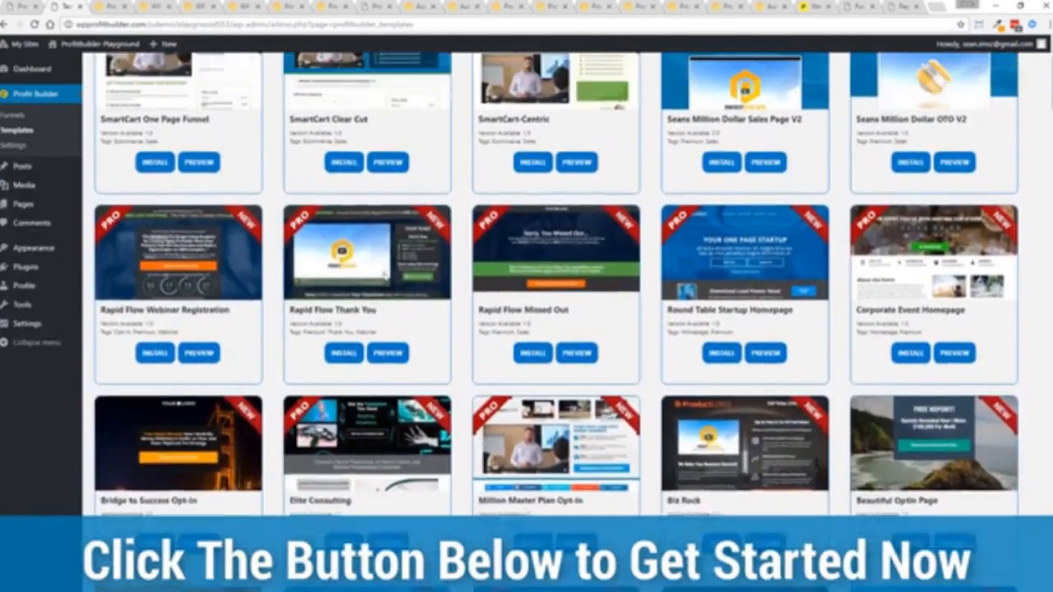
scroll("up", 3)
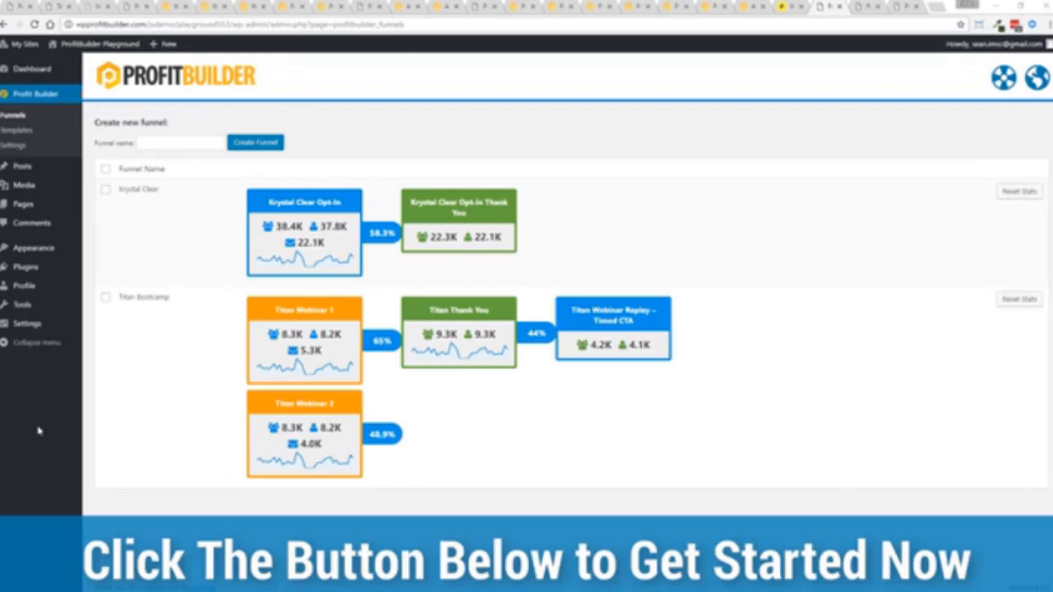
mouse_move(15, 290)
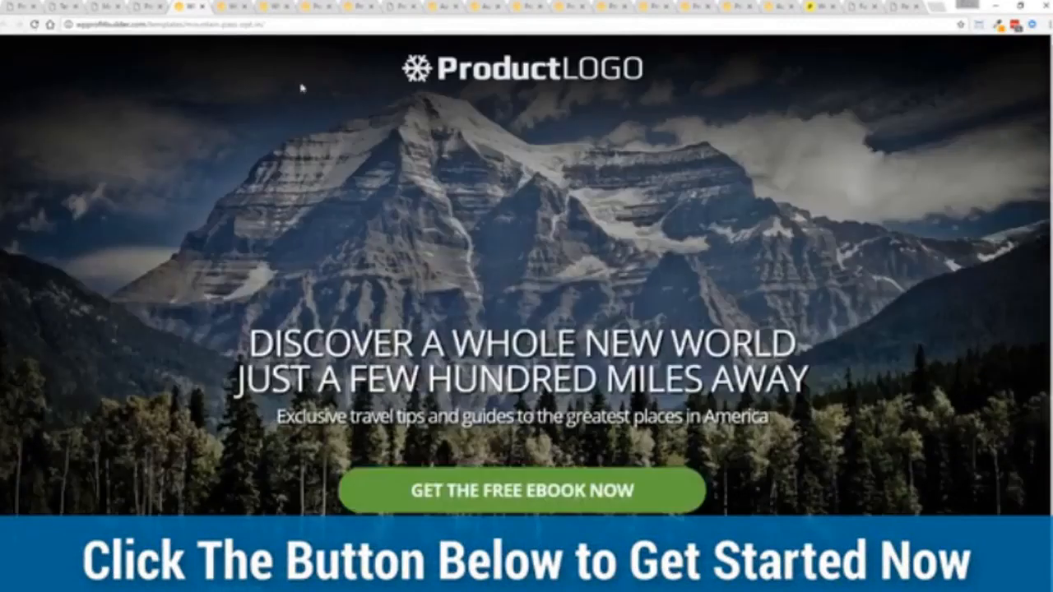
mouse_move(144, 223)
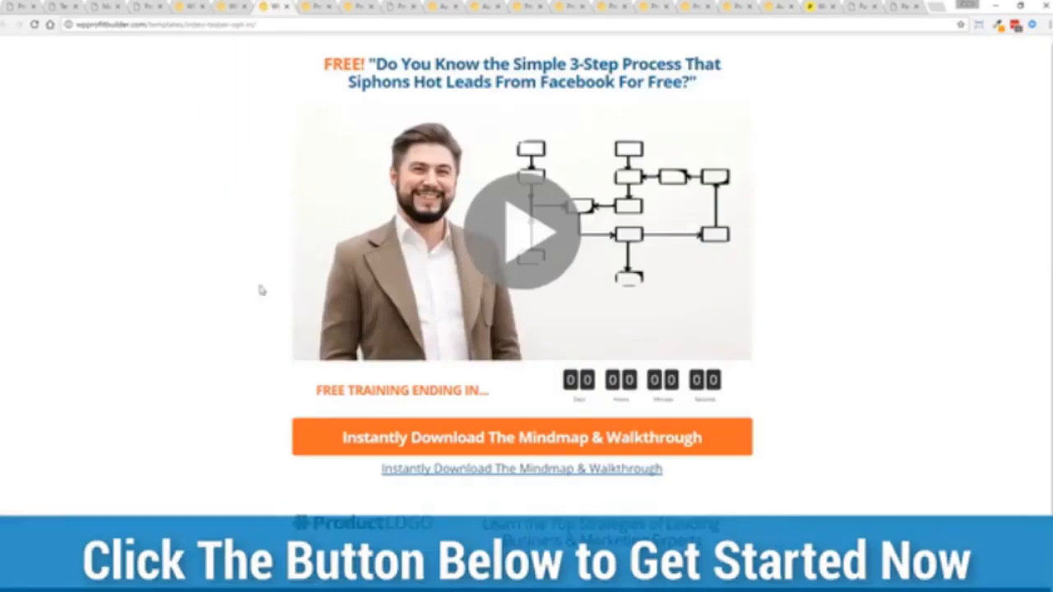
mouse_move(212, 278)
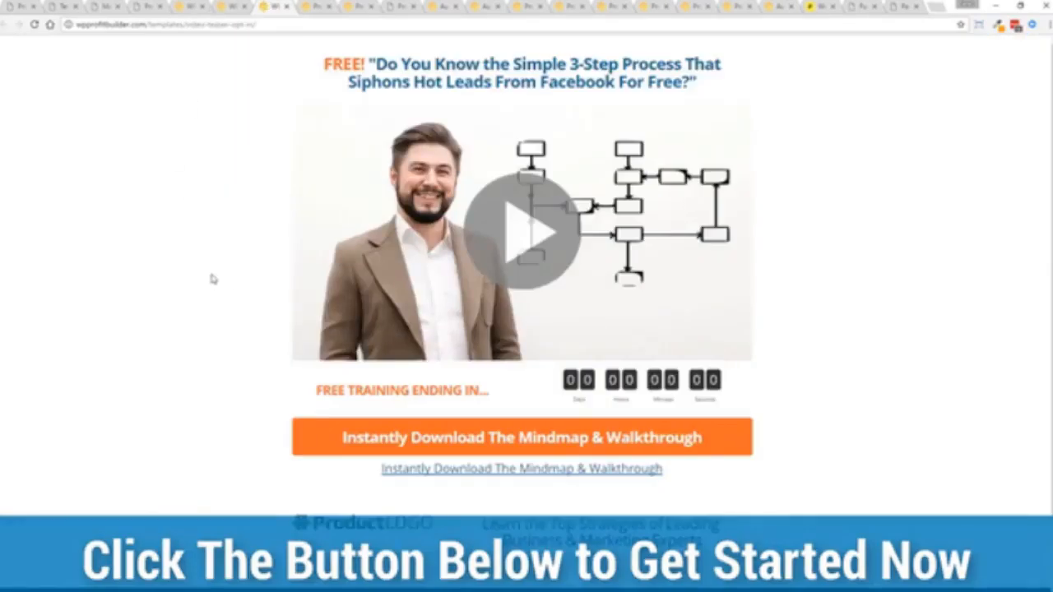